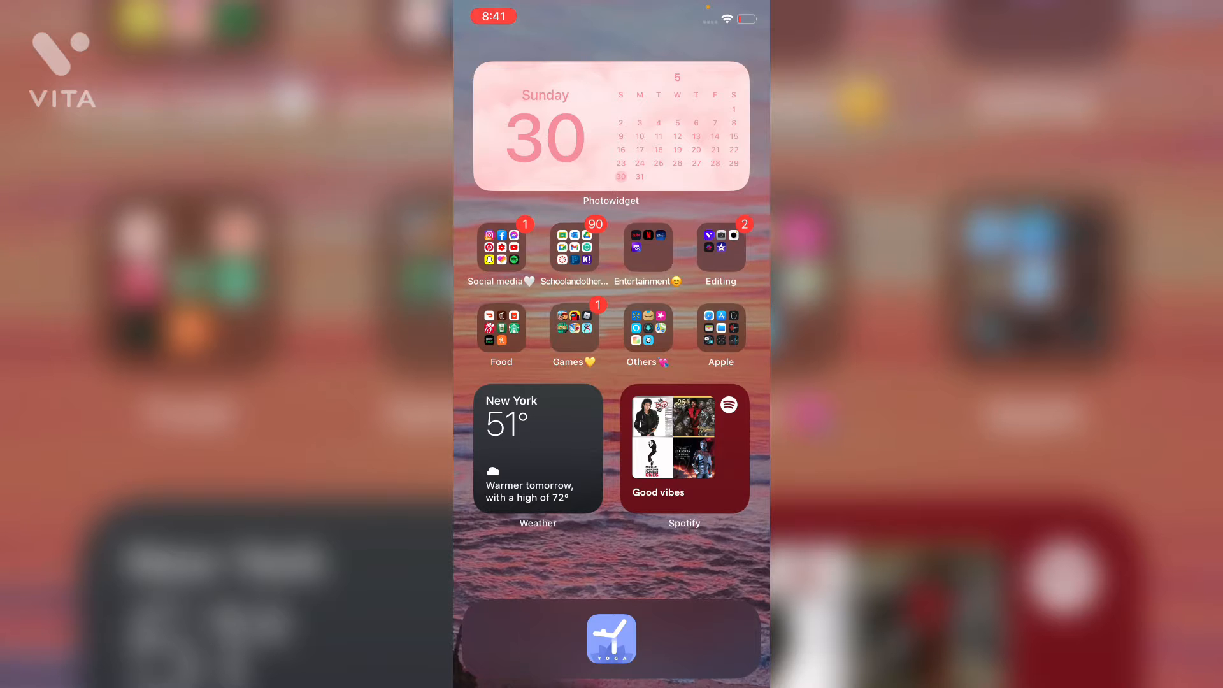
Open the Social media folder and launch Instagram to its profile page.
{"action": "left_click", "coordinate": [495, 250]}
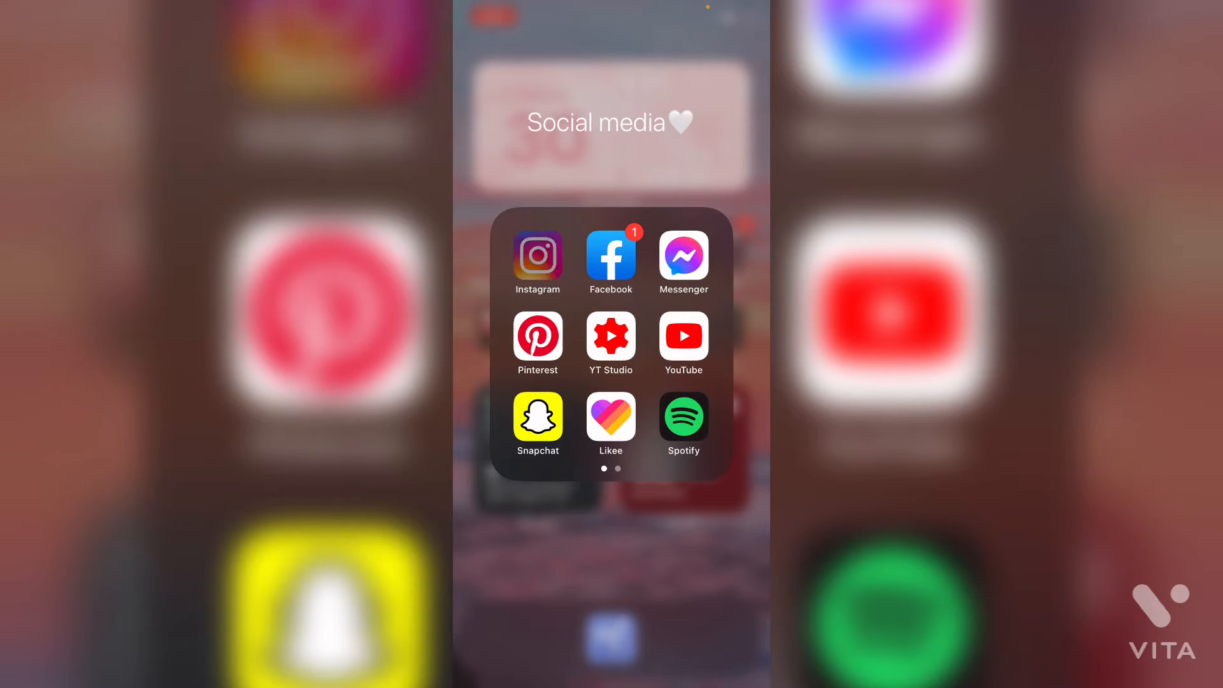
{"action": "left_click", "coordinate": [537, 258]}
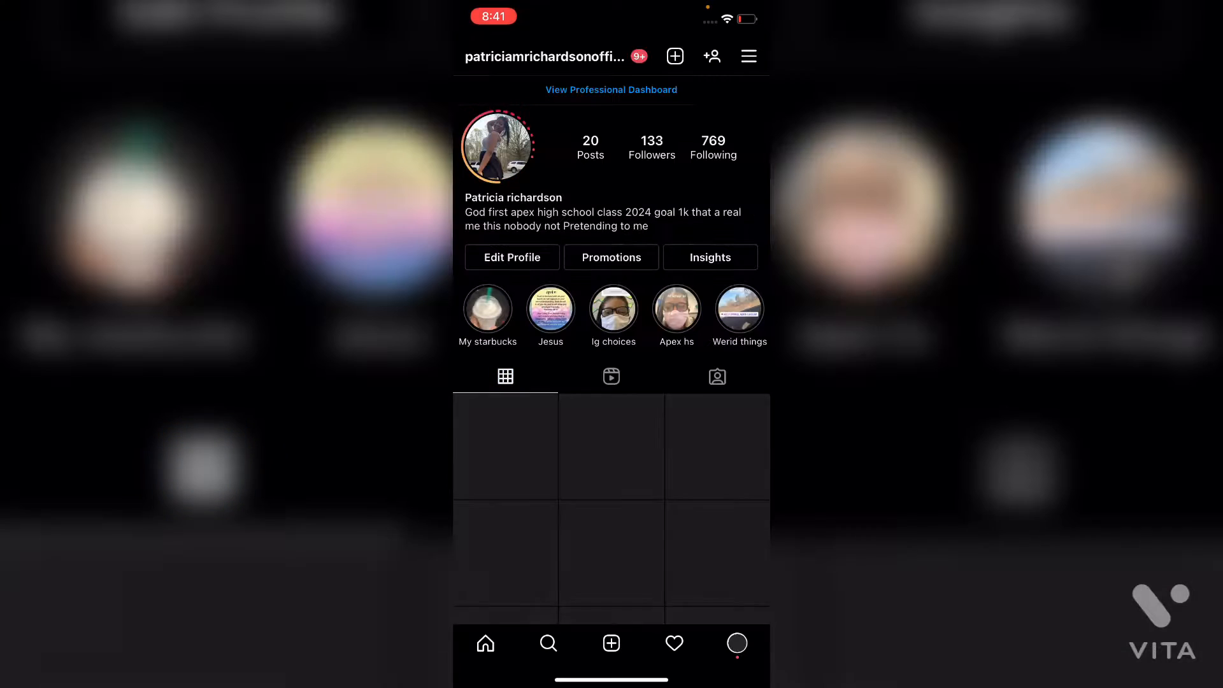
Switch Instagram to the fan page account, browse its grid, then pick another linked account.
{"action": "left_click", "coordinate": [484, 643]}
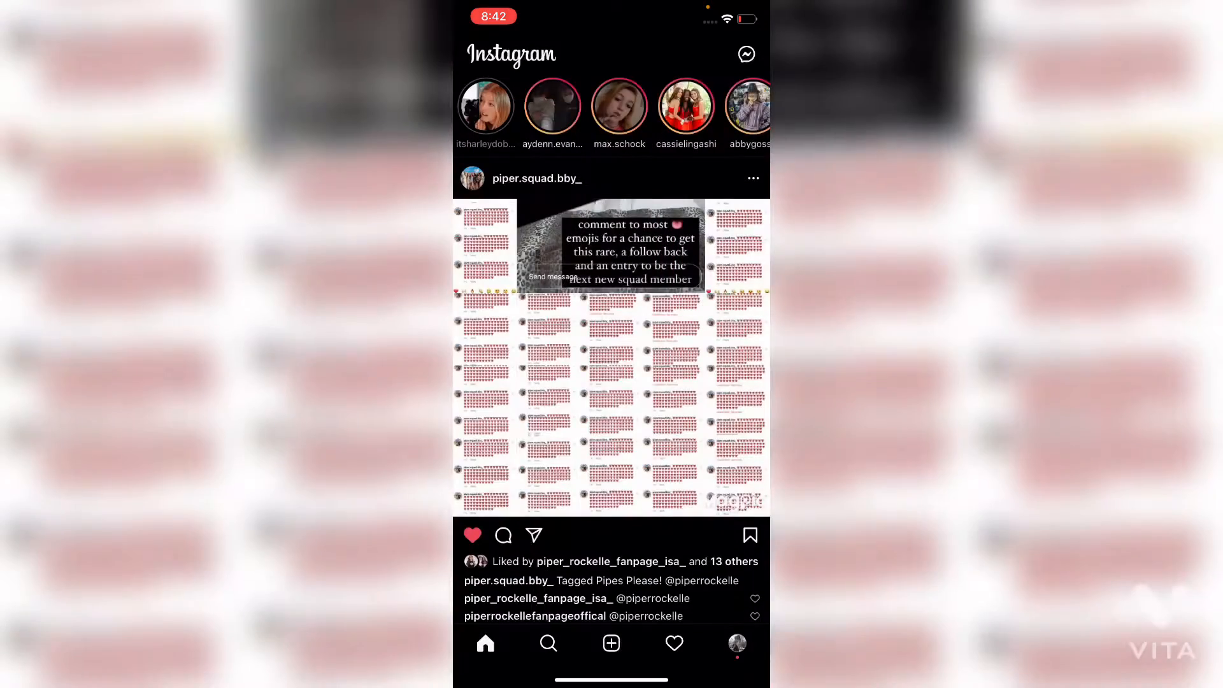
{"action": "left_click", "coordinate": [736, 643]}
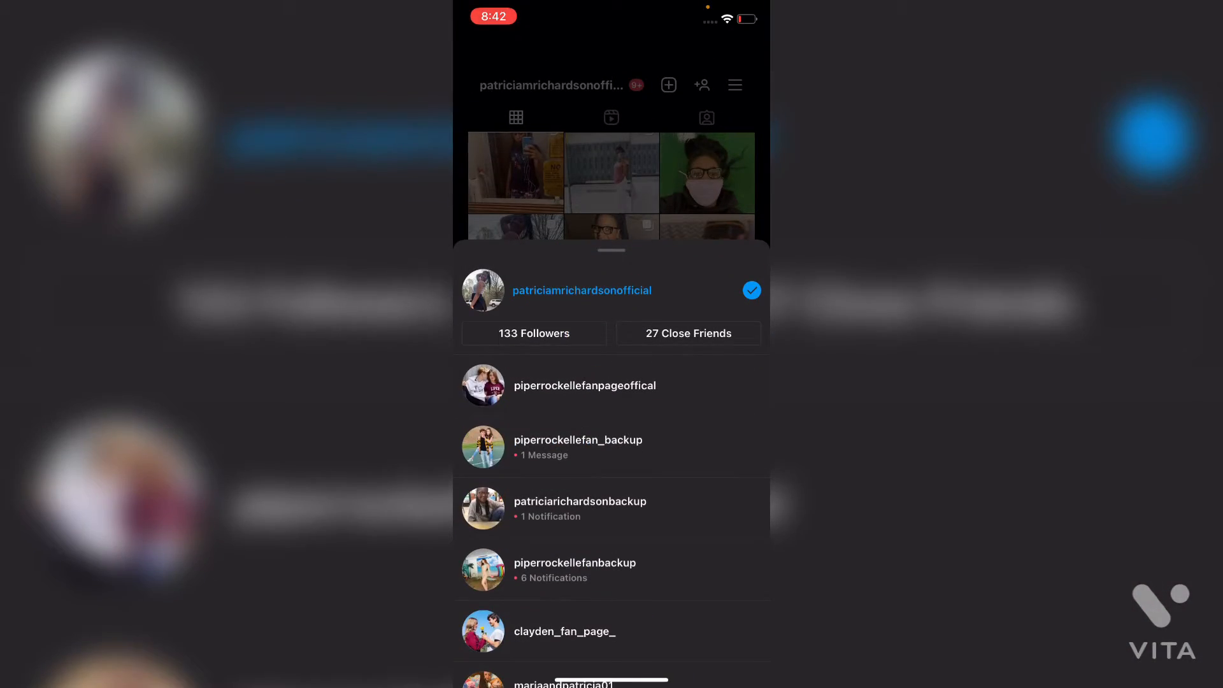
{"action": "left_click", "coordinate": [584, 386]}
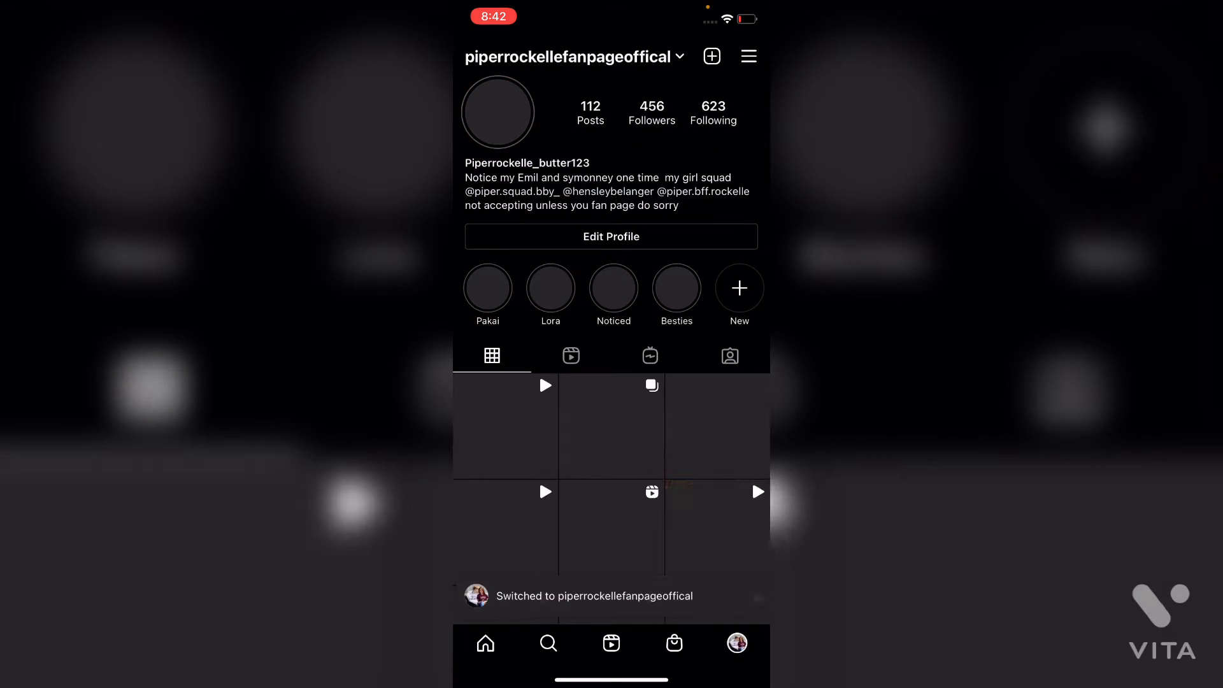
{"action": "scroll", "scroll_direction": "up", "scroll_amount": 3}
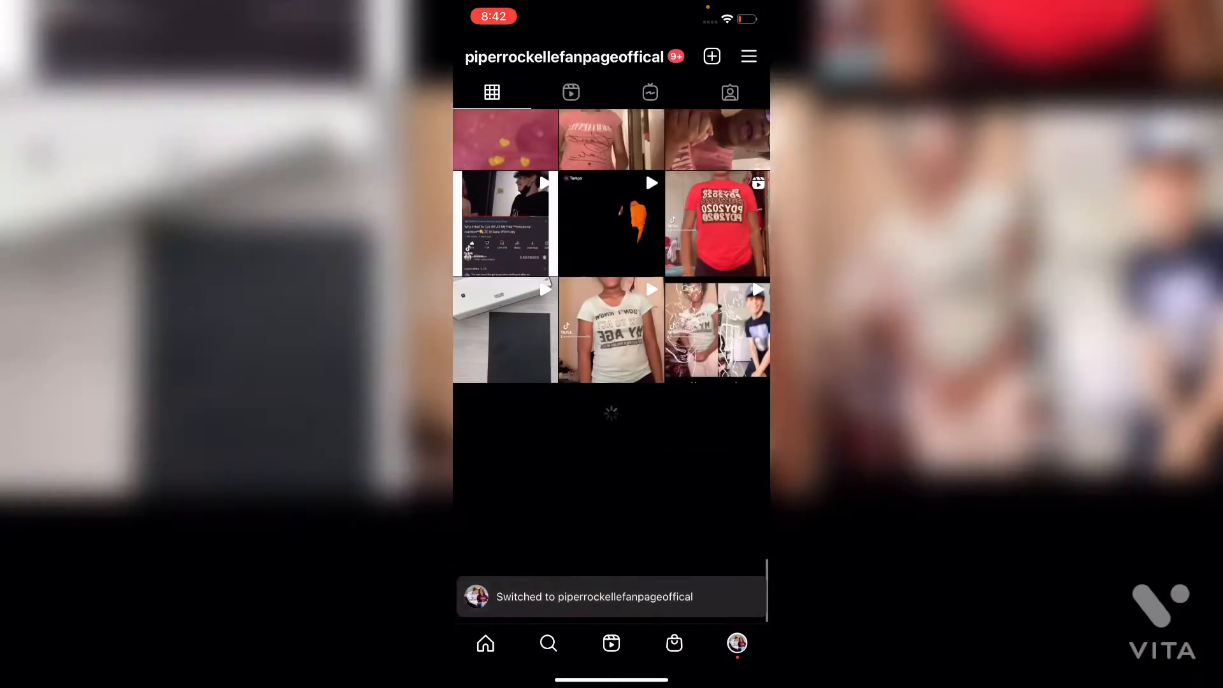
{"action": "scroll", "scroll_direction": "down", "scroll_amount": 3}
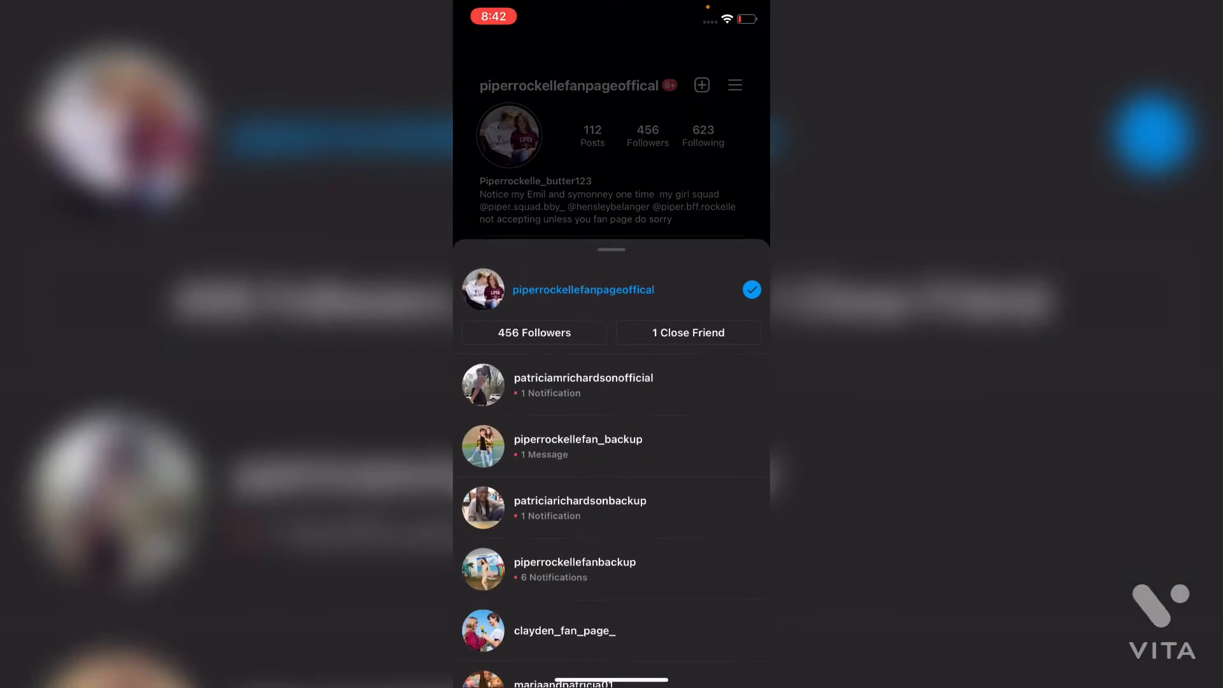
{"action": "left_click", "coordinate": [582, 383]}
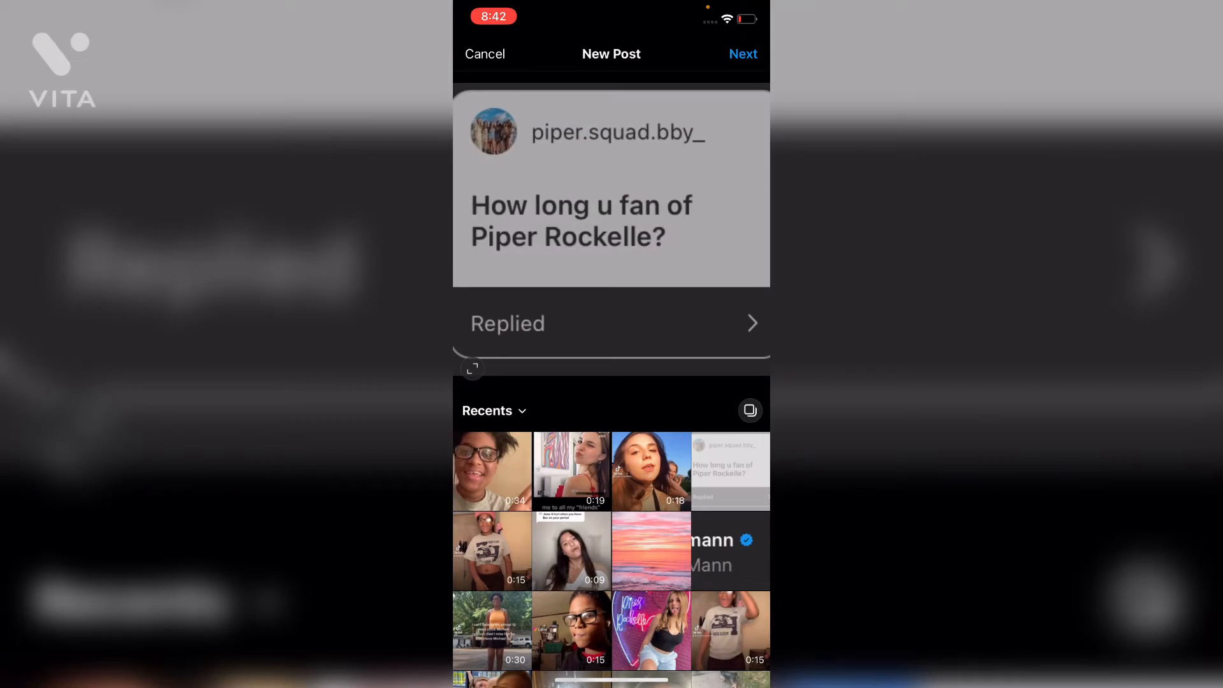
Post the dance video from Recents, then return to the Social media folder.
{"action": "left_click", "coordinate": [492, 550]}
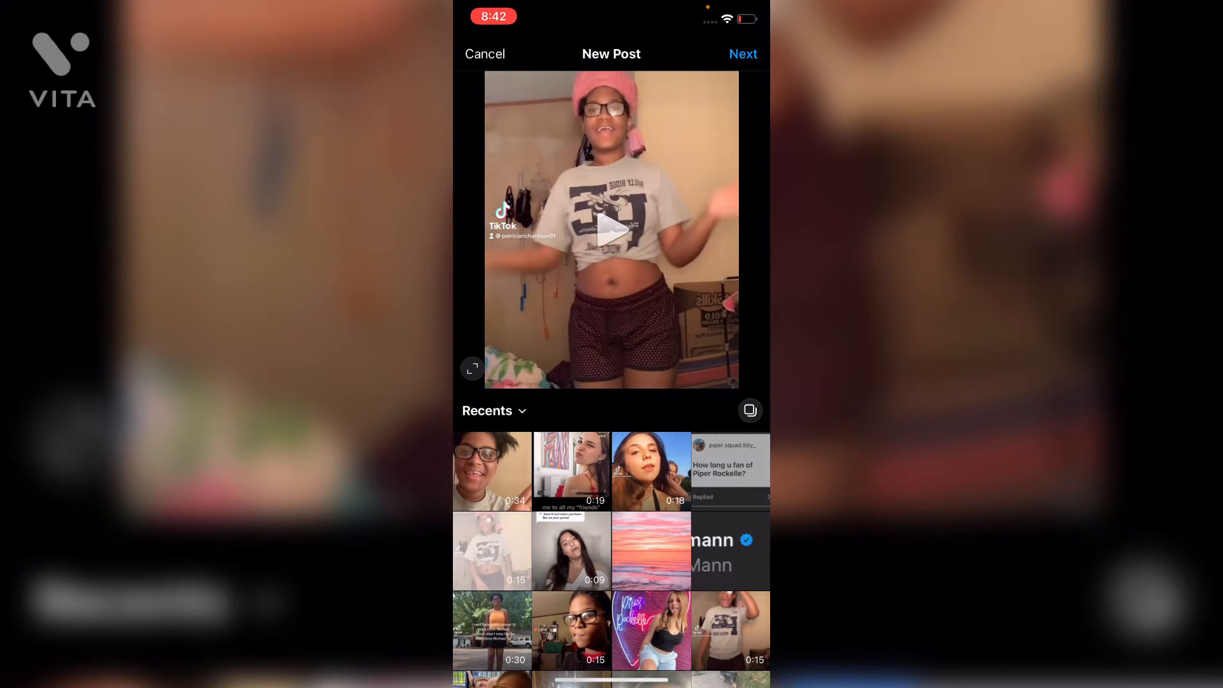
{"action": "left_click", "coordinate": [612, 231]}
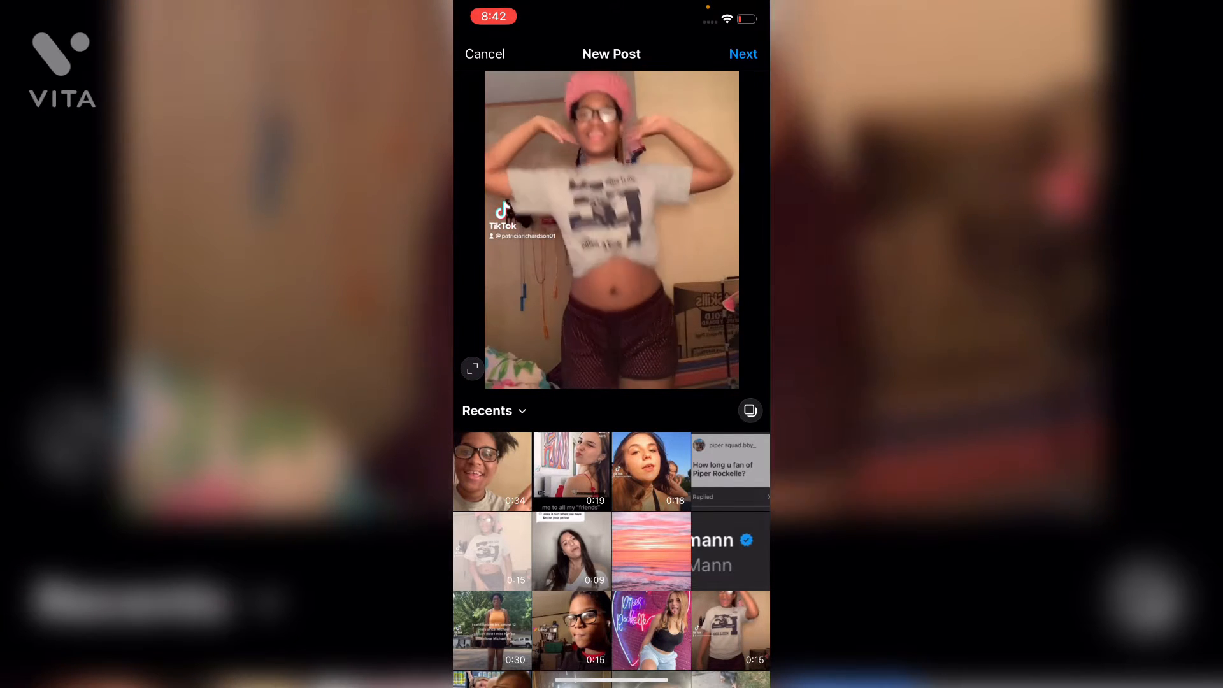
{"action": "left_click", "coordinate": [740, 53]}
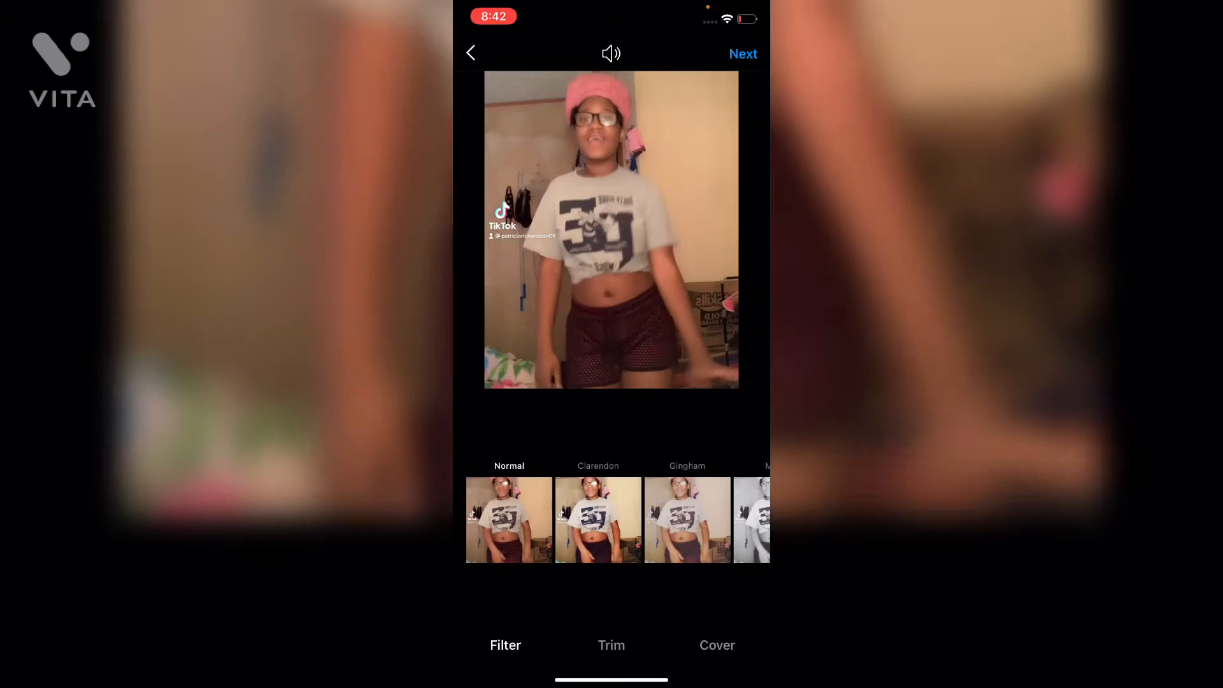
{"action": "left_click", "coordinate": [741, 54]}
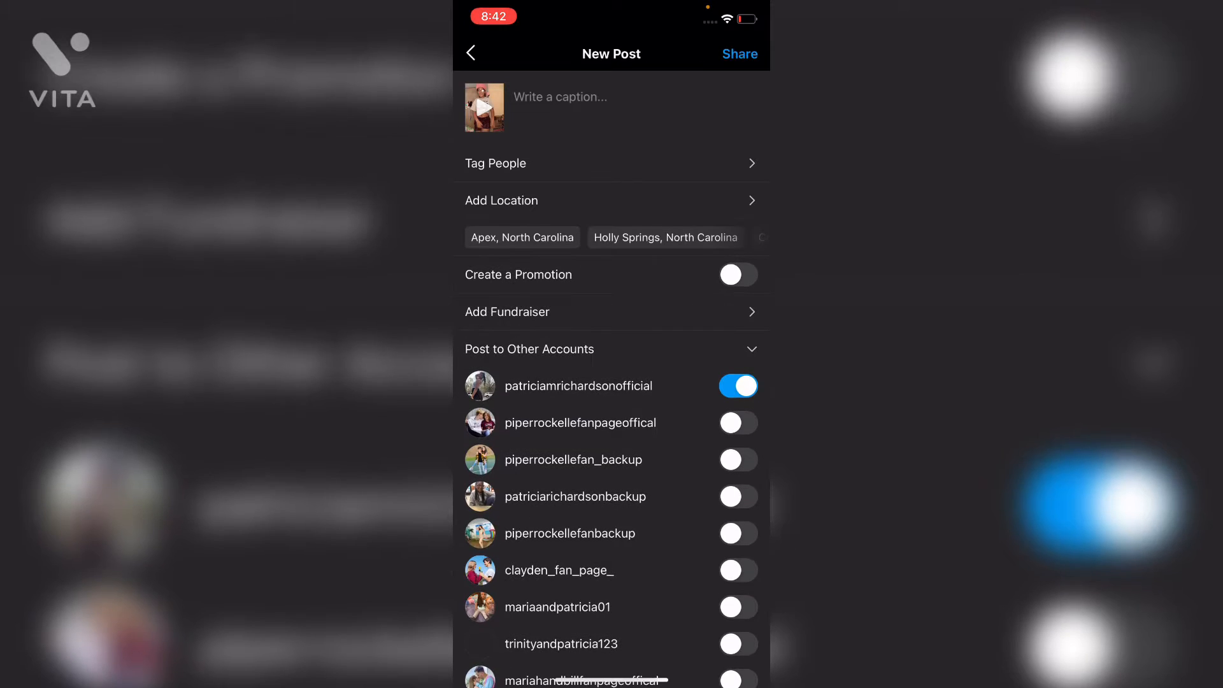
{"action": "left_click", "coordinate": [738, 54]}
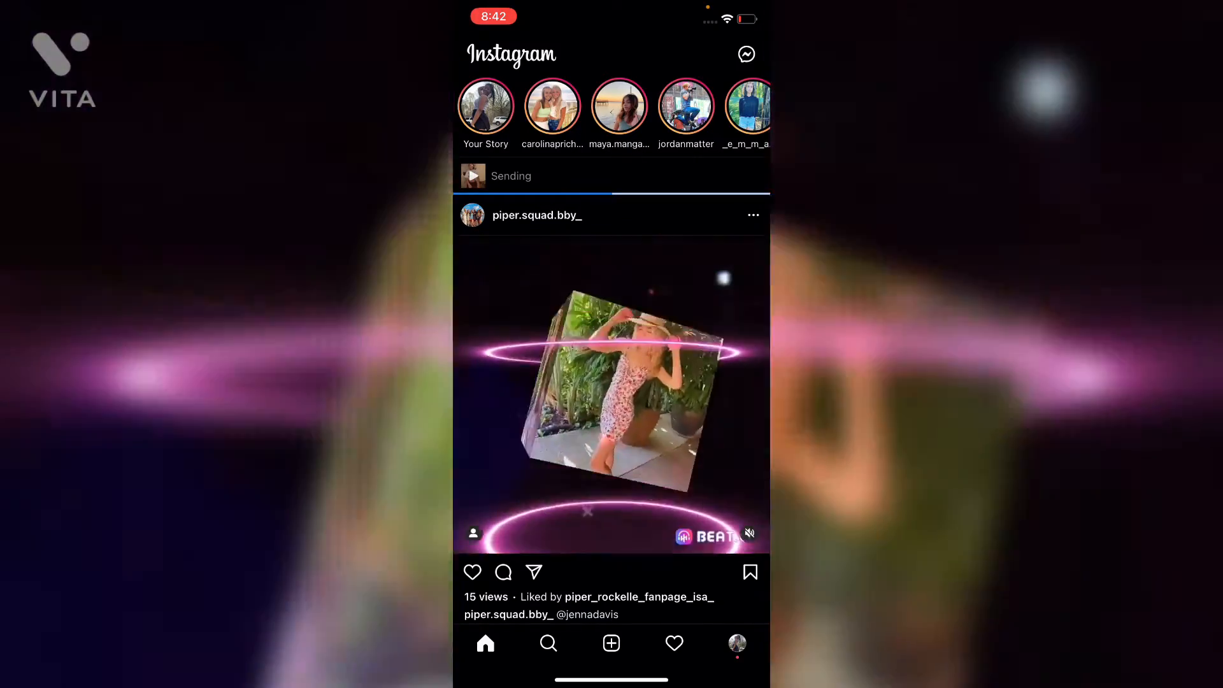
{"action": "left_click", "coordinate": [552, 105]}
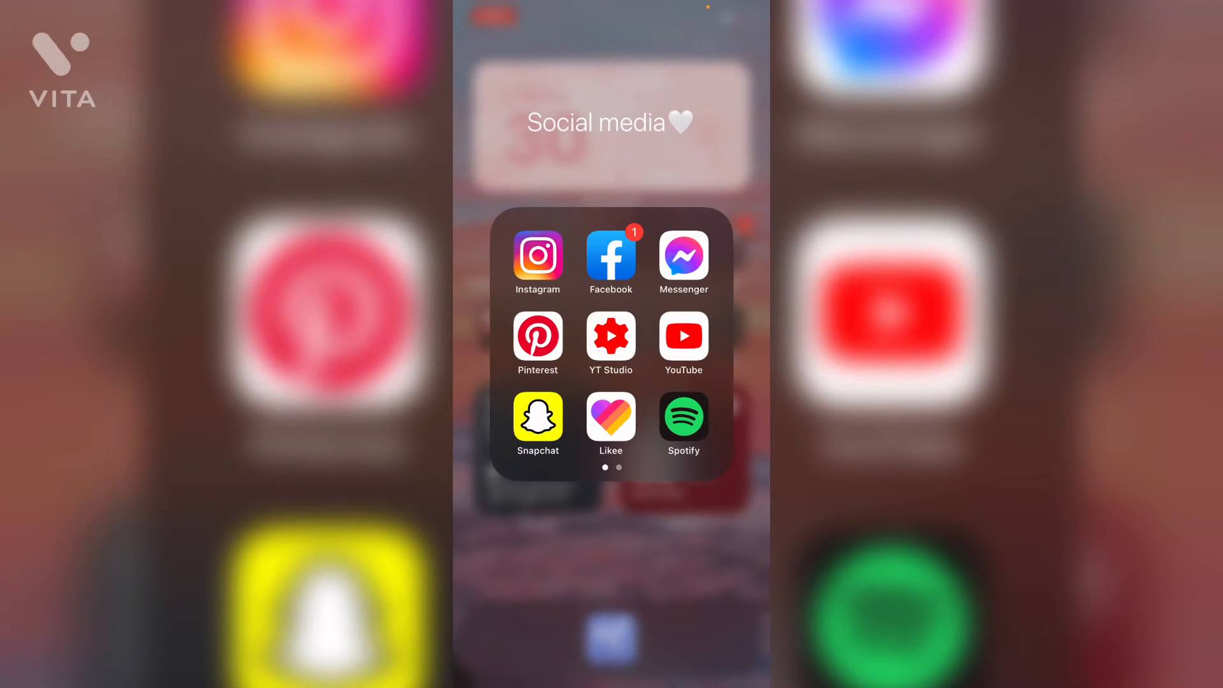
Launch Facebook, scroll through its notifications and back to top, then return to the folder.
{"action": "left_click", "coordinate": [611, 258]}
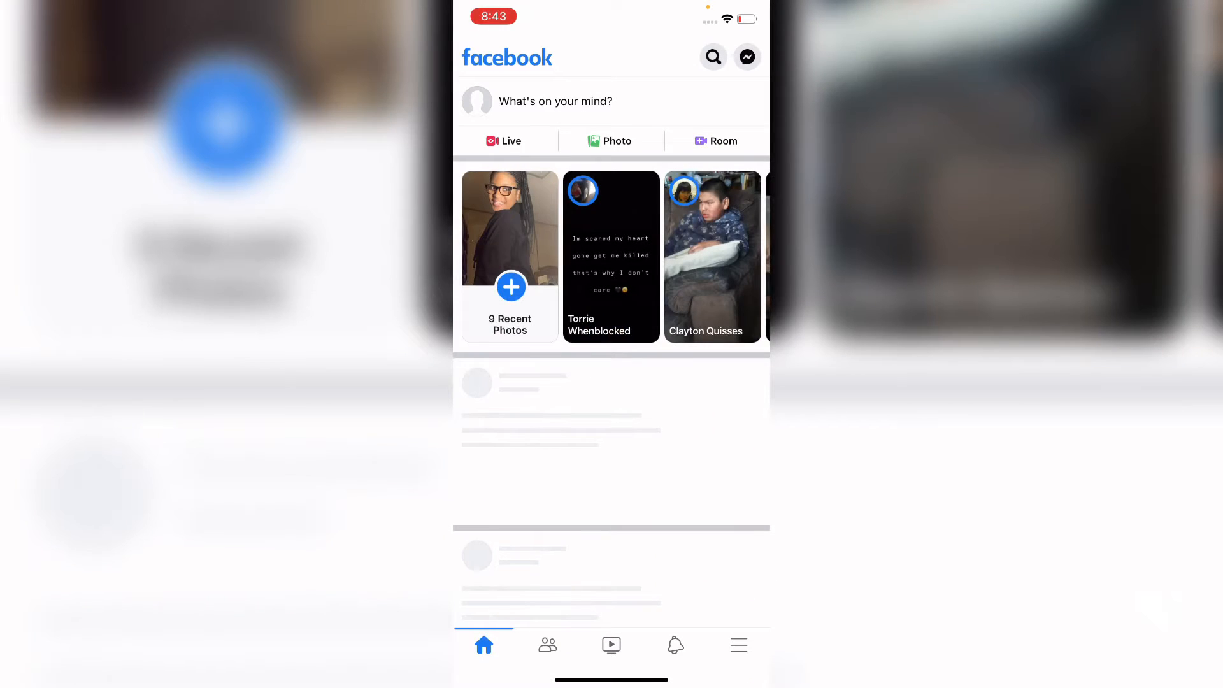
{"action": "left_click", "coordinate": [674, 644]}
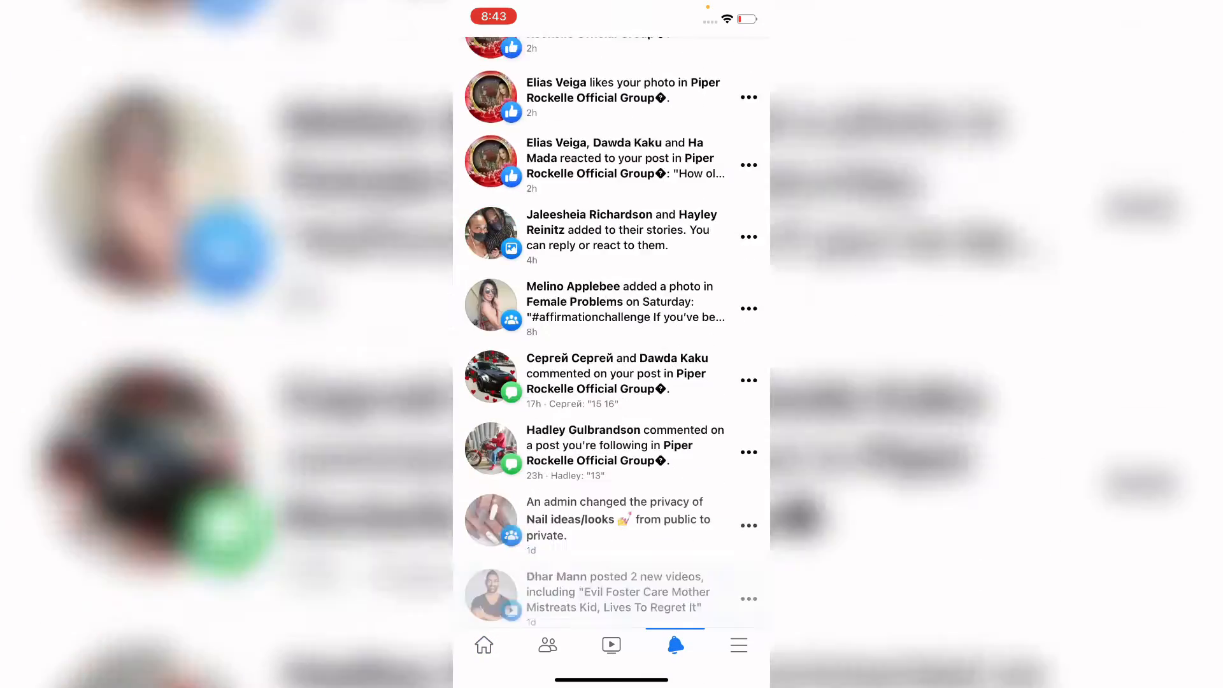
{"action": "scroll", "scroll_direction": "up", "scroll_amount": 3}
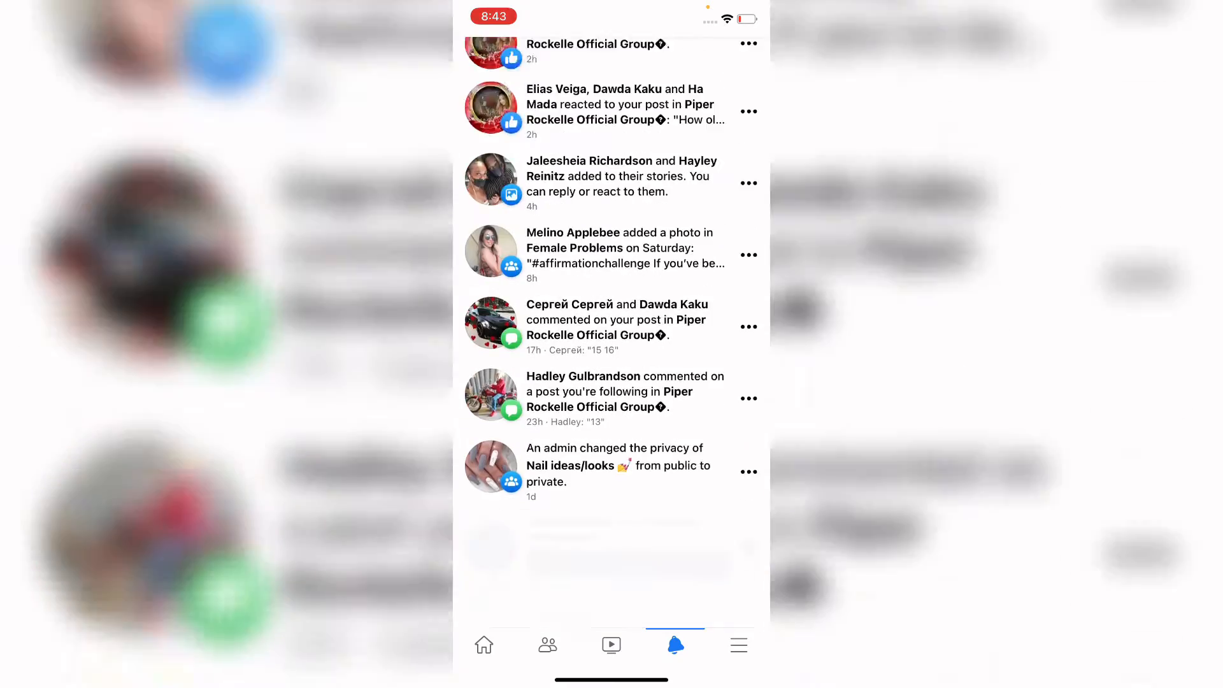
{"action": "scroll", "scroll_direction": "down", "scroll_amount": 3}
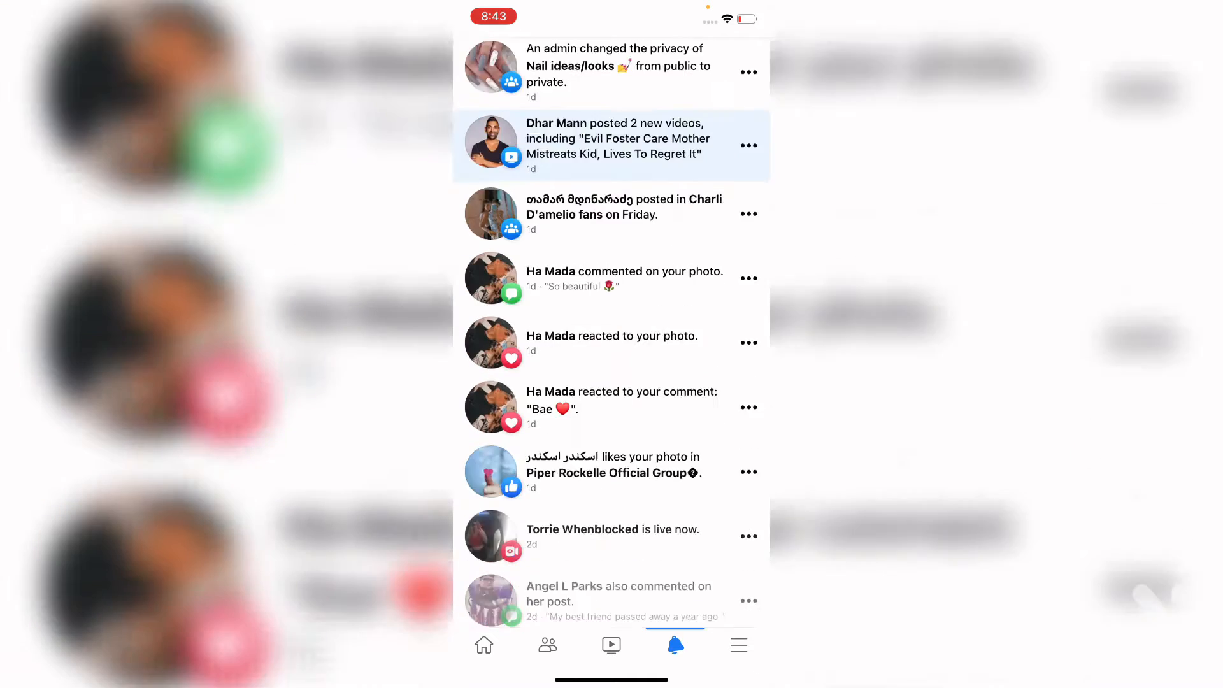
{"action": "left_click", "coordinate": [612, 344]}
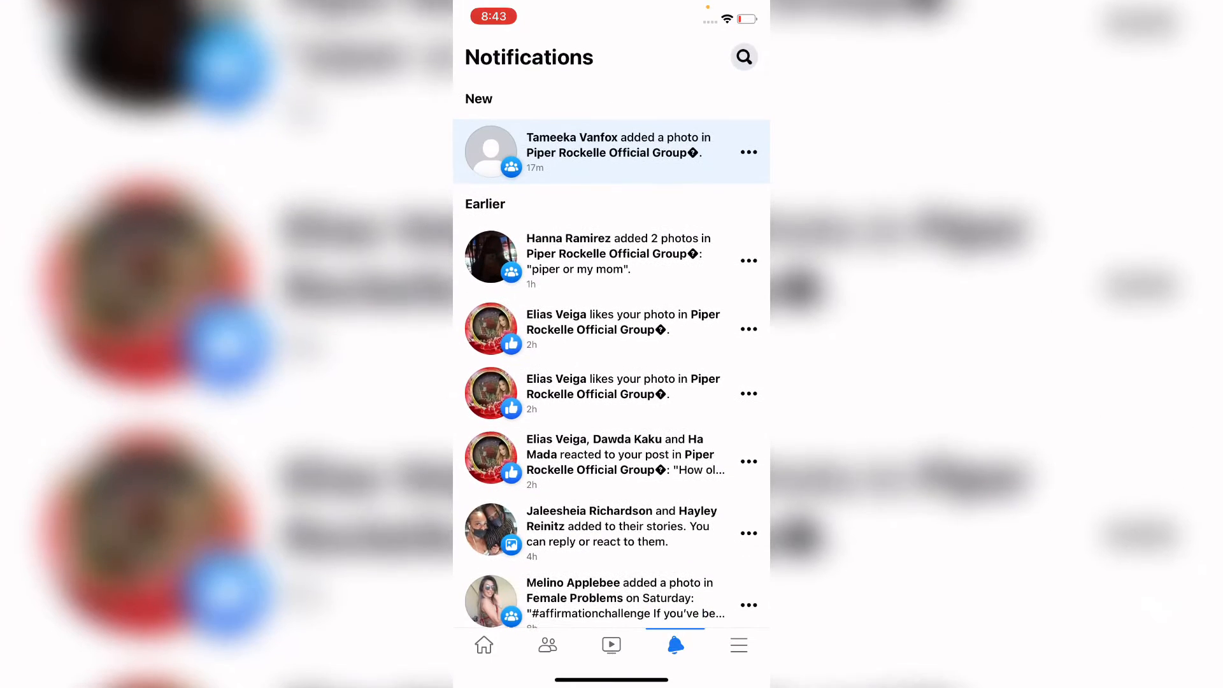
{"action": "left_click", "coordinate": [616, 144]}
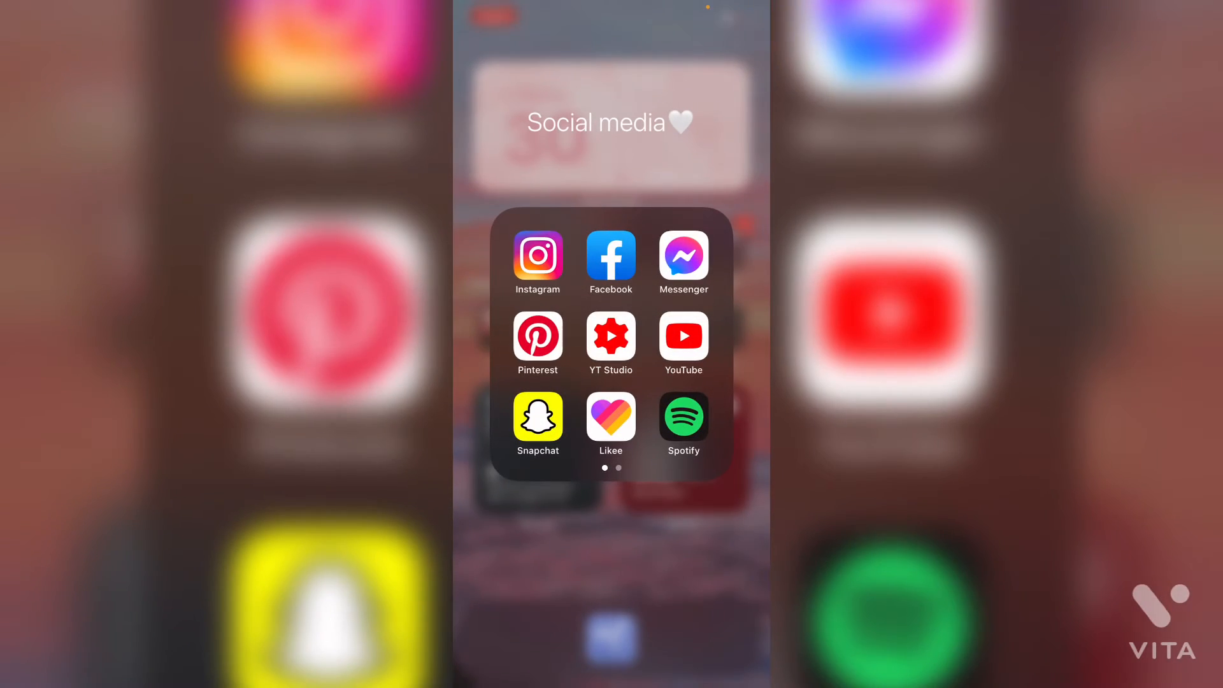
Launch Messenger from the folder and scroll down through the Chats list.
{"action": "left_click", "coordinate": [682, 259]}
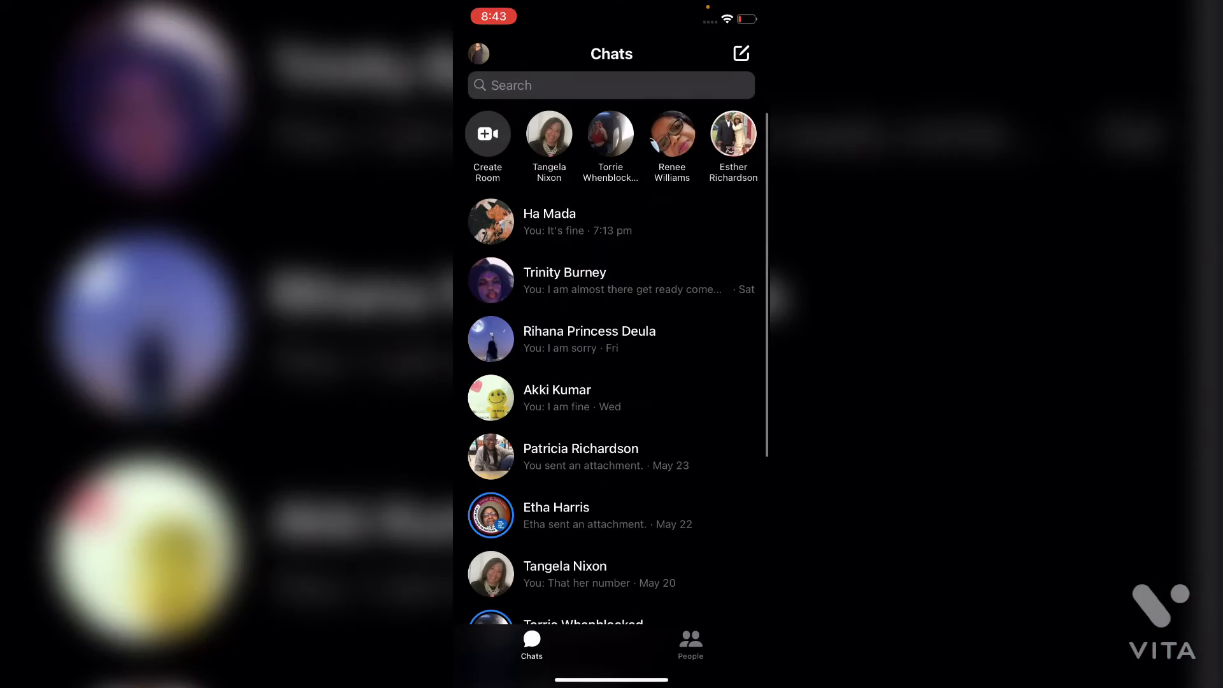
{"action": "scroll", "scroll_direction": "down", "scroll_amount": 3}
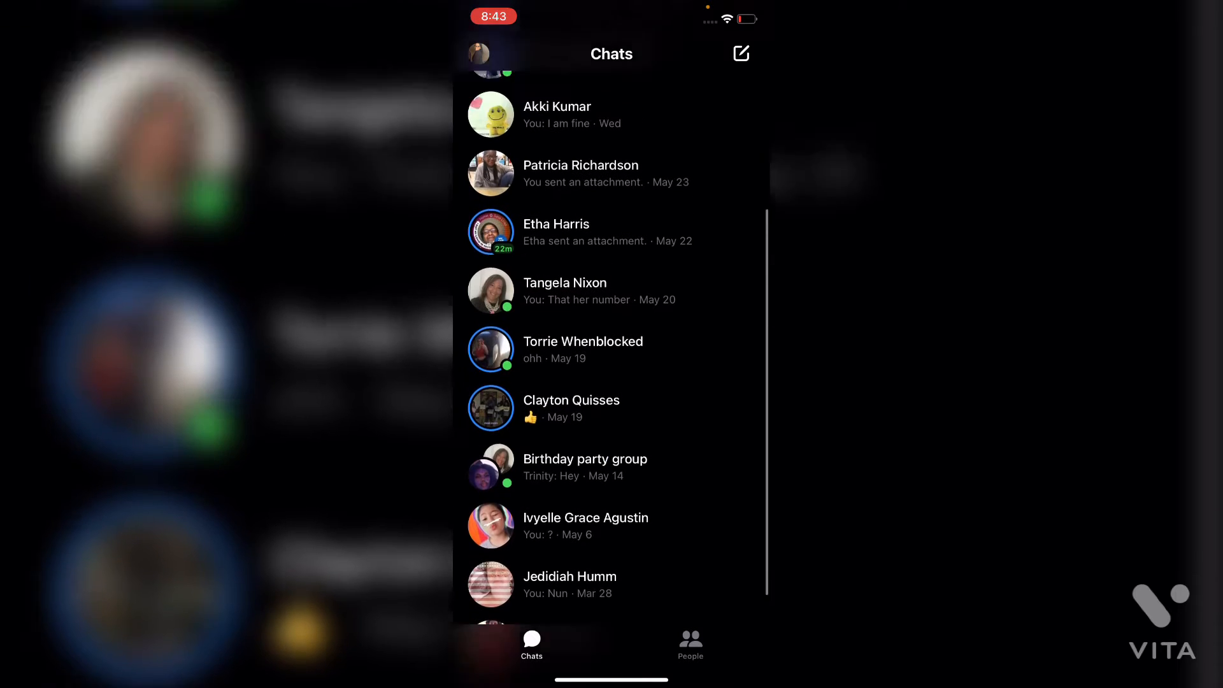
{"action": "scroll", "scroll_direction": "down", "scroll_amount": 3}
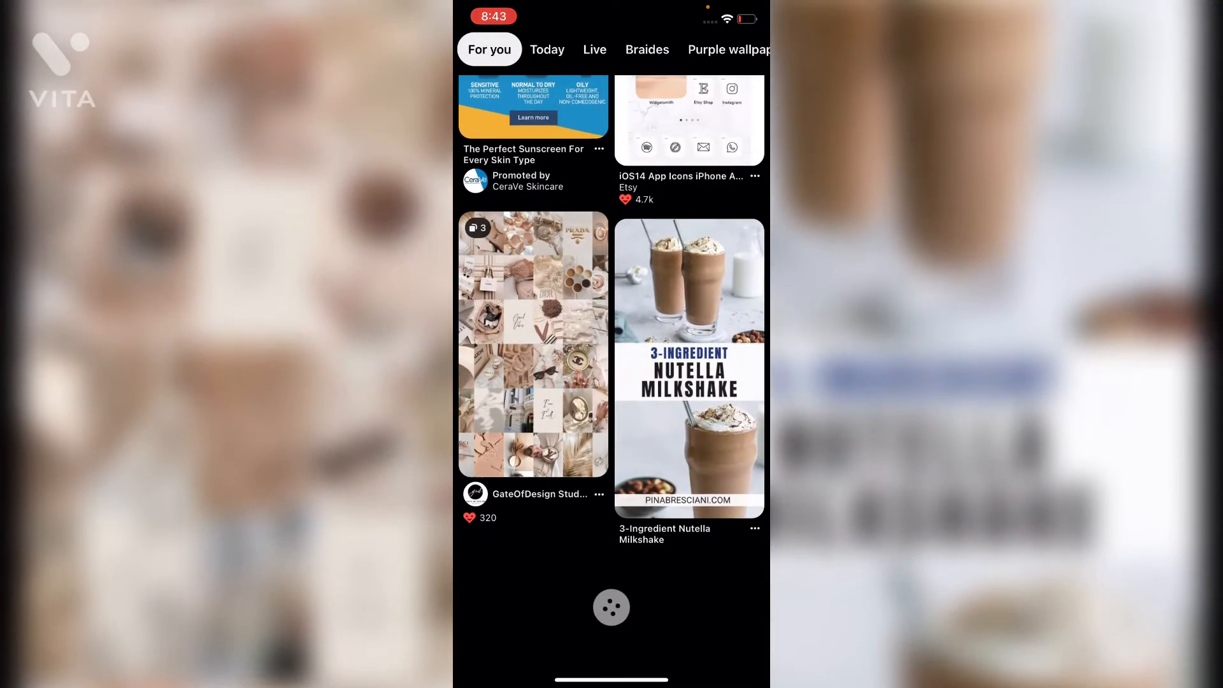
Scroll down through Pinterest's For you feed of pins.
{"action": "scroll", "scroll_direction": "down", "scroll_amount": 3}
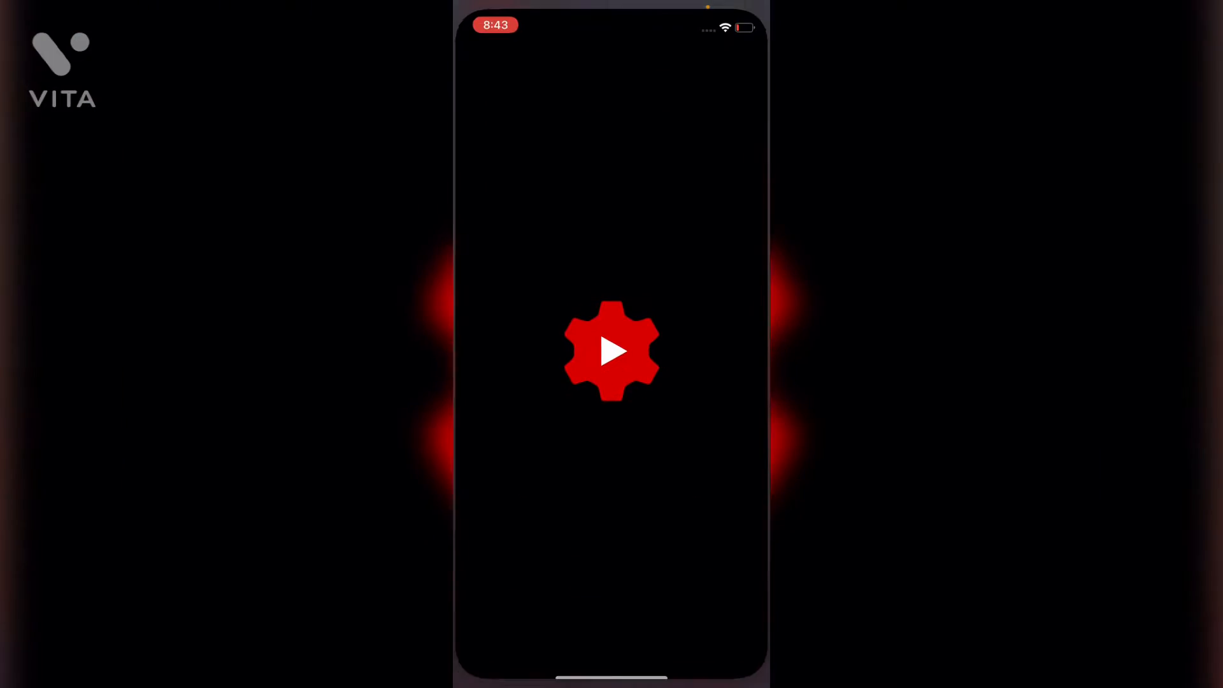
View YT Studio's published video comments and a comment's replies, and toggle the navigation menu.
{"action": "left_click", "coordinate": [612, 350]}
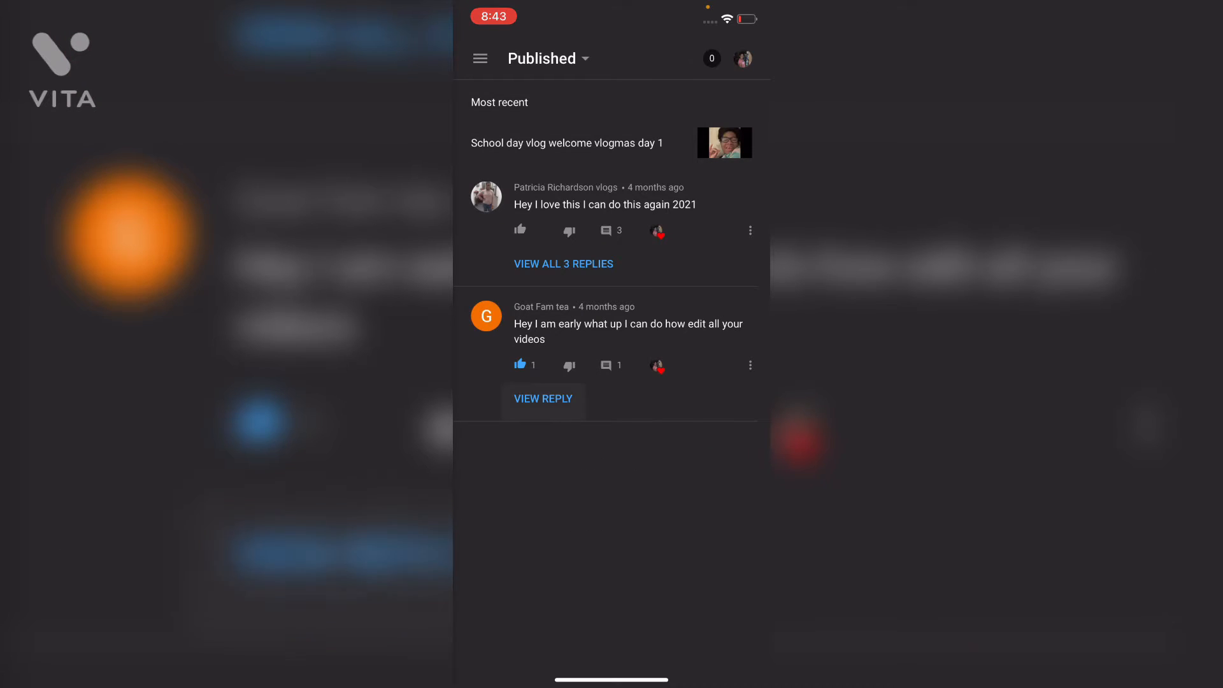
{"action": "left_click", "coordinate": [543, 399]}
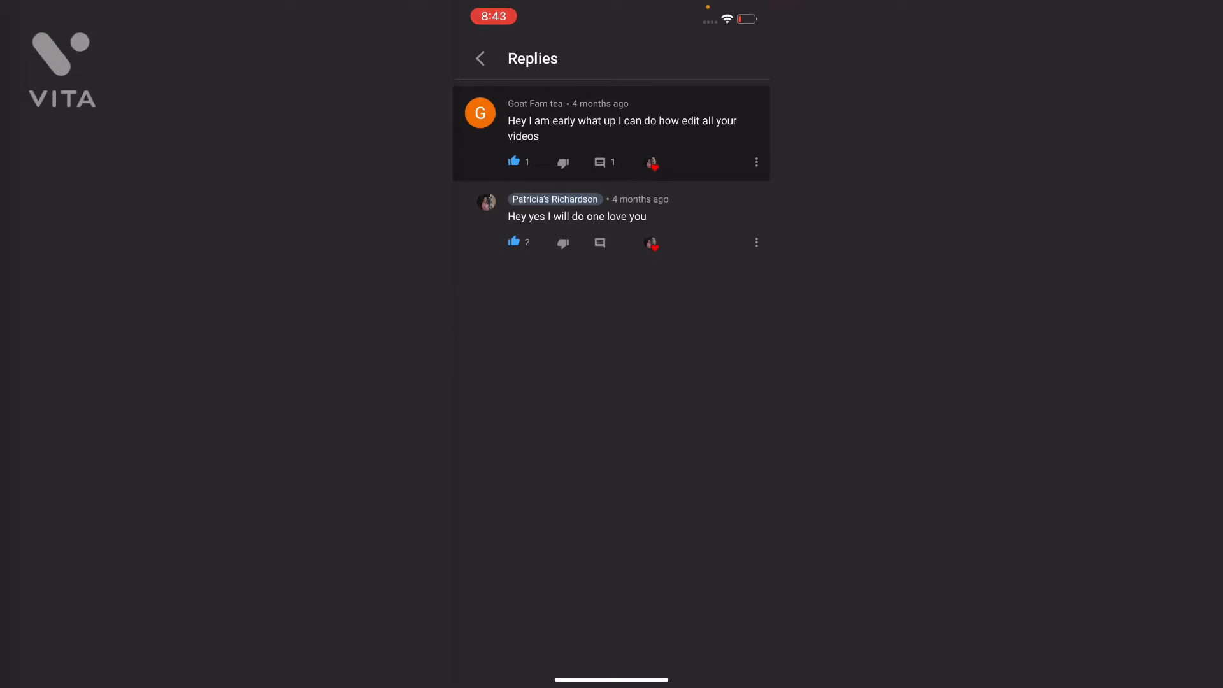
{"action": "left_click", "coordinate": [479, 58]}
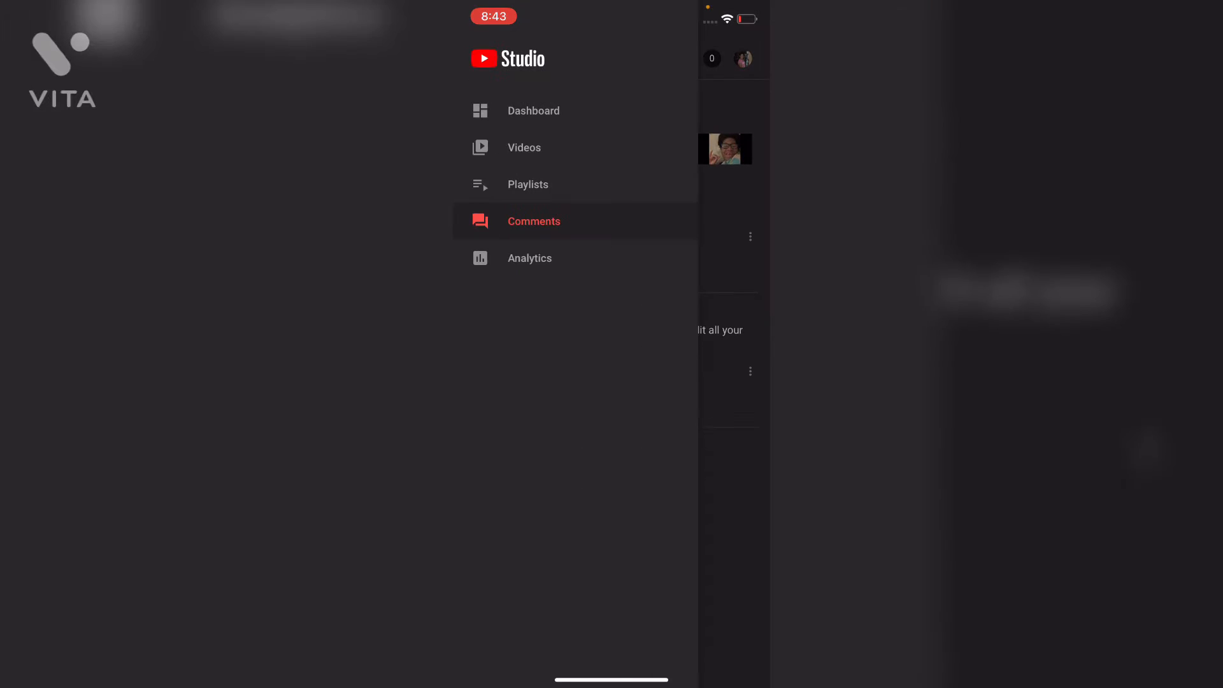
{"action": "left_click", "coordinate": [534, 221]}
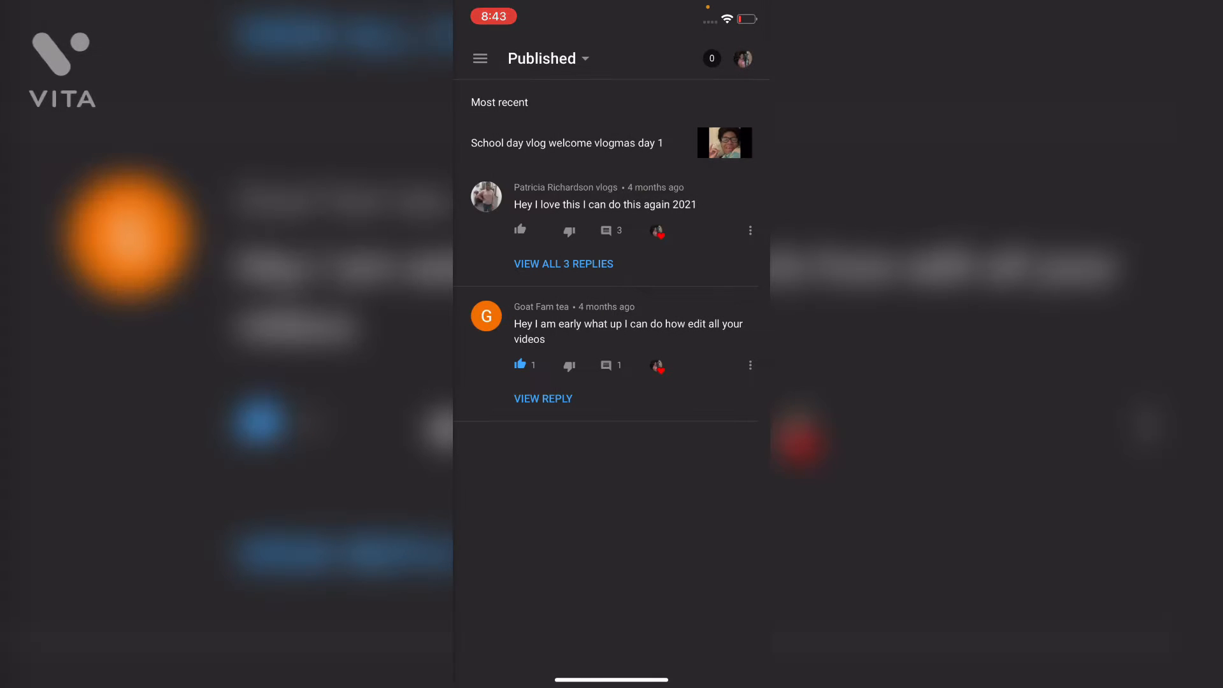
{"action": "left_click", "coordinate": [480, 58]}
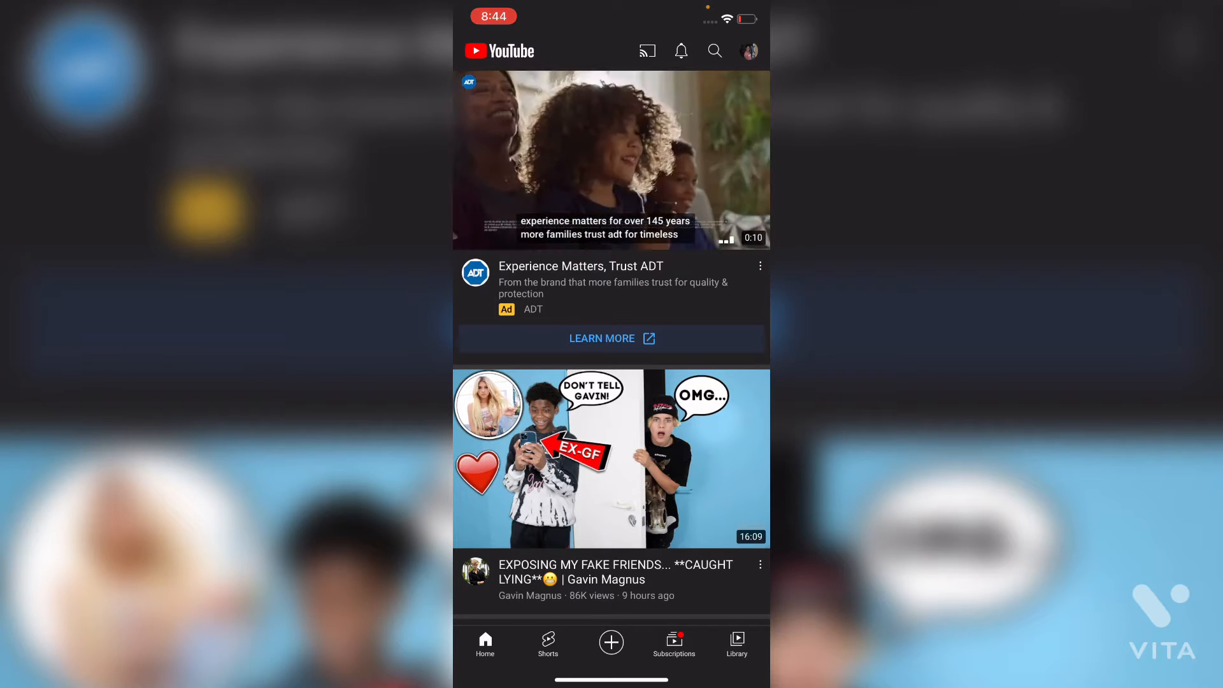
Open your YouTube channel page, scroll its Home tab, and browse the VIDEOS list.
{"action": "left_click", "coordinate": [748, 51]}
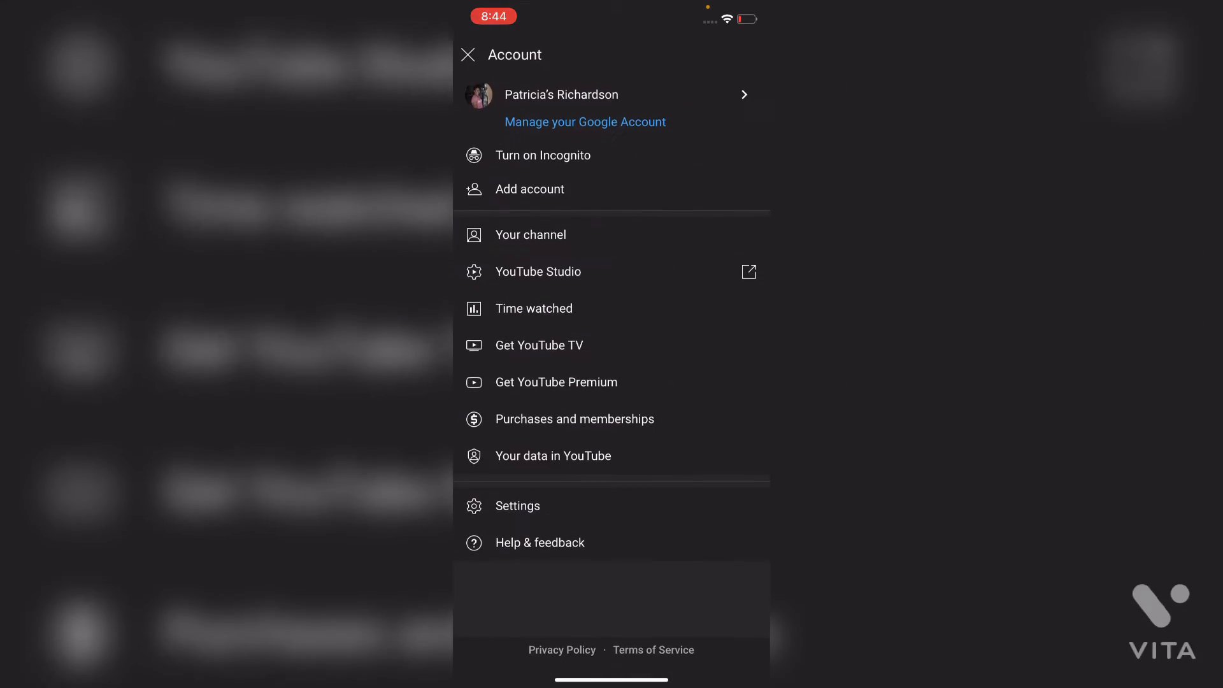
{"action": "left_click", "coordinate": [530, 234]}
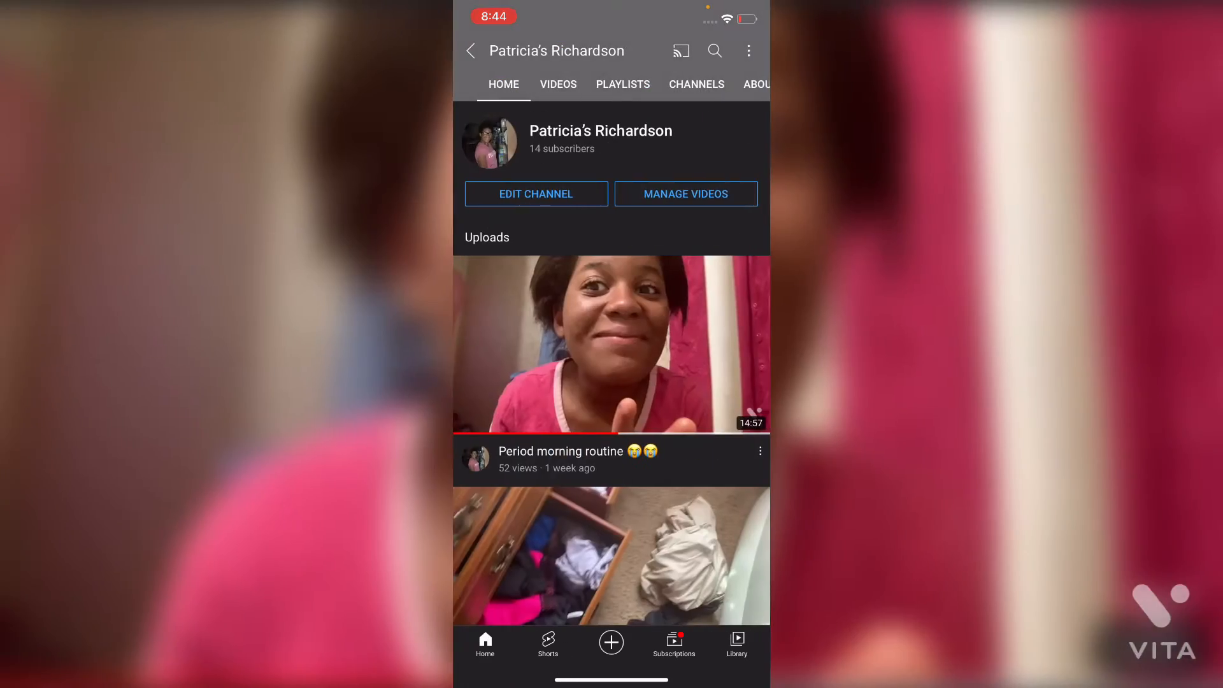
{"action": "scroll", "scroll_direction": "down", "scroll_amount": 3}
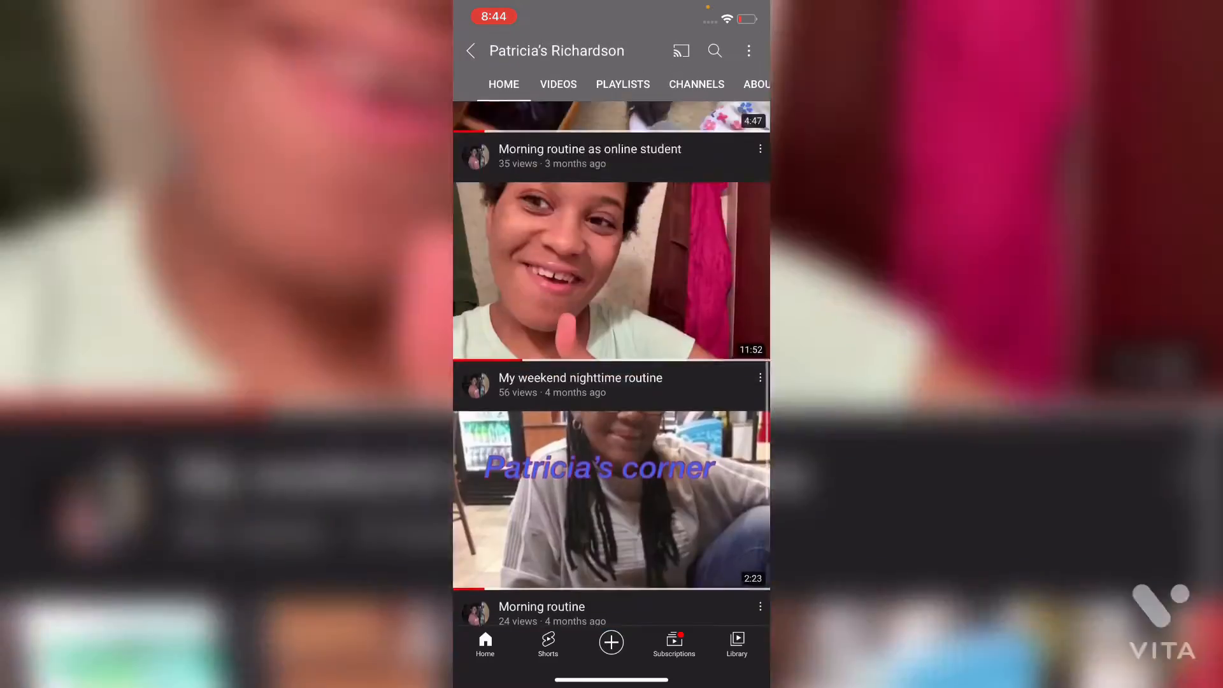
{"action": "left_click", "coordinate": [558, 84]}
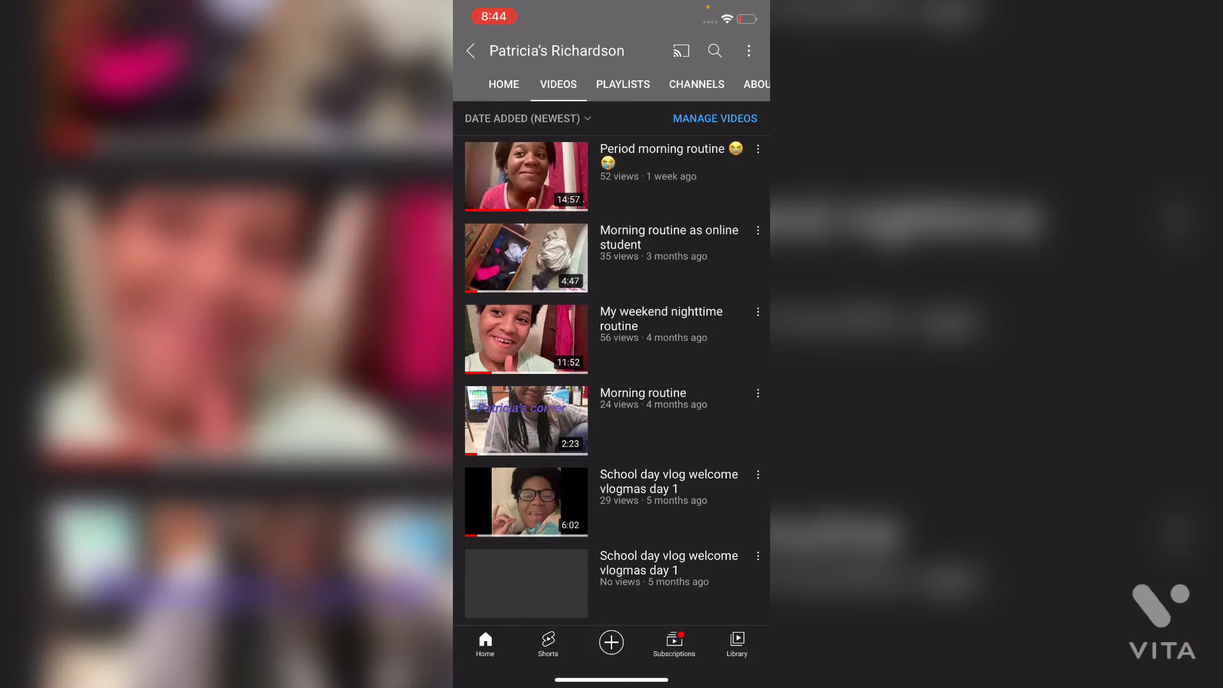
{"action": "scroll", "scroll_direction": "down", "scroll_amount": 3}
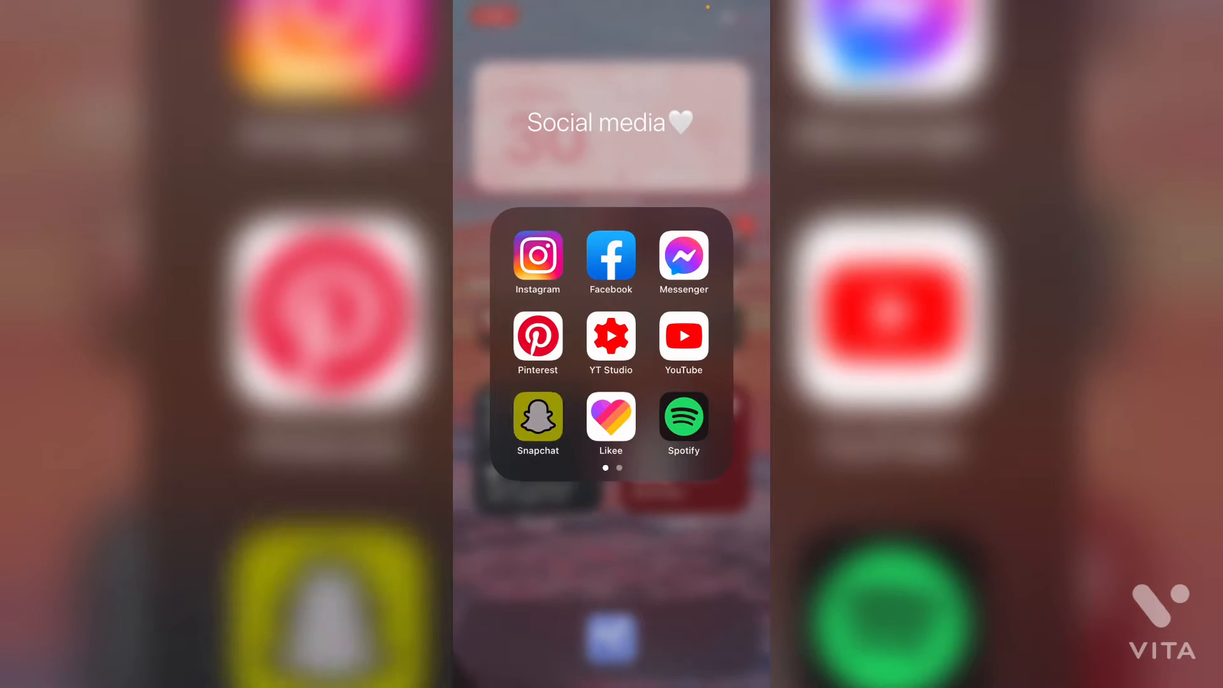
Launch Snapchat, capture a hallway snap, and exit drawing mode without adding anything.
{"action": "left_click", "coordinate": [537, 416]}
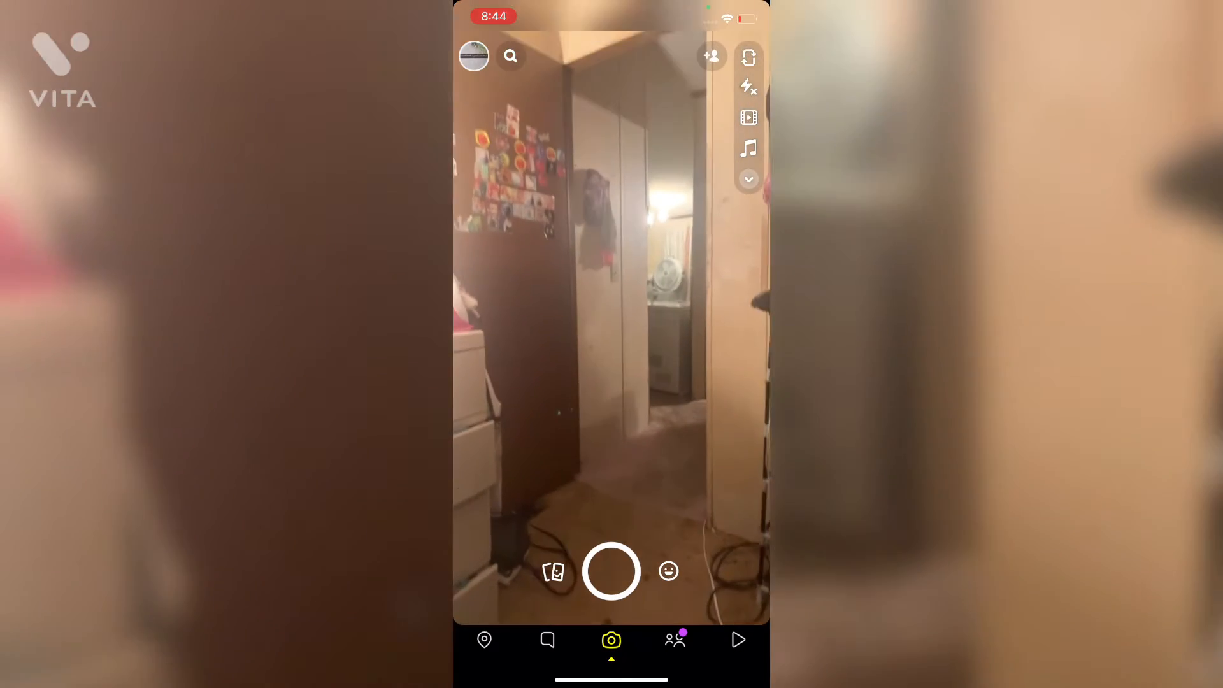
{"action": "left_click", "coordinate": [610, 570]}
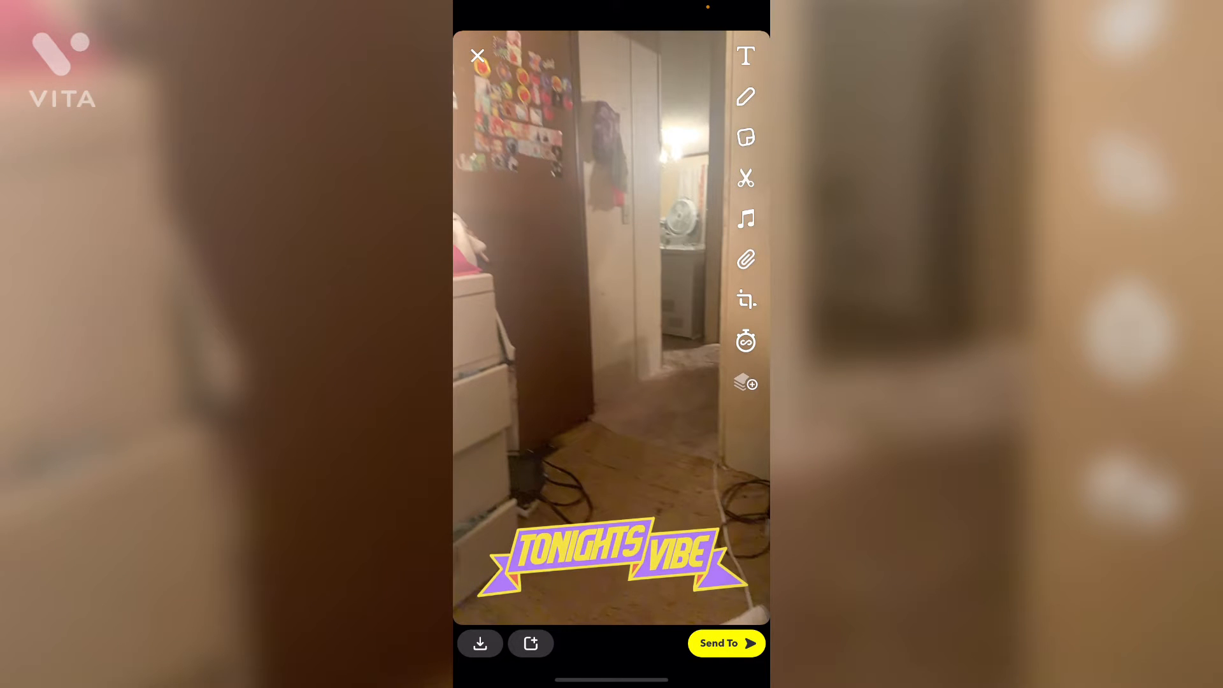
{"action": "left_click", "coordinate": [744, 95]}
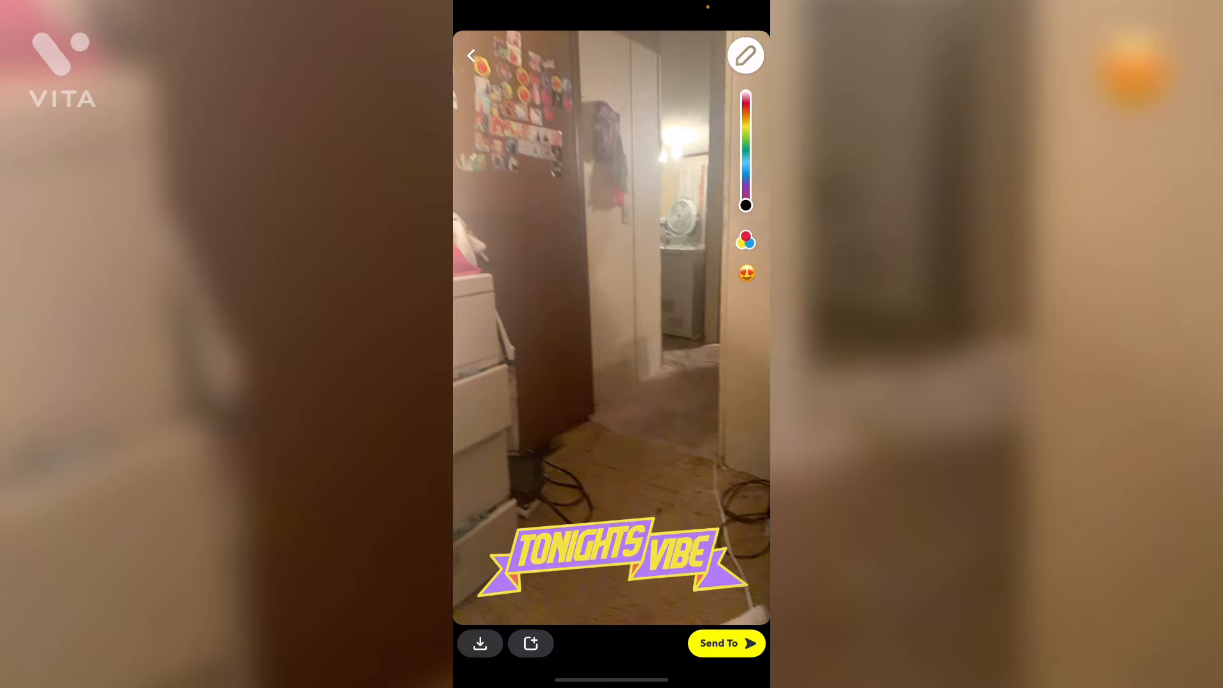
{"action": "left_click", "coordinate": [744, 55]}
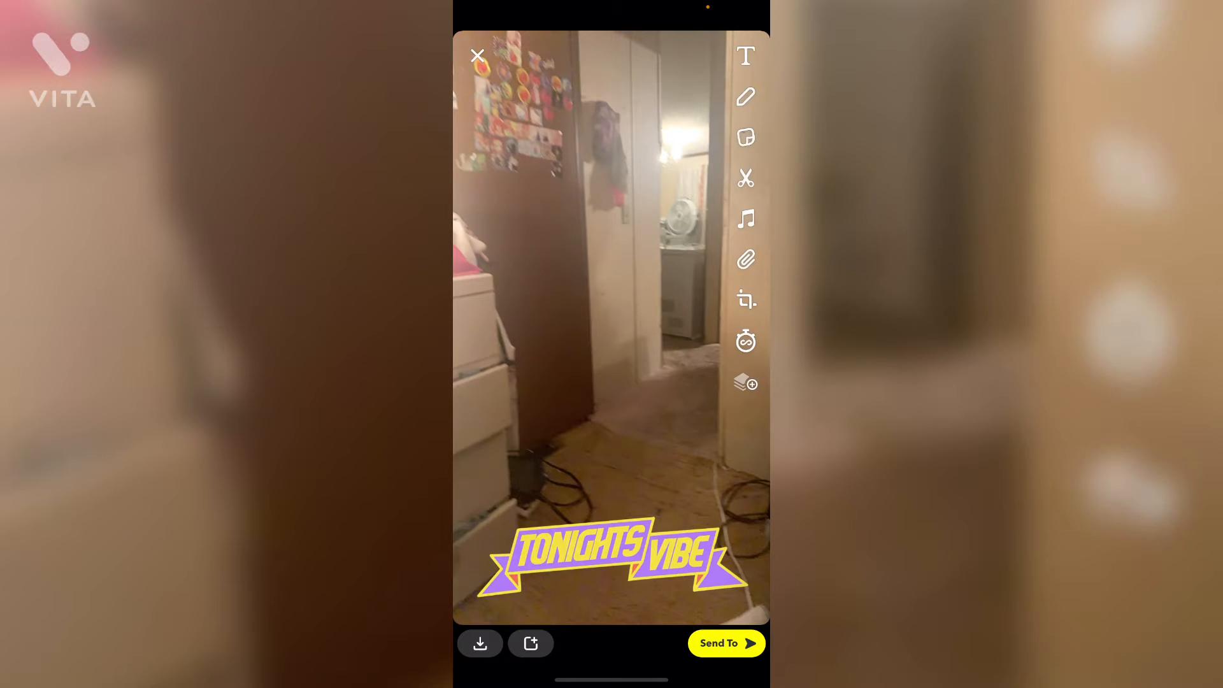
View the snap's Send To recipients and chats, then return to the Social media folder.
{"action": "left_click", "coordinate": [744, 55]}
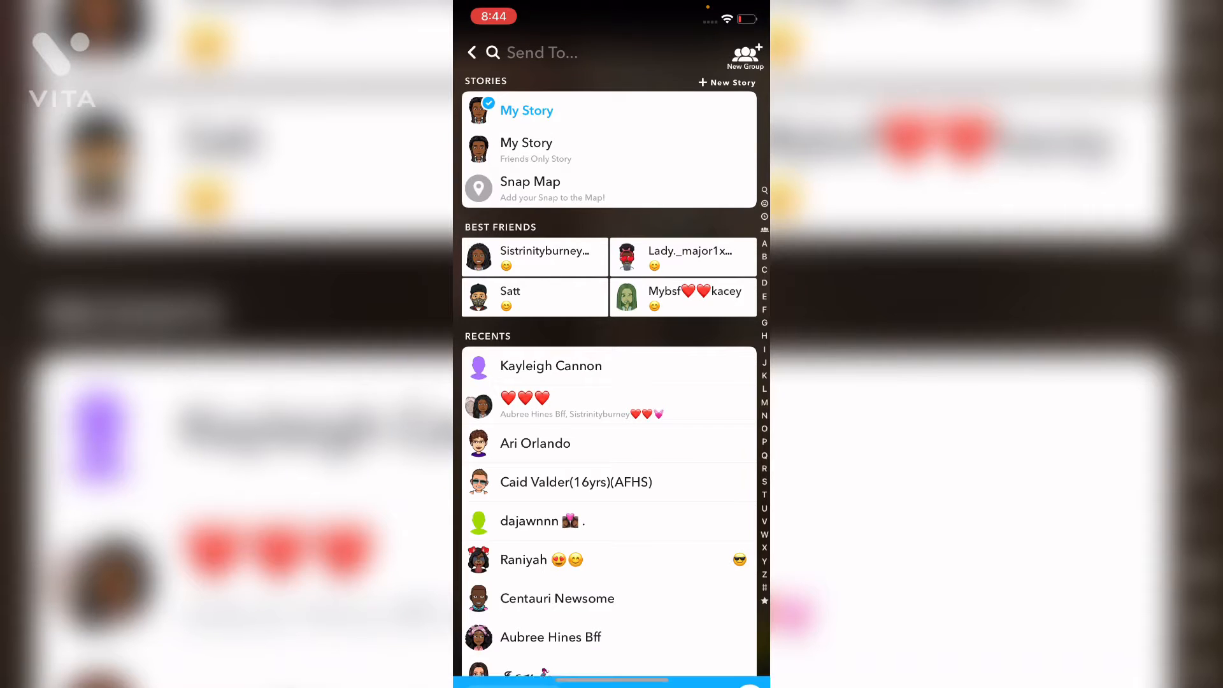
{"action": "left_click", "coordinate": [472, 52]}
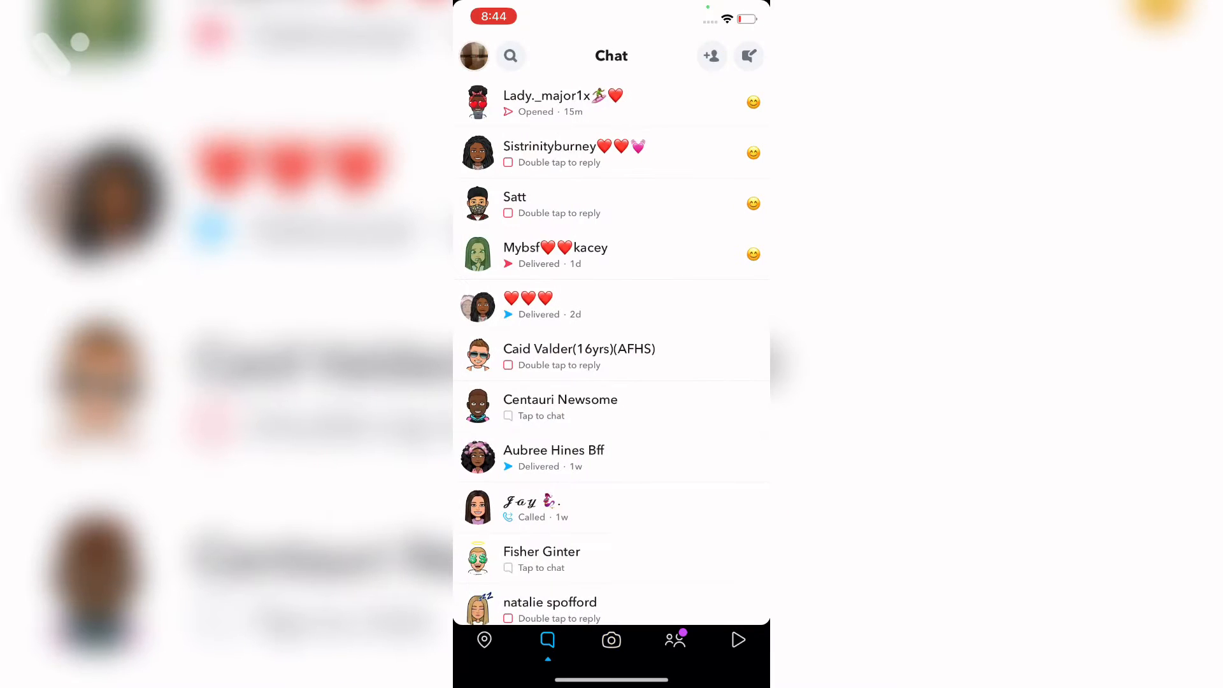
{"action": "left_click", "coordinate": [473, 55]}
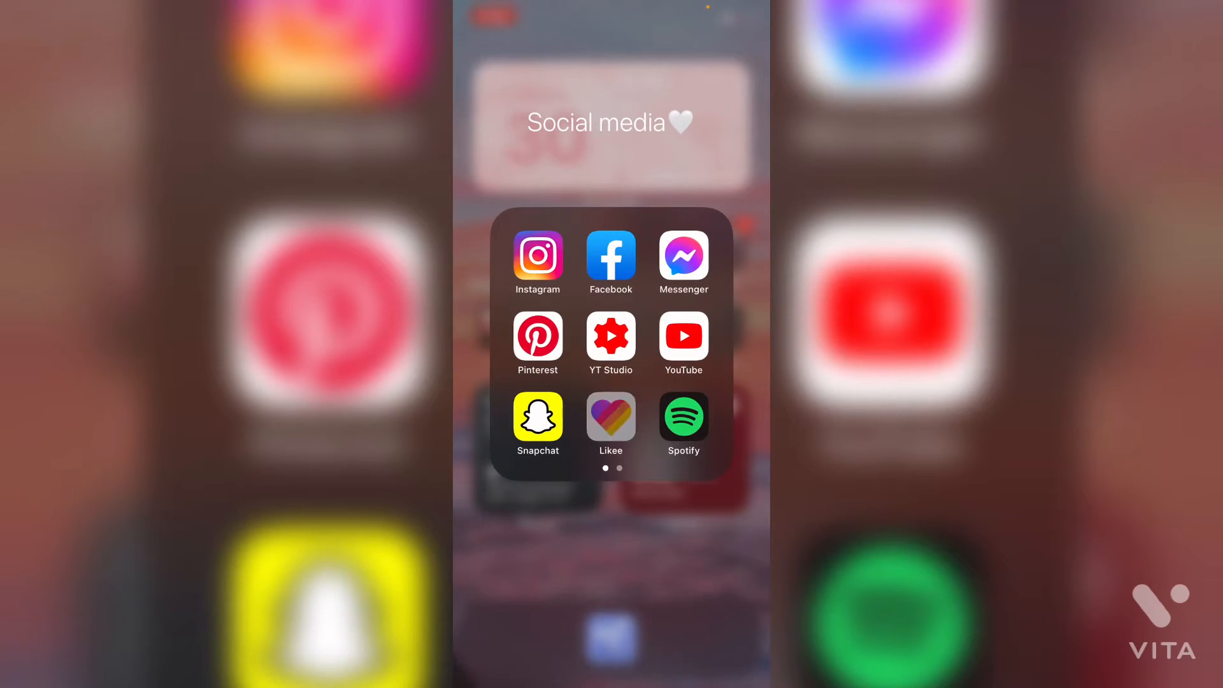
Launch Likee, browse your profile videos, and cancel the follow options on Charli D'amelio's profile.
{"action": "left_click", "coordinate": [610, 417]}
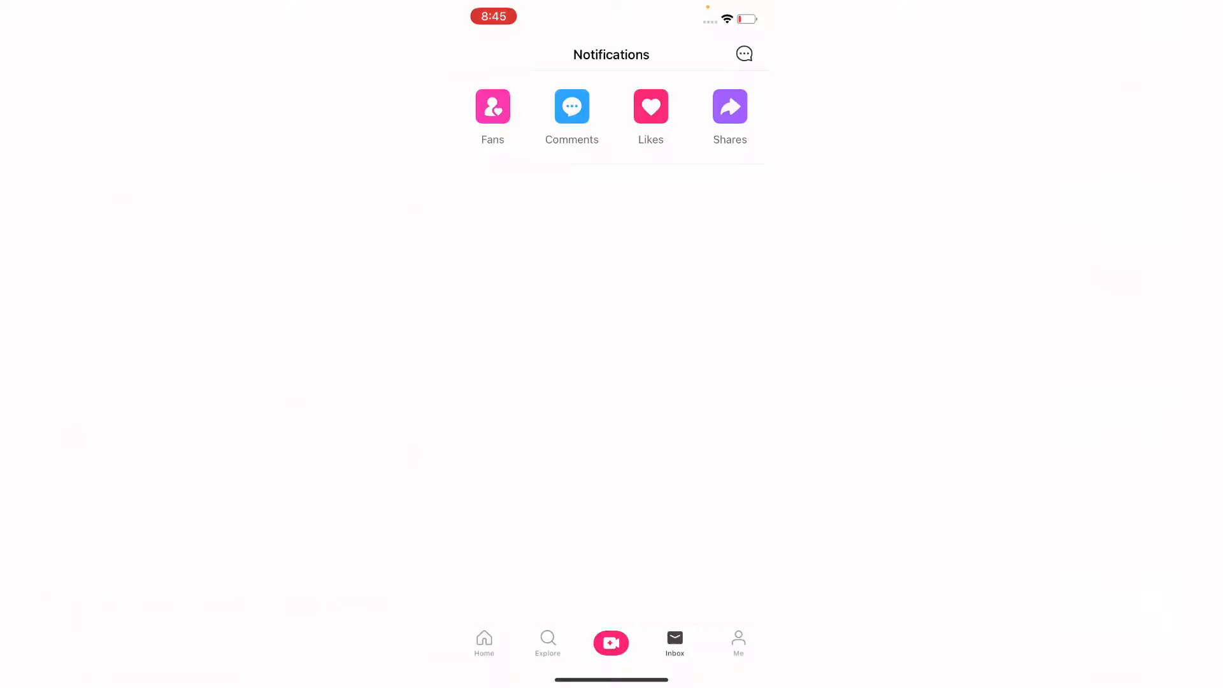
{"action": "left_click", "coordinate": [737, 642]}
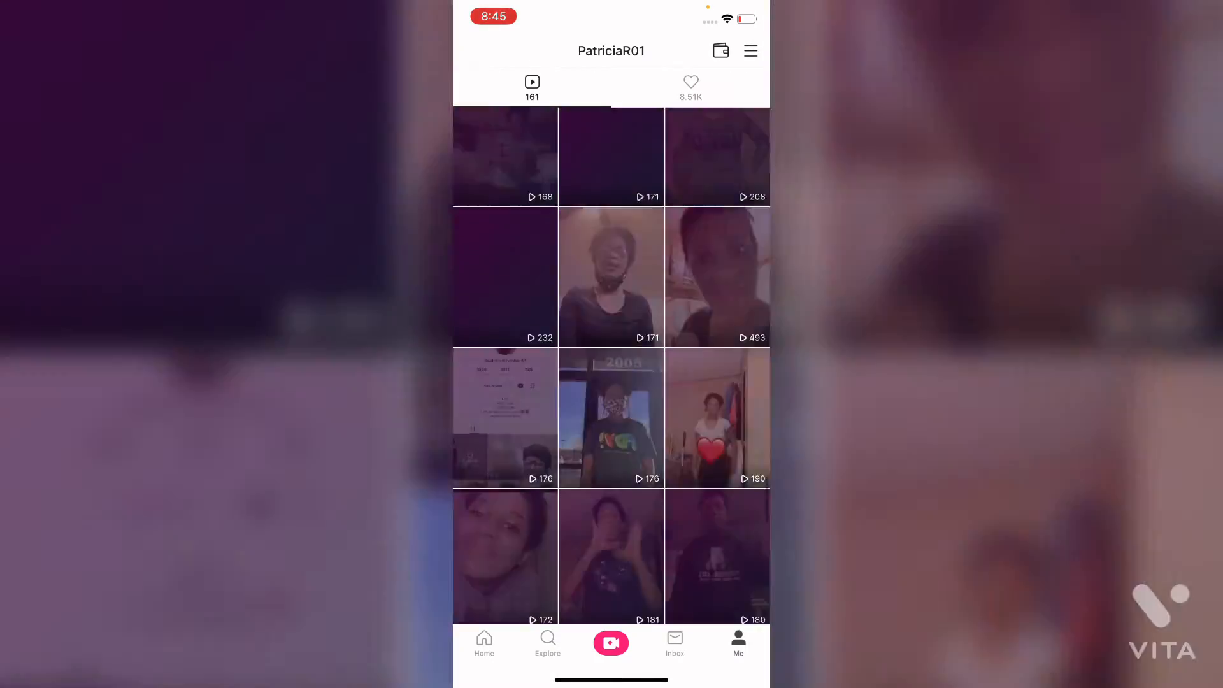
{"action": "scroll", "scroll_direction": "down", "scroll_amount": 3}
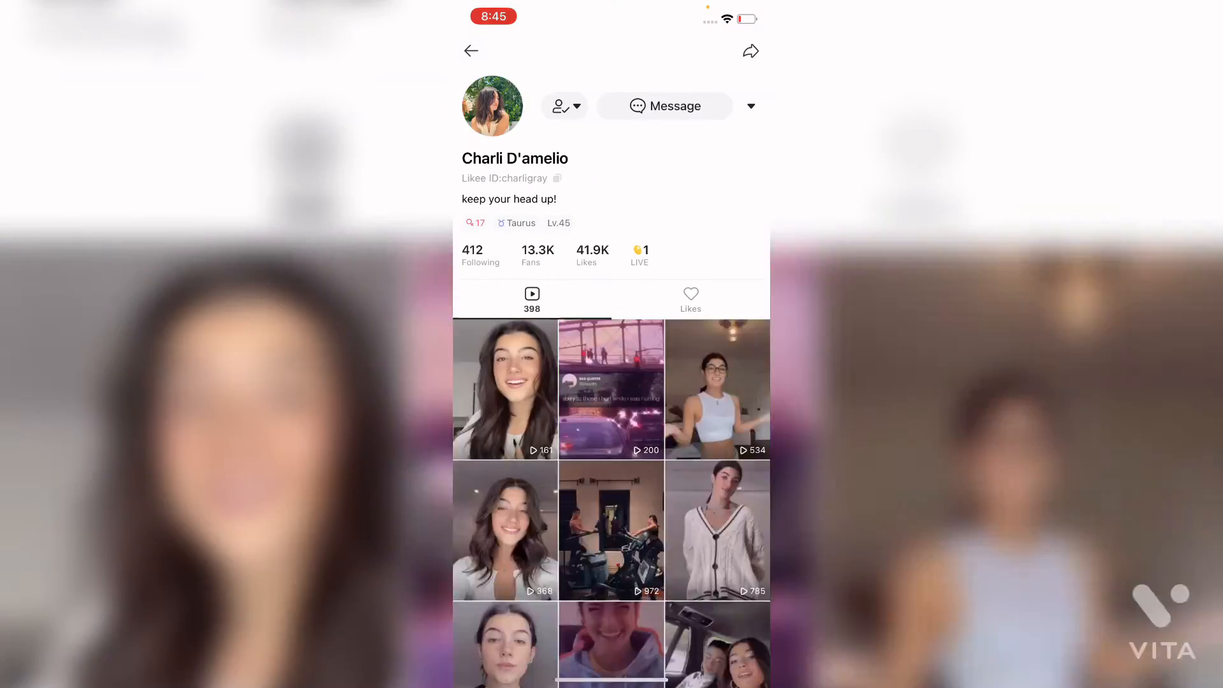
{"action": "left_click", "coordinate": [563, 105]}
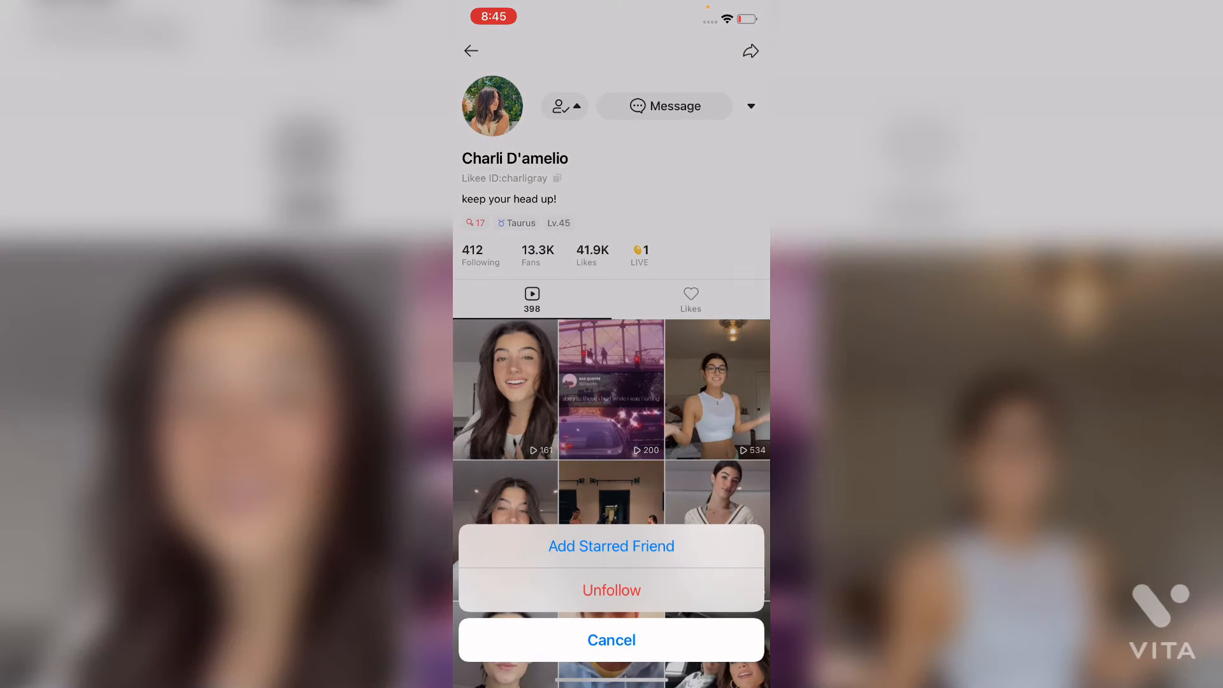
{"action": "left_click", "coordinate": [611, 590]}
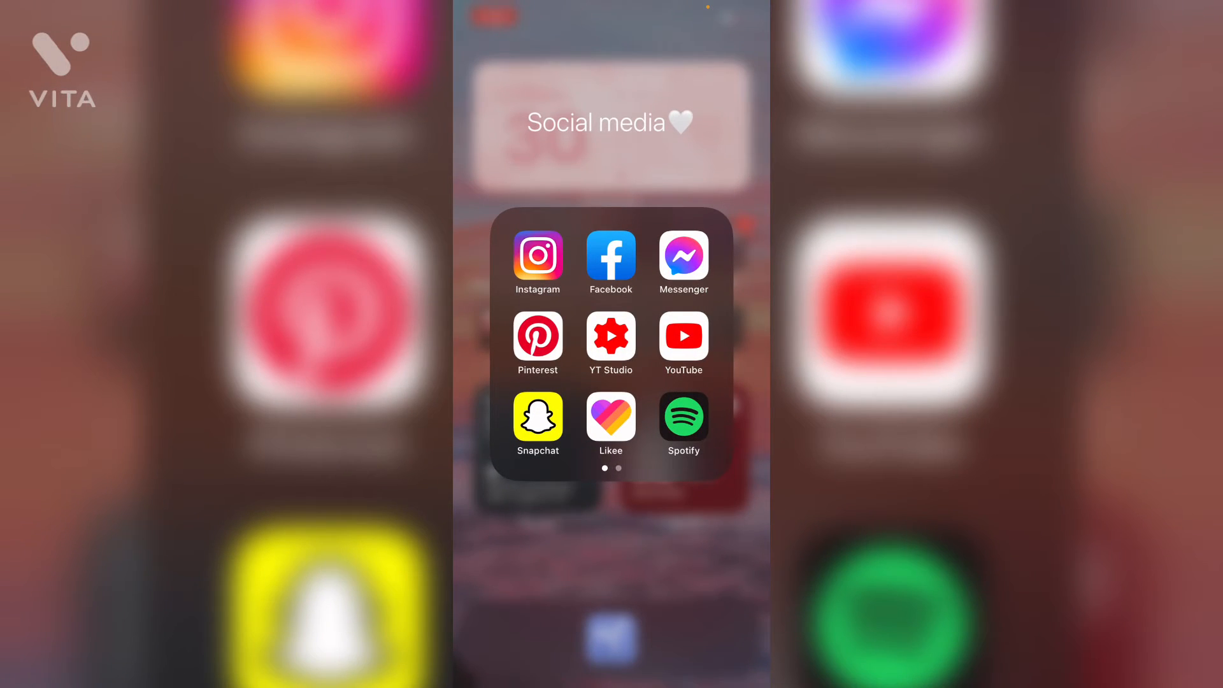
Open Spotify's library and scroll through the Good vibes playlist's full track list.
{"action": "left_click", "coordinate": [682, 416]}
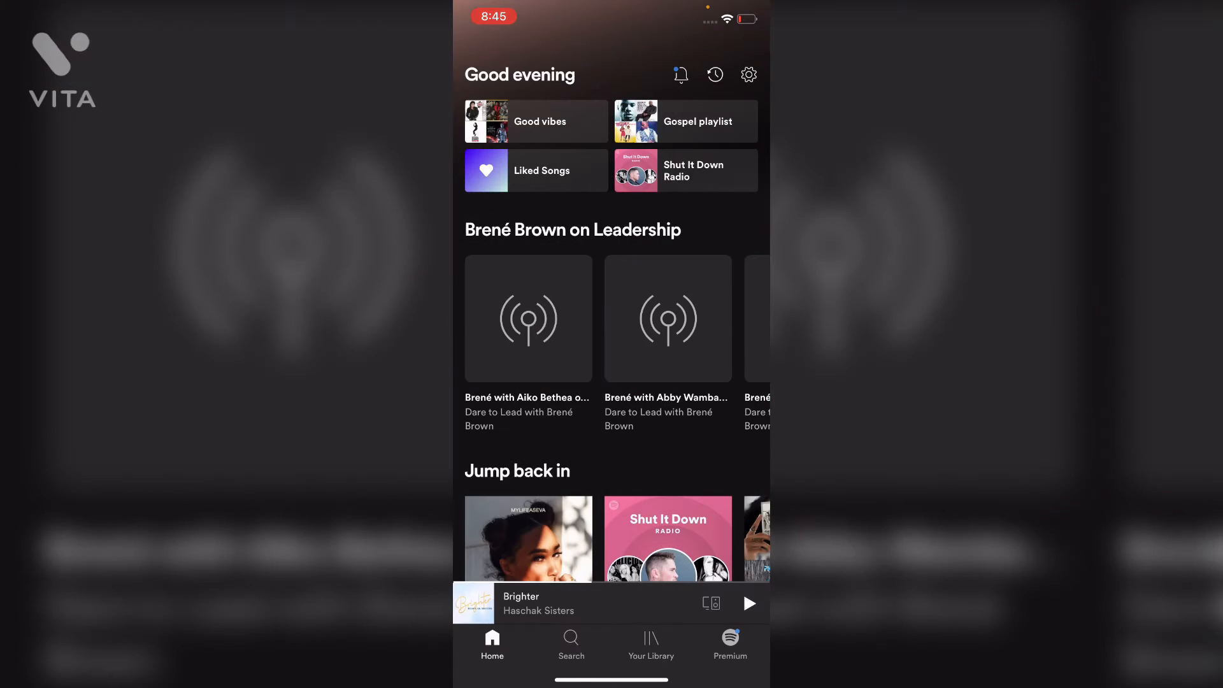
{"action": "left_click", "coordinate": [650, 643]}
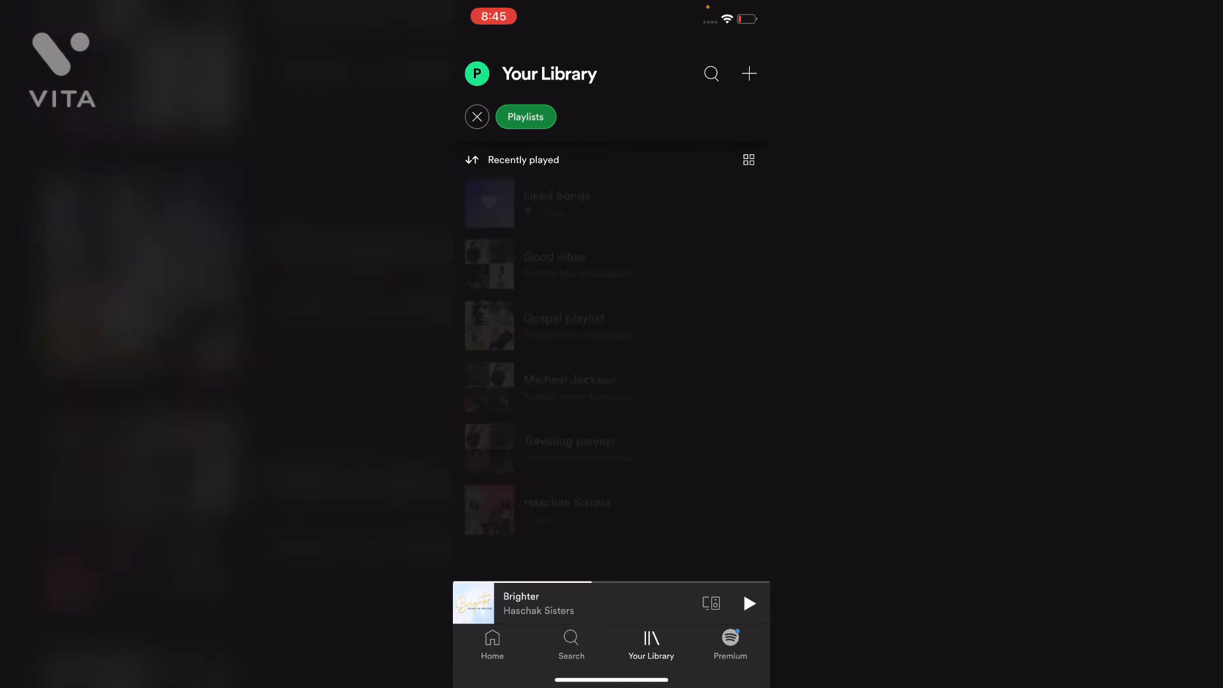
{"action": "left_click", "coordinate": [553, 265]}
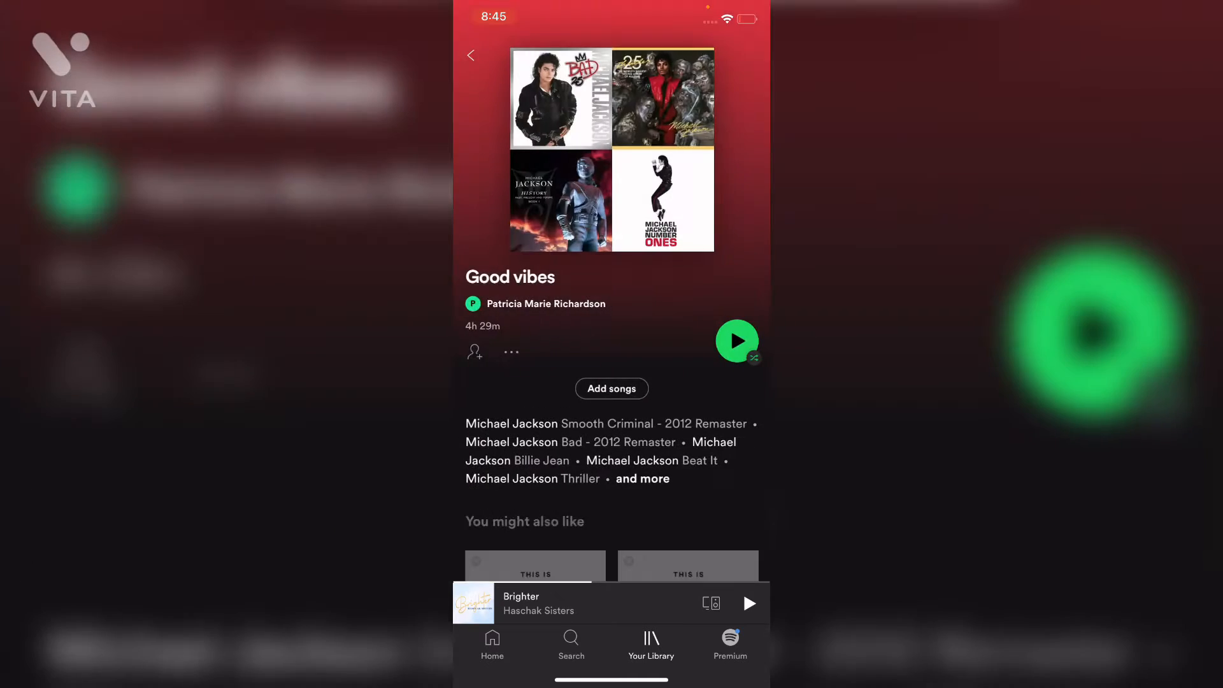
{"action": "left_click", "coordinate": [611, 388]}
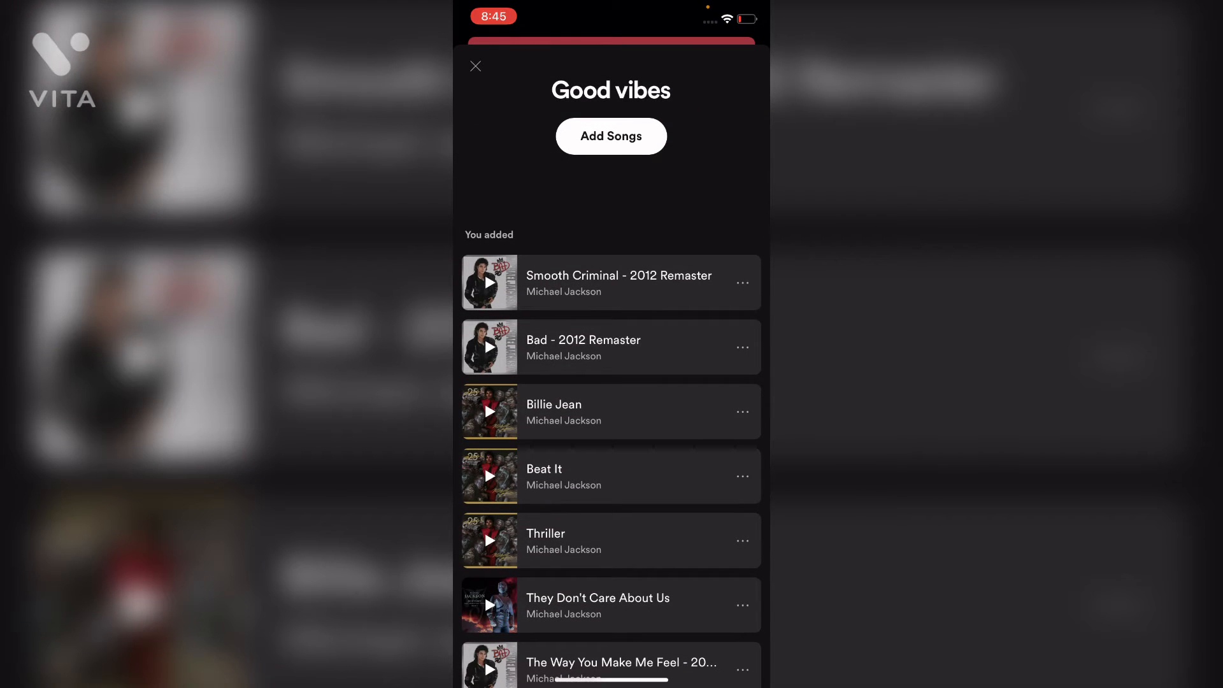
{"action": "scroll", "scroll_direction": "down", "scroll_amount": 3}
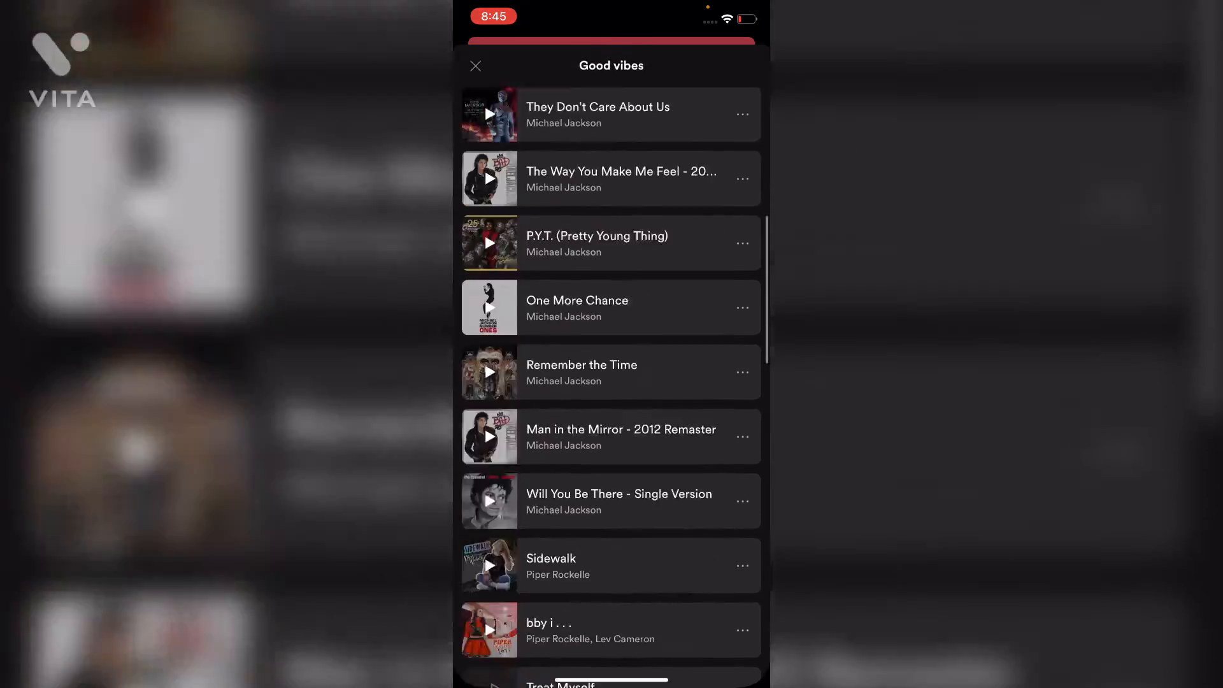
{"action": "scroll", "scroll_direction": "down", "scroll_amount": 3}
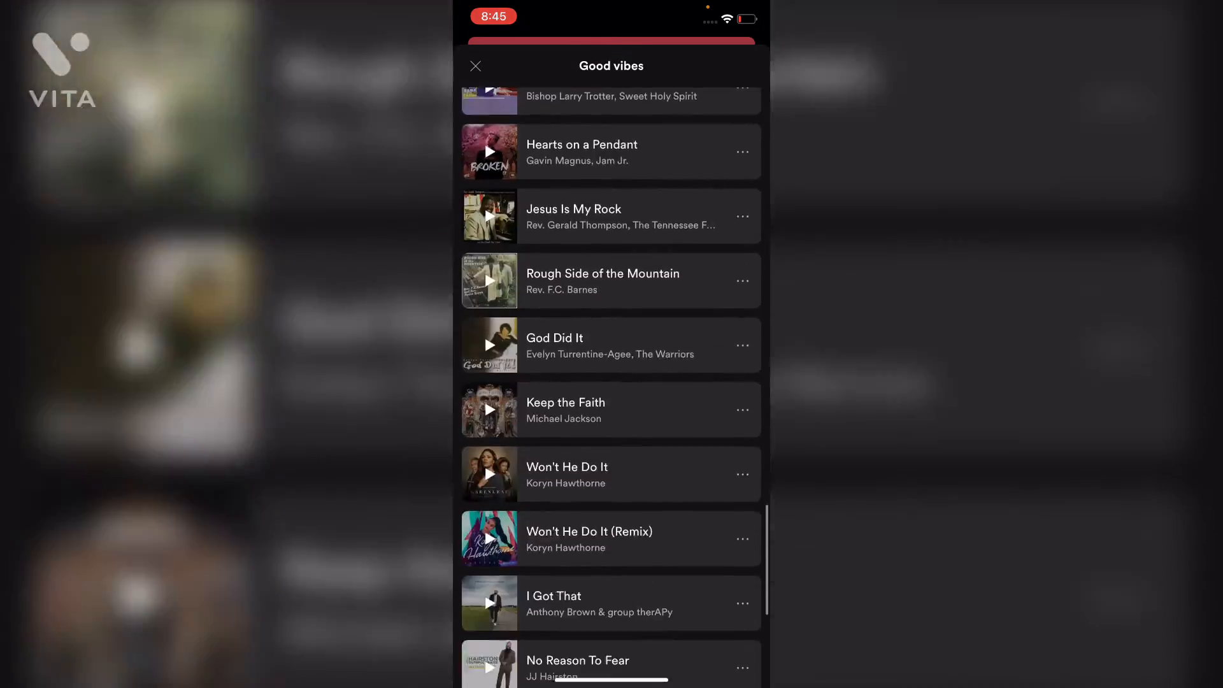
Browse the Gospel playlist tracks, then close back to the playlists library.
{"action": "left_click", "coordinate": [475, 66]}
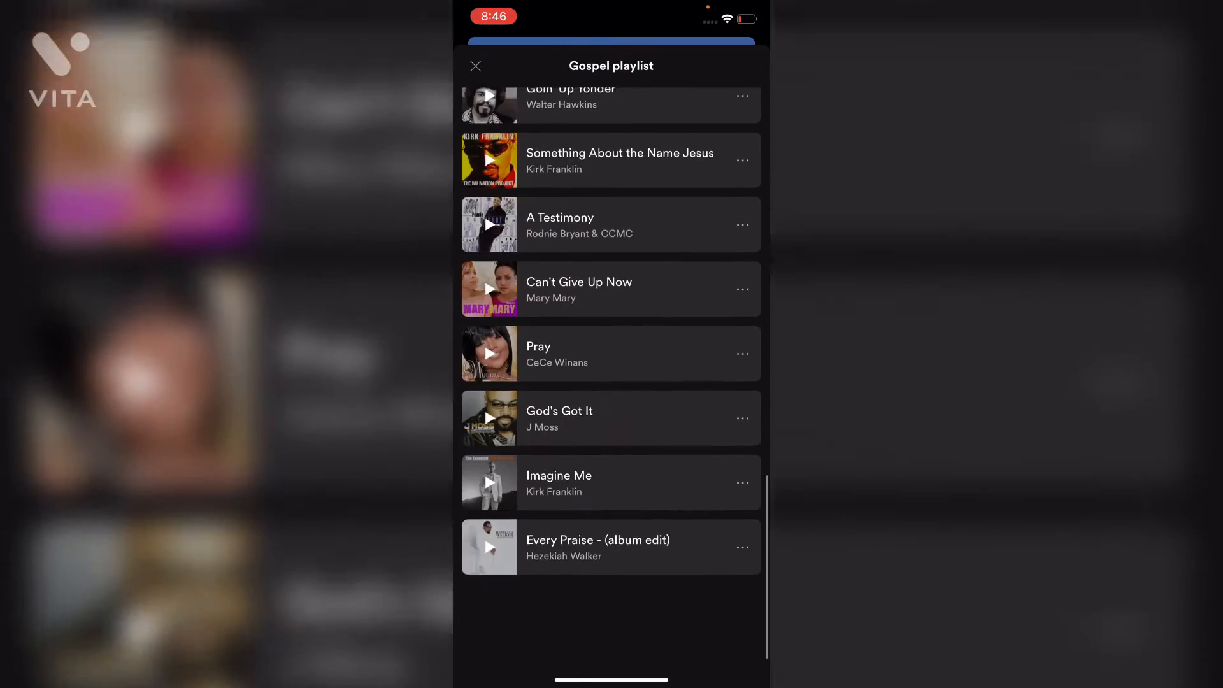
{"action": "scroll", "scroll_direction": "down", "scroll_amount": 3}
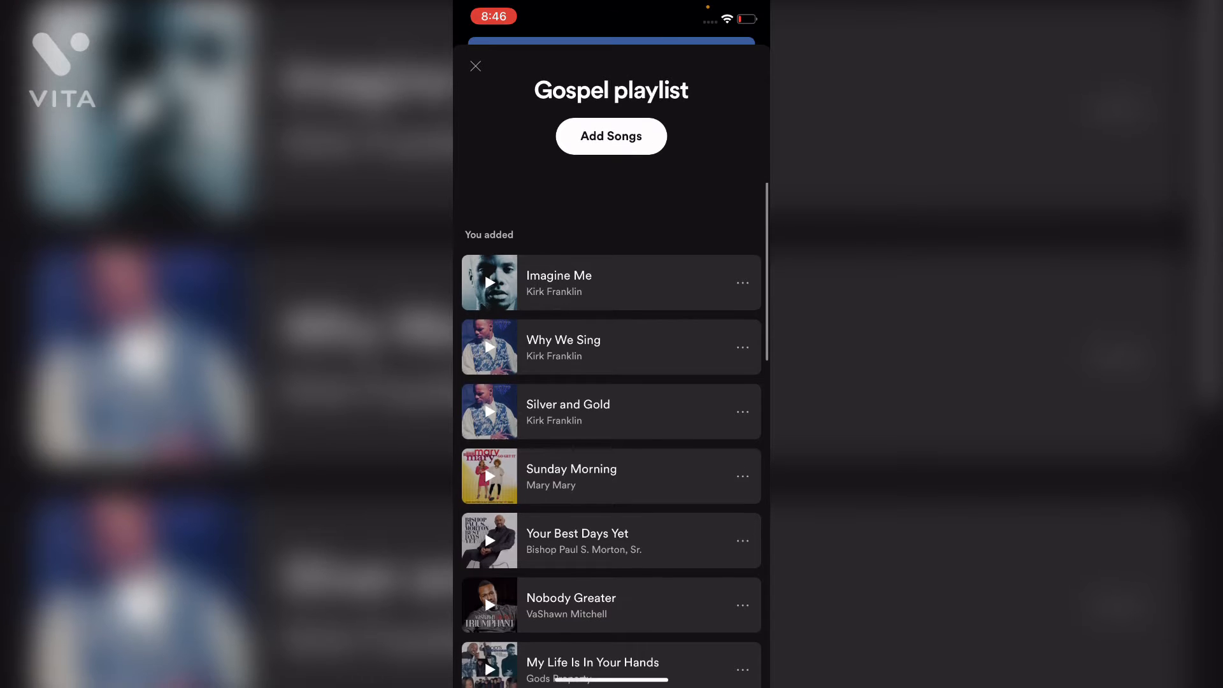
{"action": "left_click", "coordinate": [475, 66]}
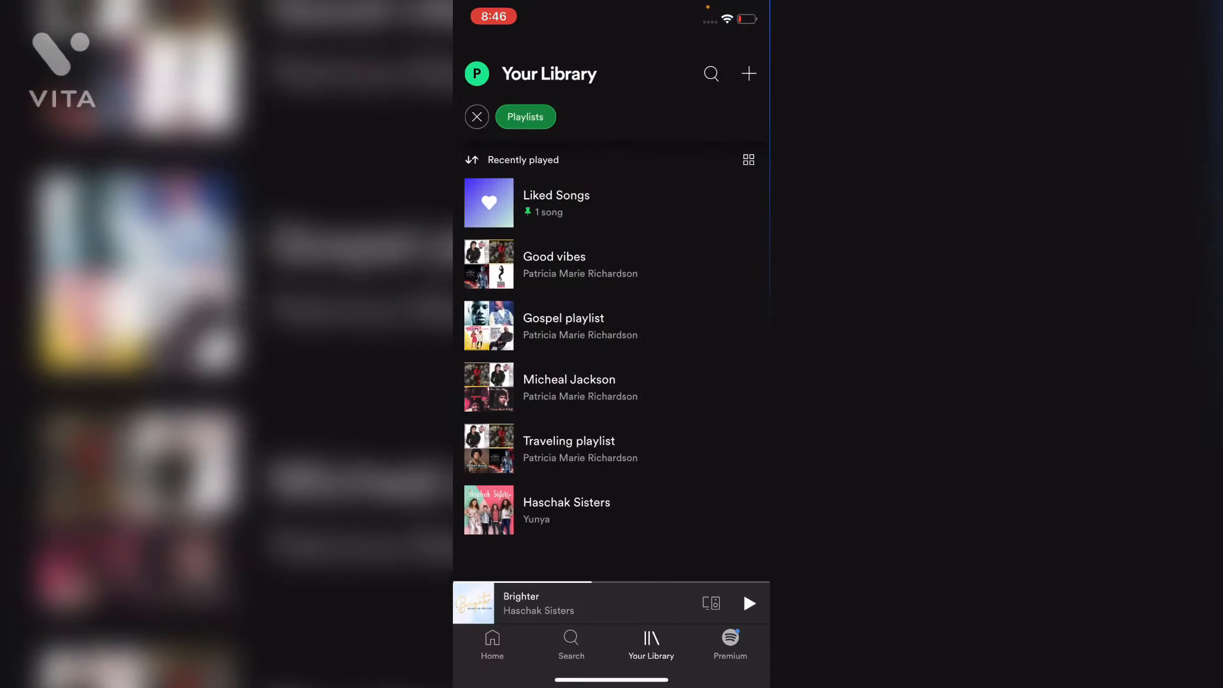
Open the Micheal Jackson playlist page in Spotify and back out of it.
{"action": "left_click", "coordinate": [568, 379]}
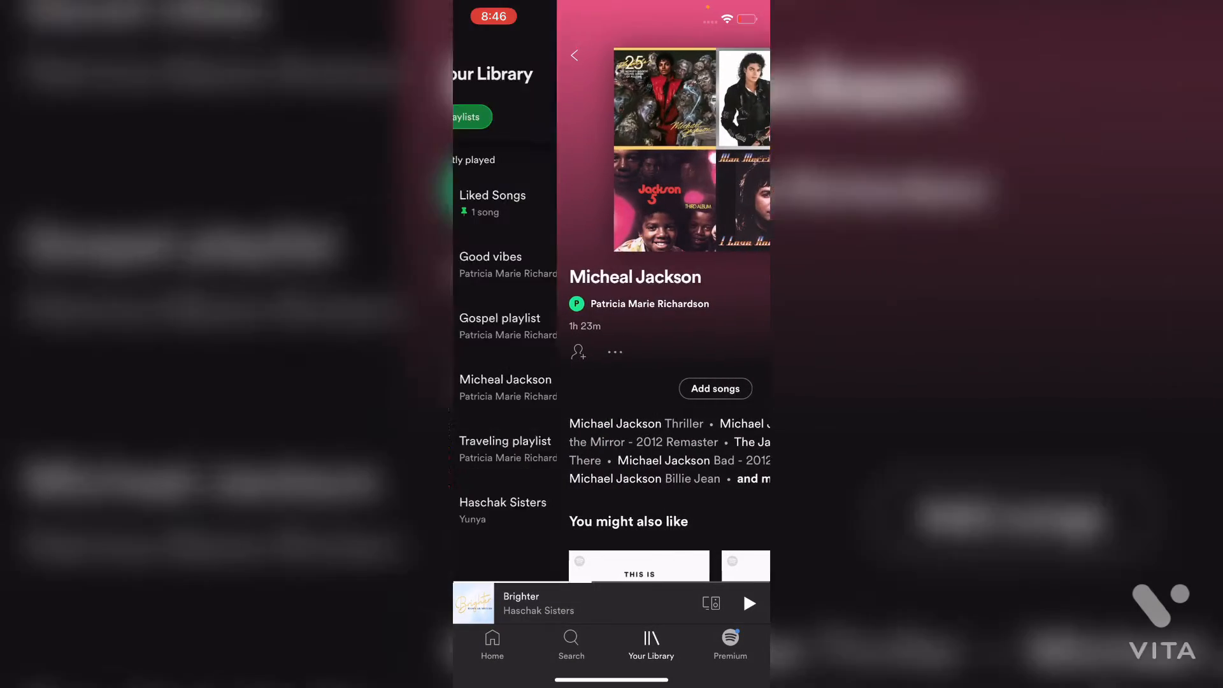
{"action": "left_click", "coordinate": [505, 441]}
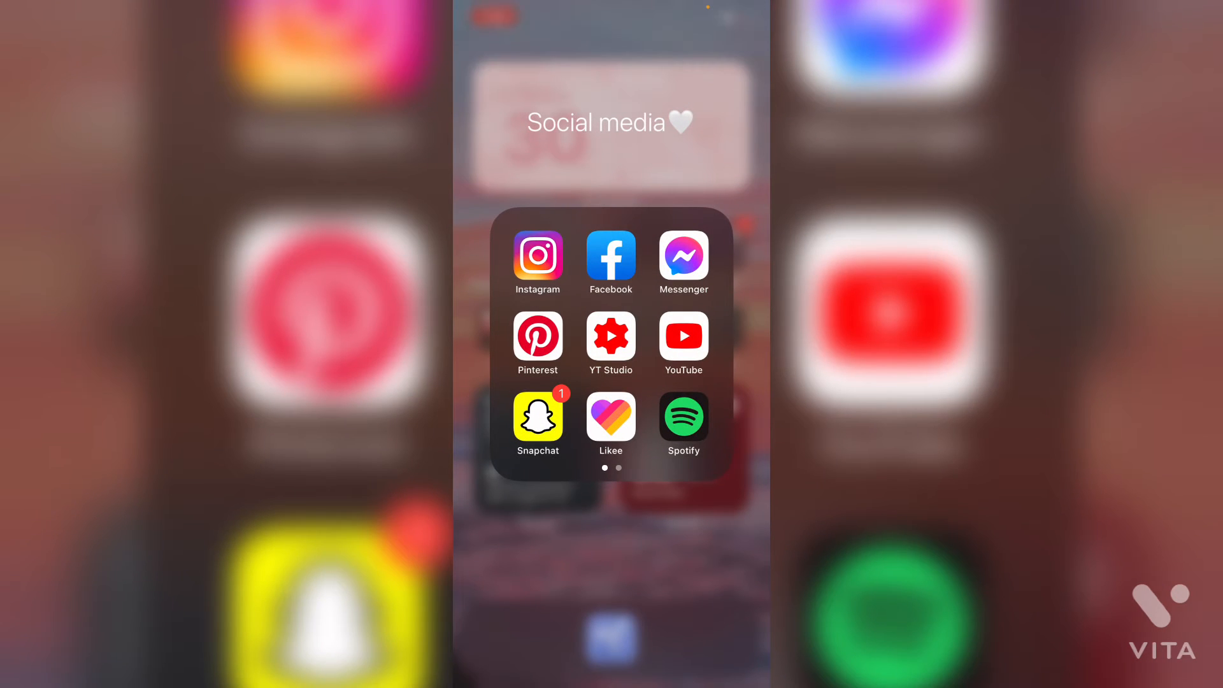
Swipe to the Social media folder's second page and launch TikTok.
{"action": "scroll", "scroll_direction": "left", "scroll_amount": 3}
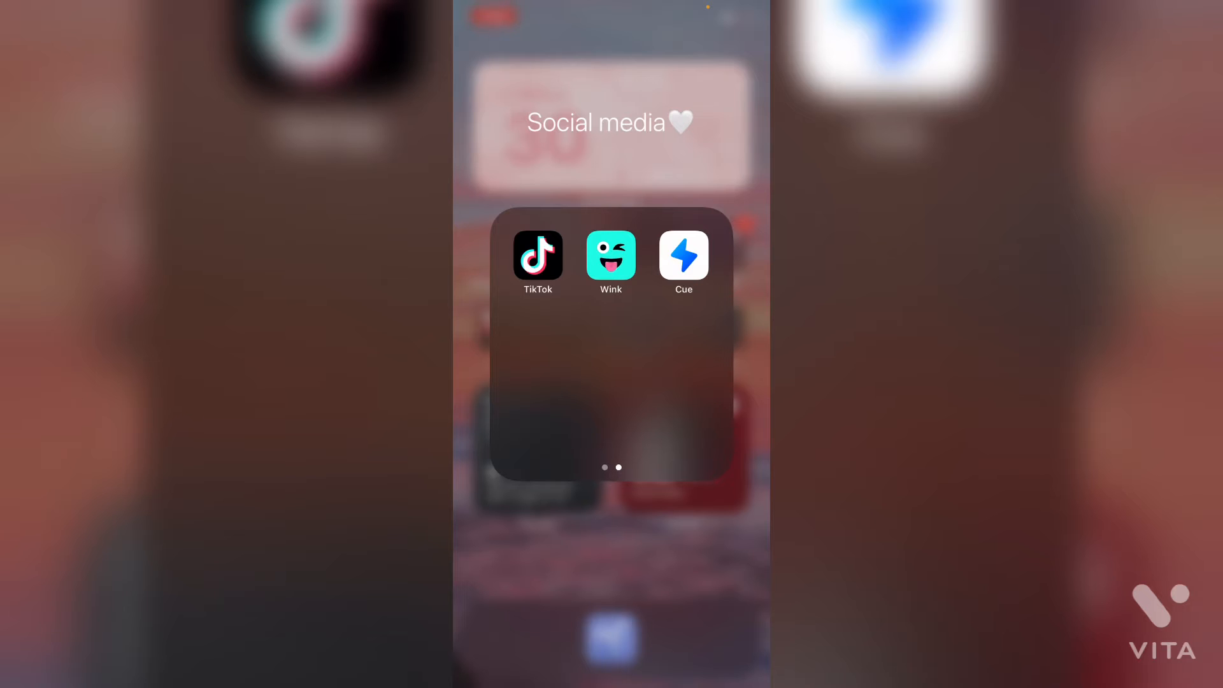
{"action": "left_click", "coordinate": [537, 257]}
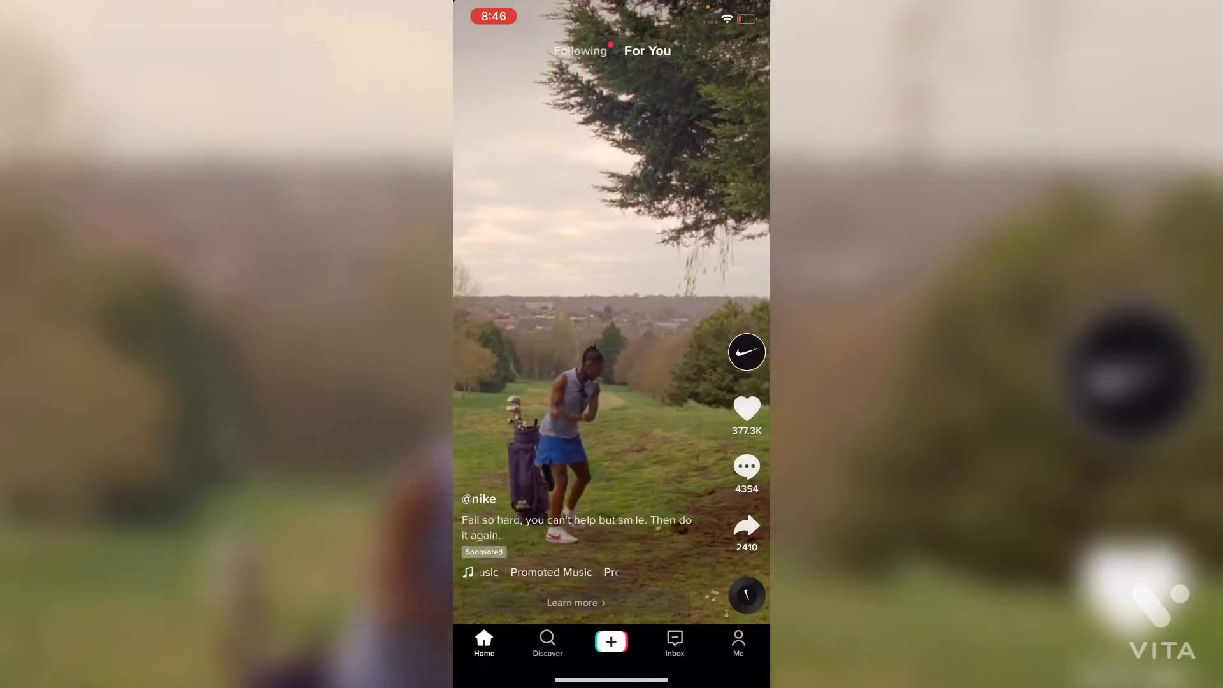
Switch the TikTok profile to the backup account and open its Michael Jackson tribute video.
{"action": "left_click", "coordinate": [736, 643]}
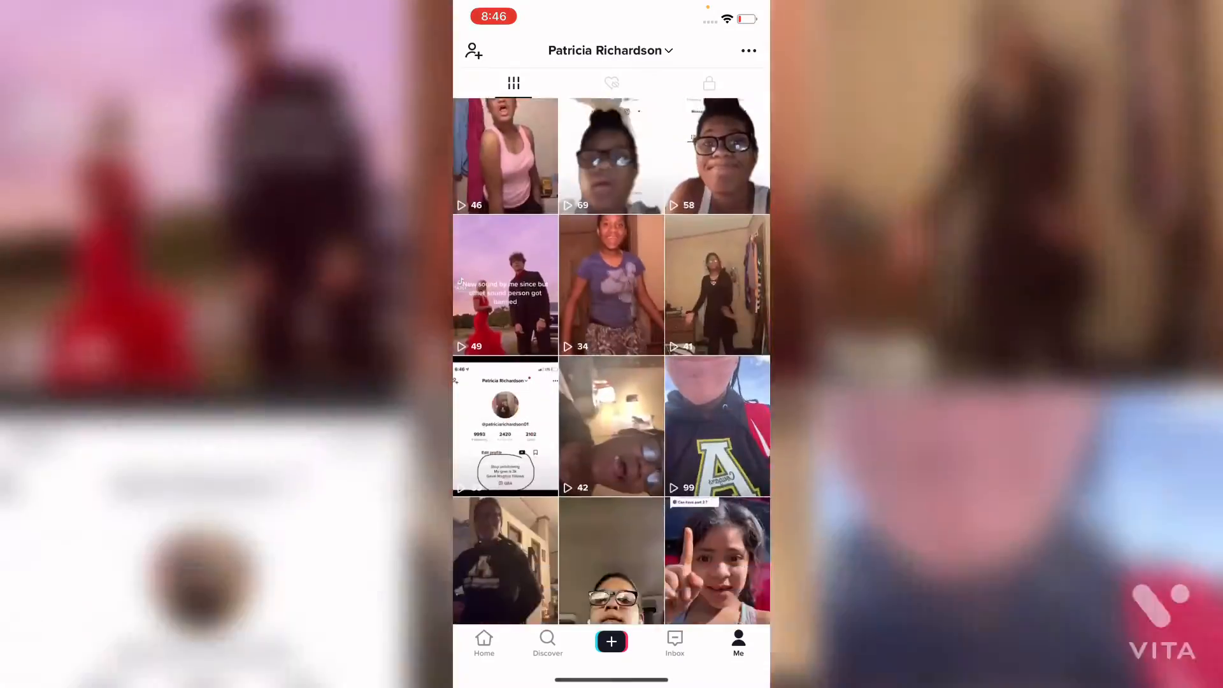
{"action": "scroll", "scroll_direction": "down", "scroll_amount": 3}
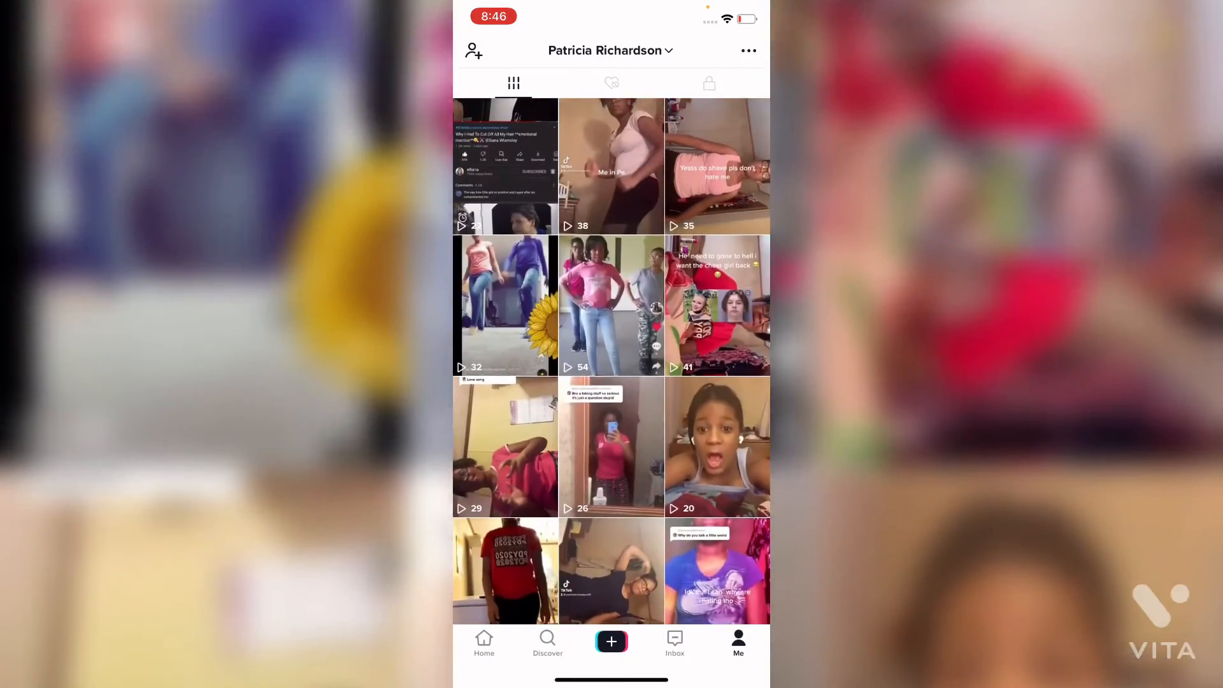
{"action": "left_click", "coordinate": [610, 49]}
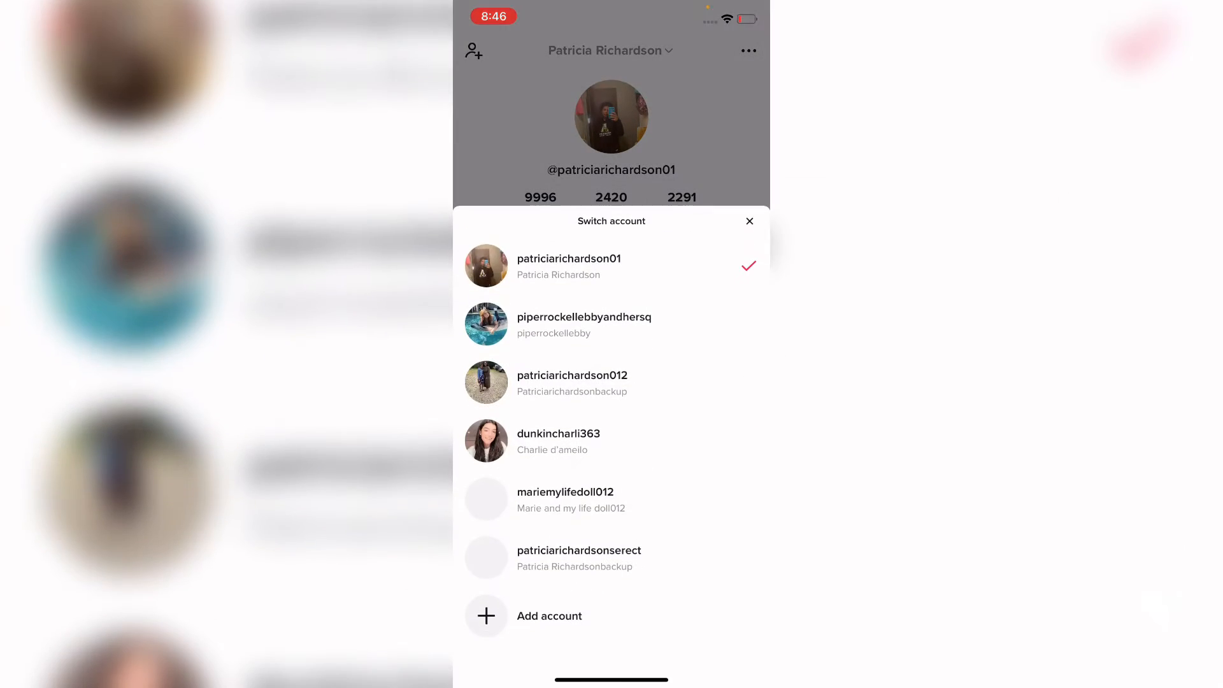
{"action": "left_click", "coordinate": [748, 221]}
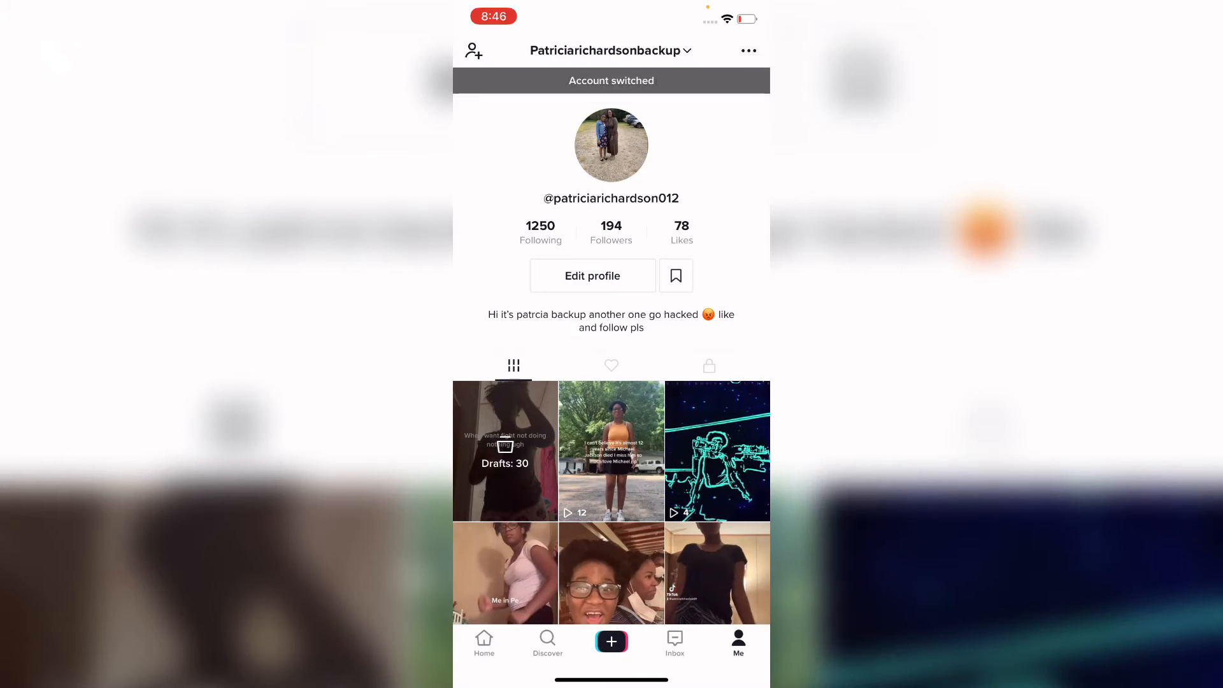
{"action": "scroll", "scroll_direction": "down", "scroll_amount": 3}
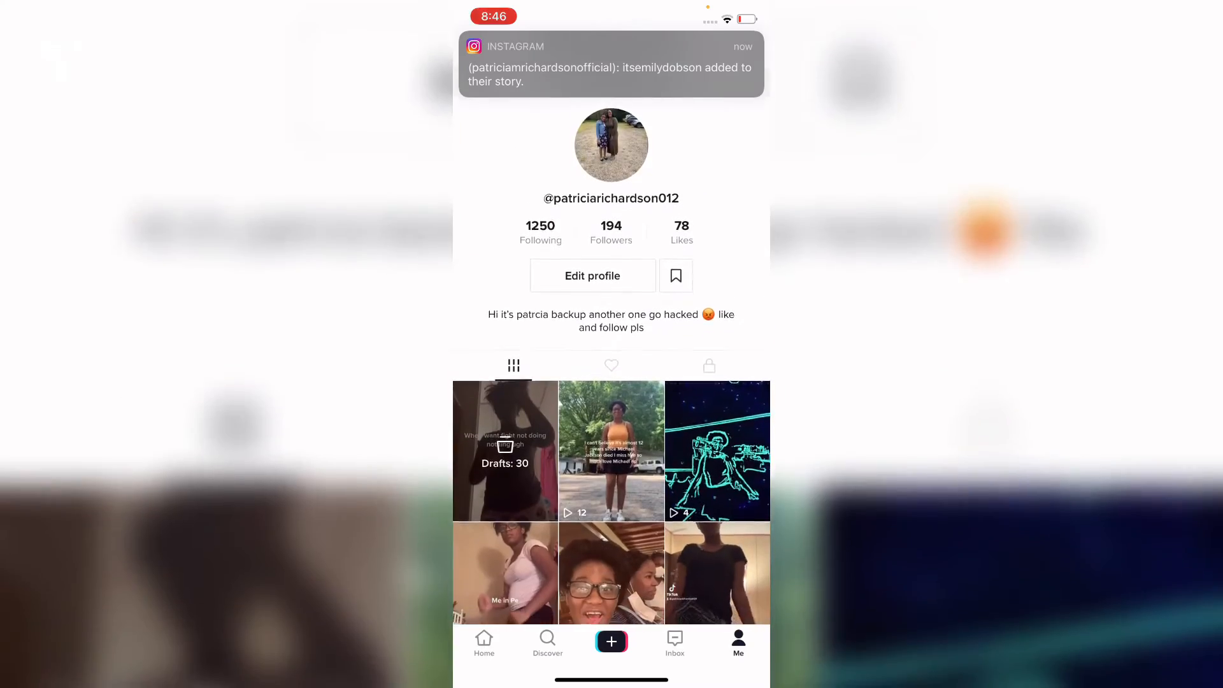
{"action": "left_click", "coordinate": [610, 451]}
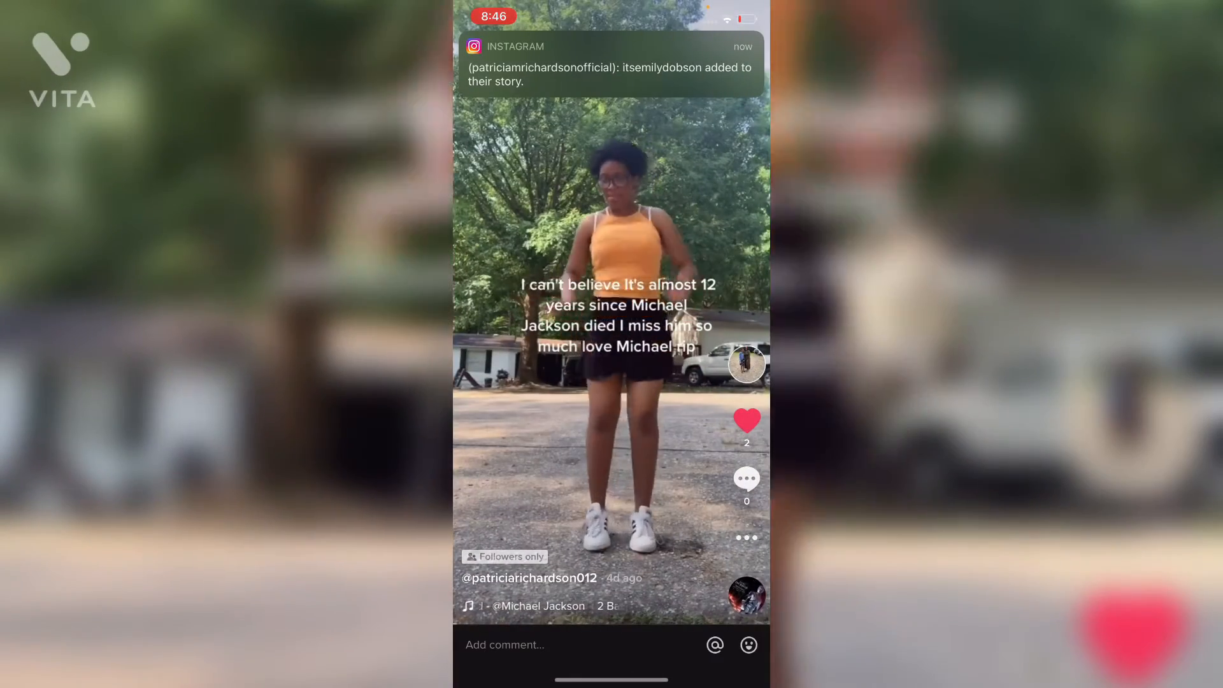
{"action": "scroll", "scroll_direction": "up", "scroll_amount": 3}
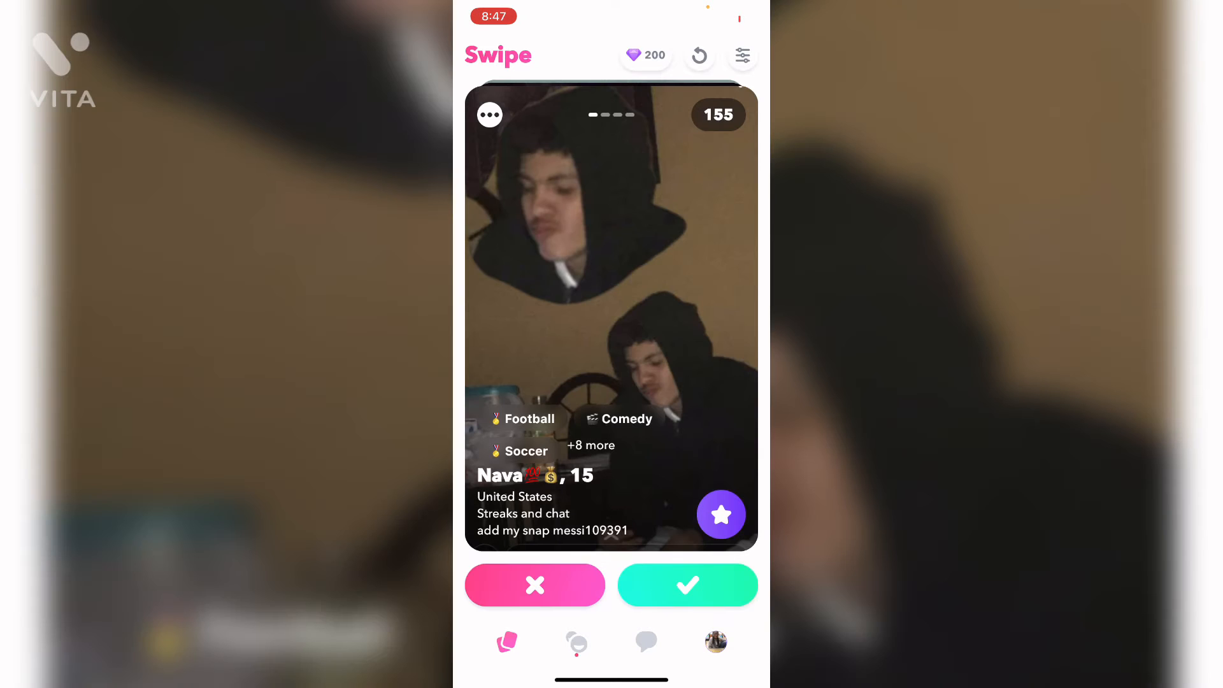
Check Wink's chats and friend requests, then send 'Hey' to the newly added friend.
{"action": "left_click", "coordinate": [646, 641]}
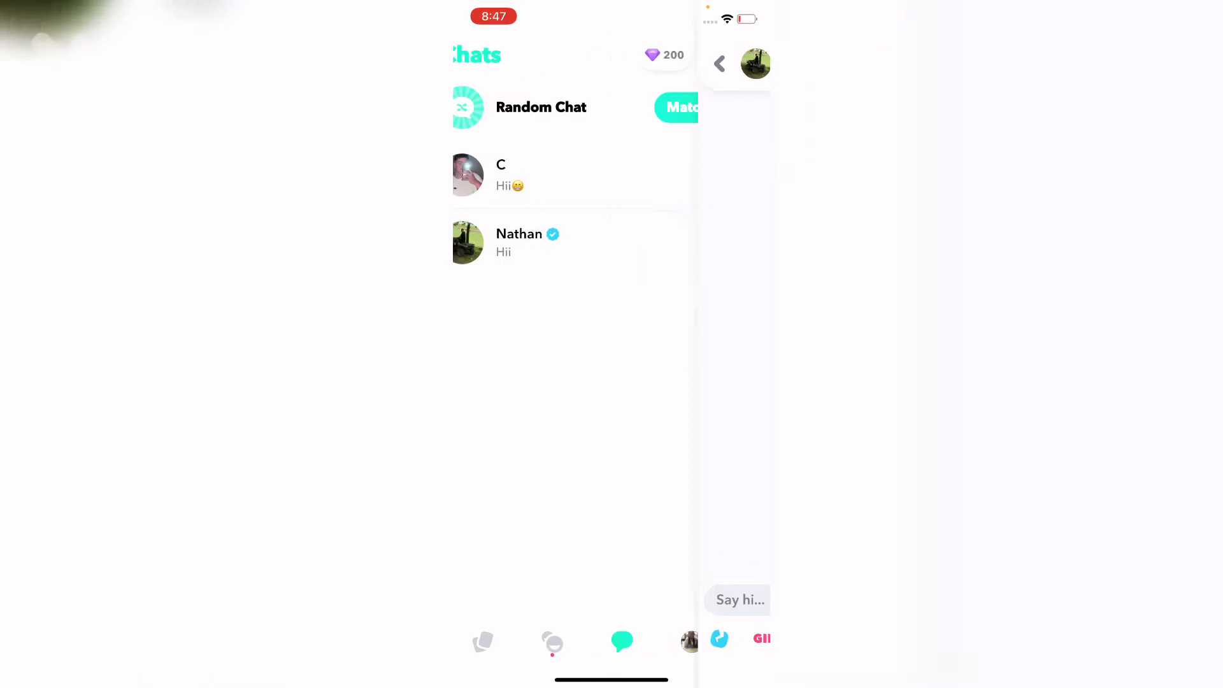
{"action": "left_click", "coordinate": [719, 63]}
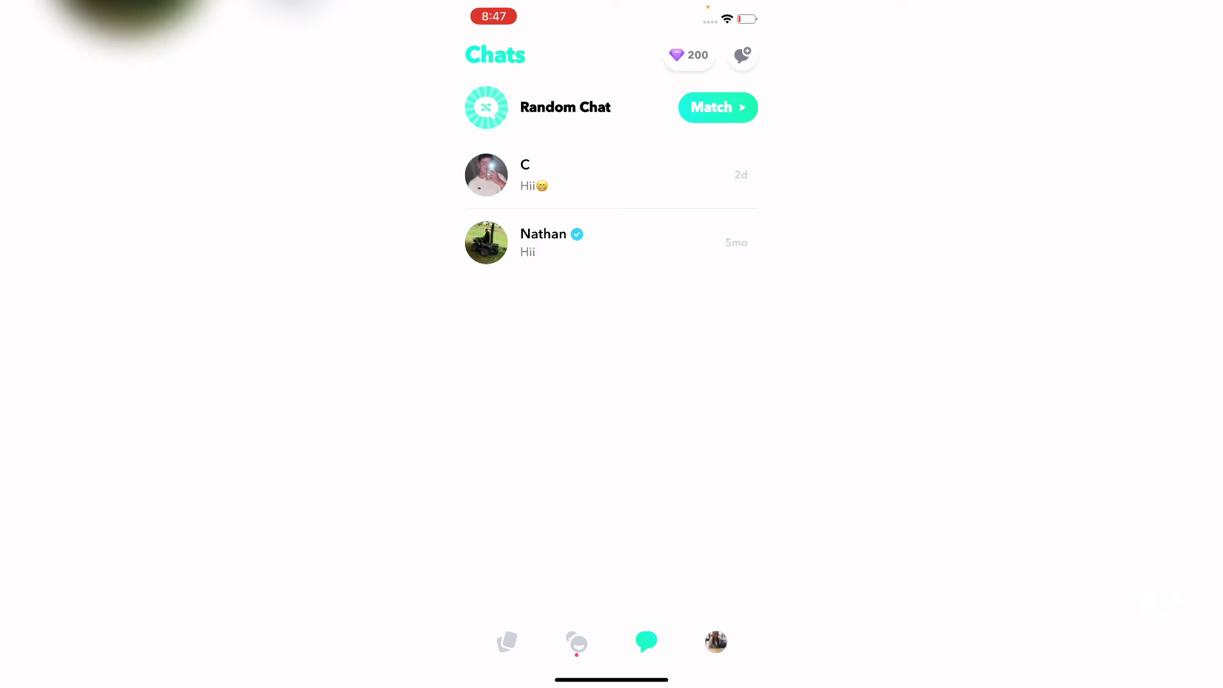
{"action": "left_click", "coordinate": [576, 642]}
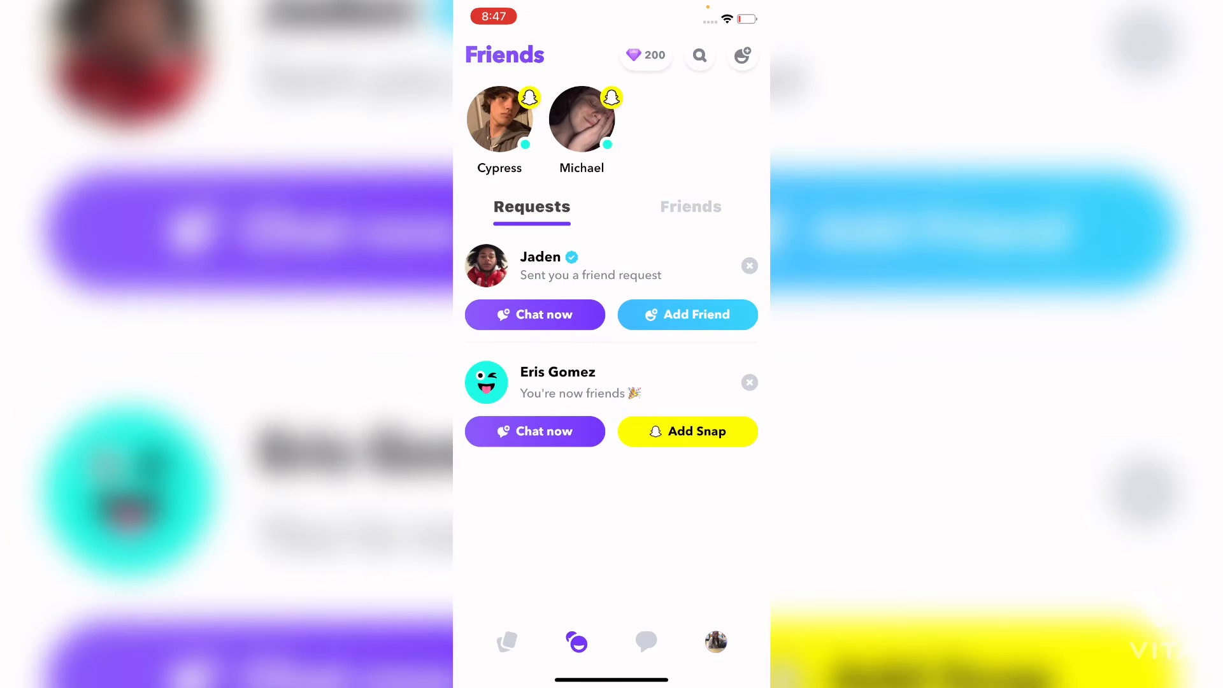
{"action": "left_click", "coordinate": [534, 431]}
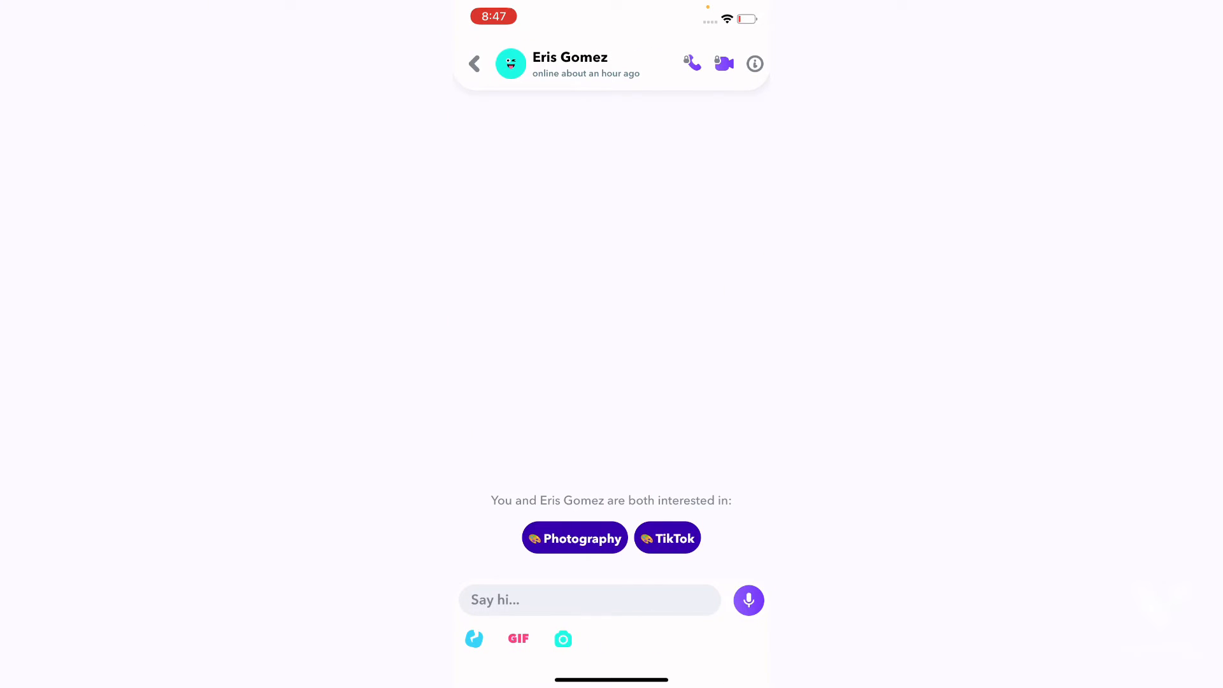
{"action": "type", "text": "Hey"}
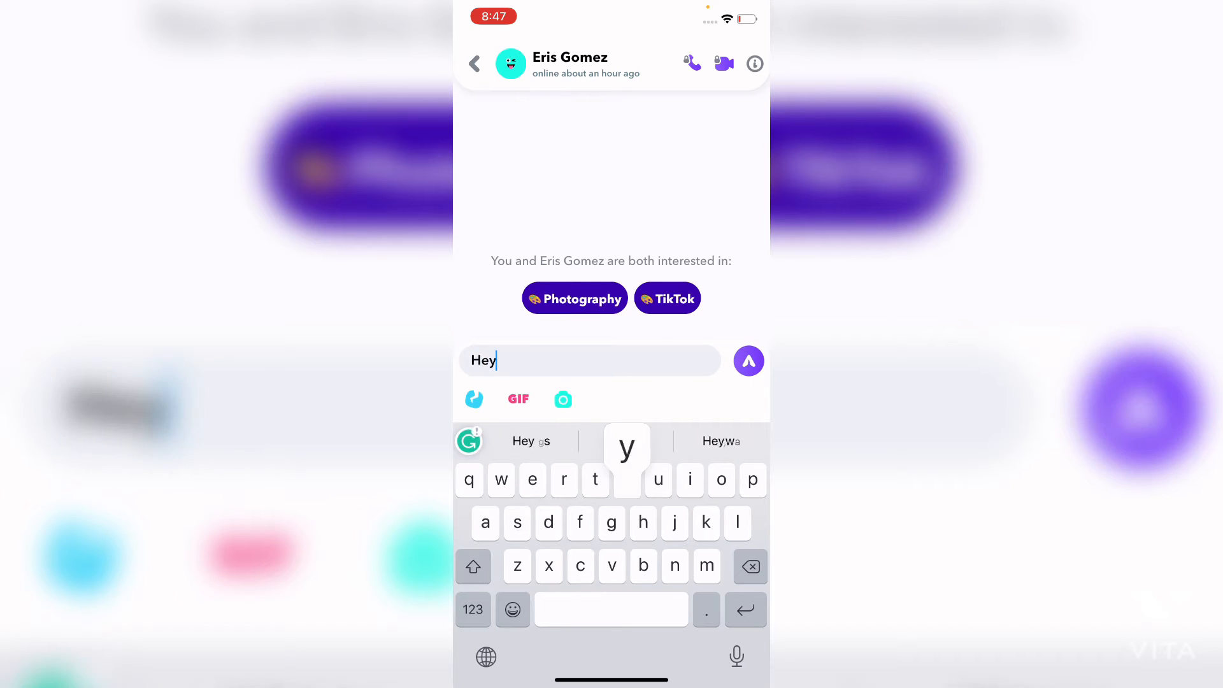
{"action": "left_click", "coordinate": [750, 566]}
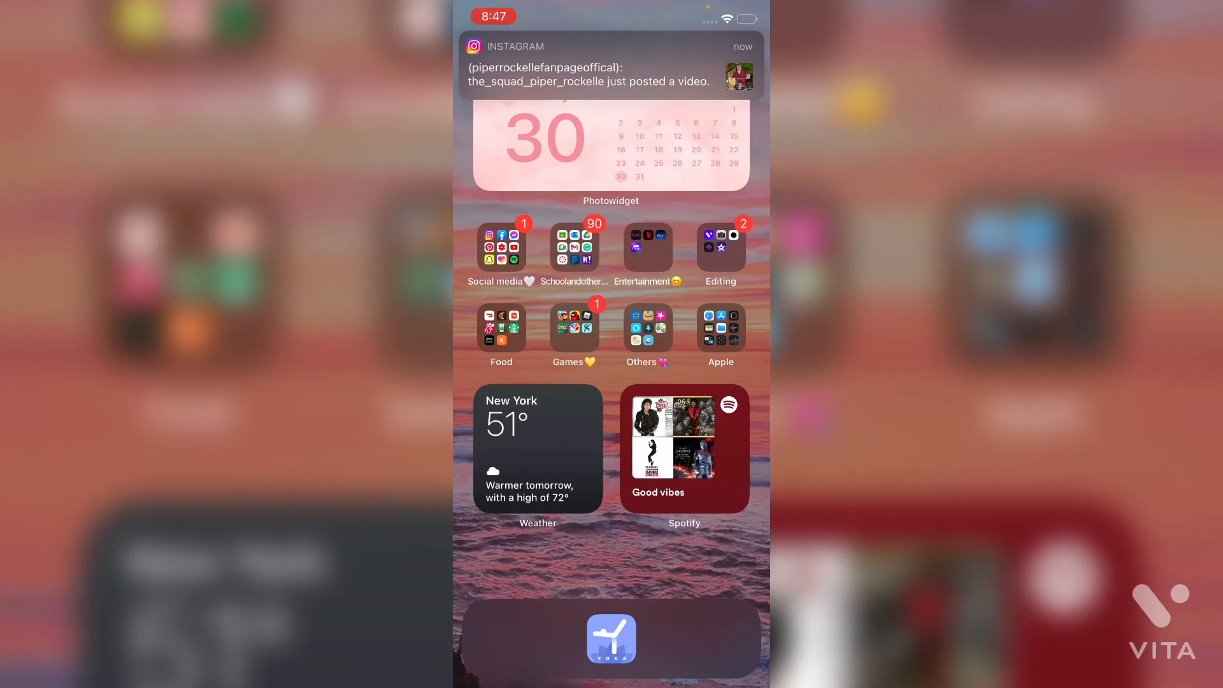
{"action": "left_click", "coordinate": [573, 248]}
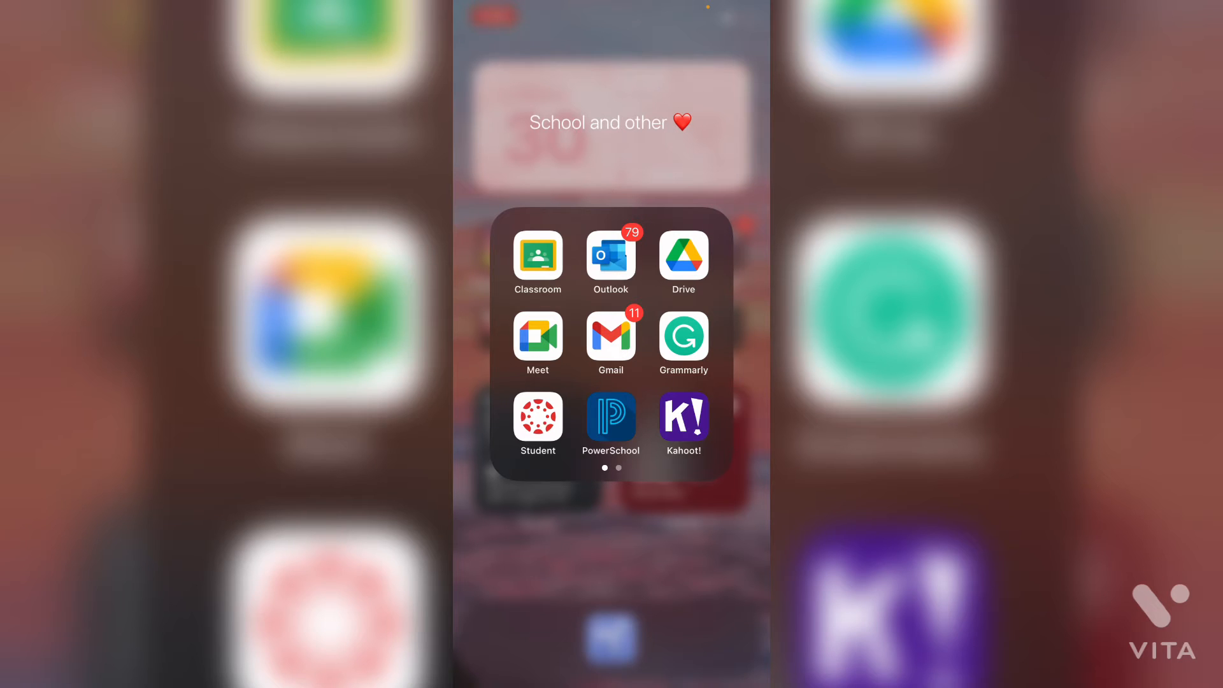
{"action": "scroll", "scroll_direction": "left", "scroll_amount": 3}
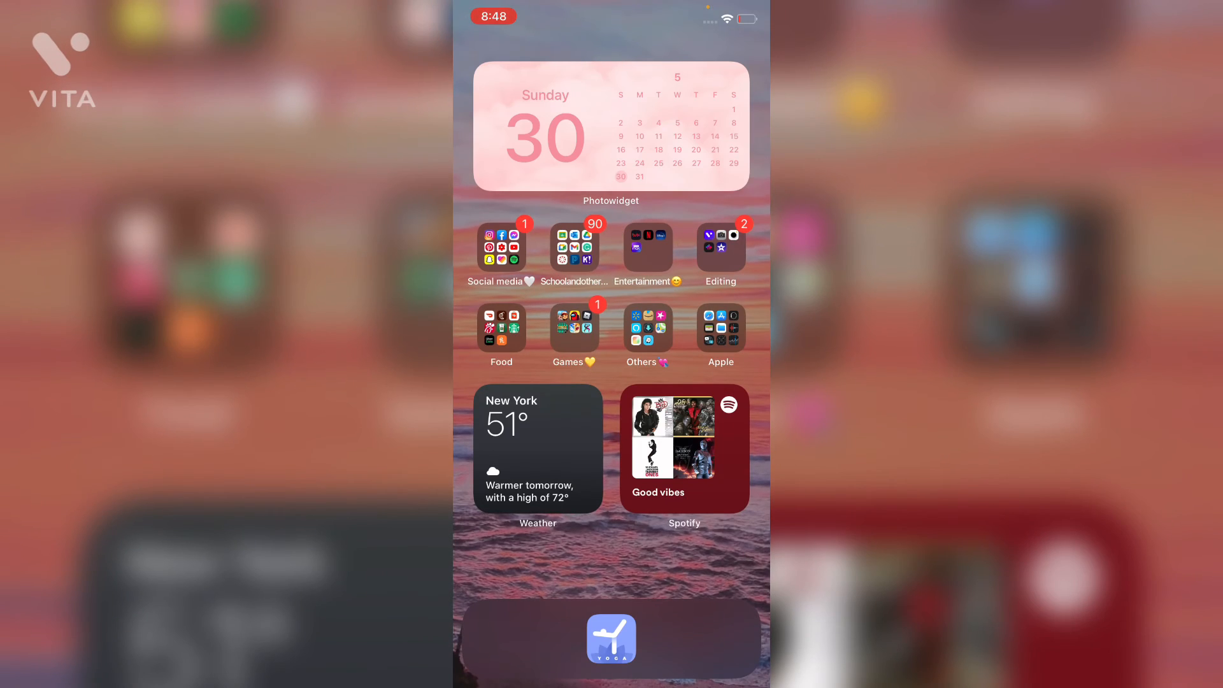
Open the Editing folder and launch iMovie to its Projects screen.
{"action": "left_click", "coordinate": [647, 250]}
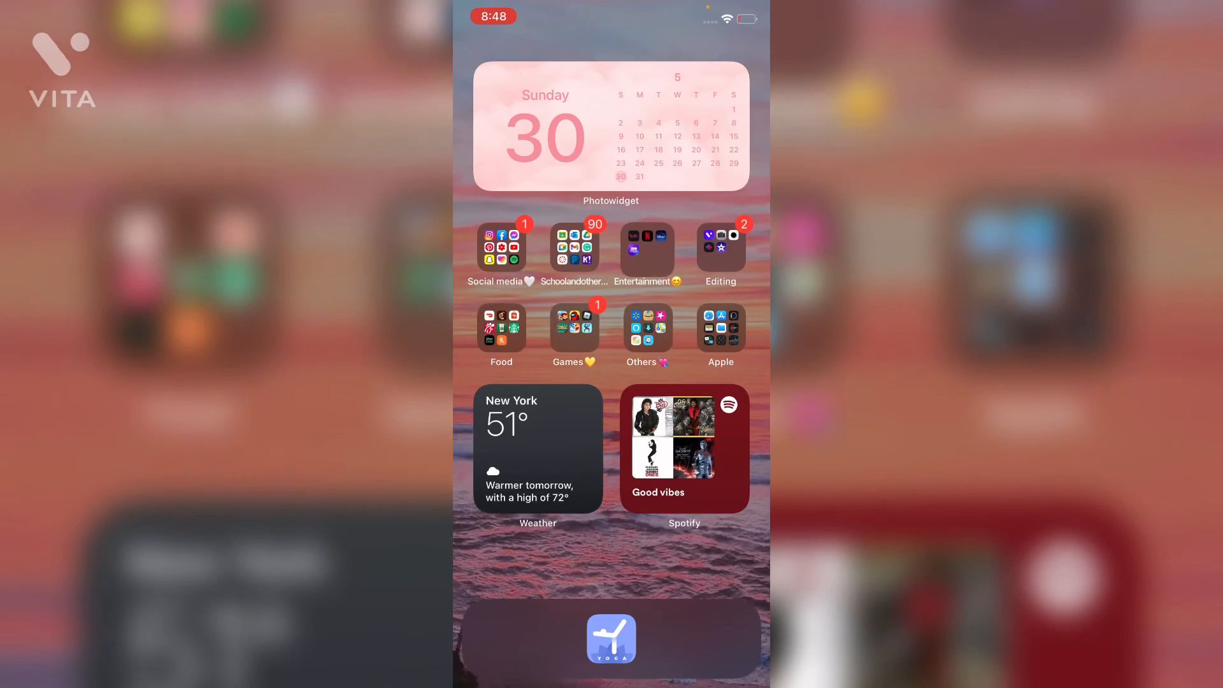
{"action": "left_click", "coordinate": [720, 250]}
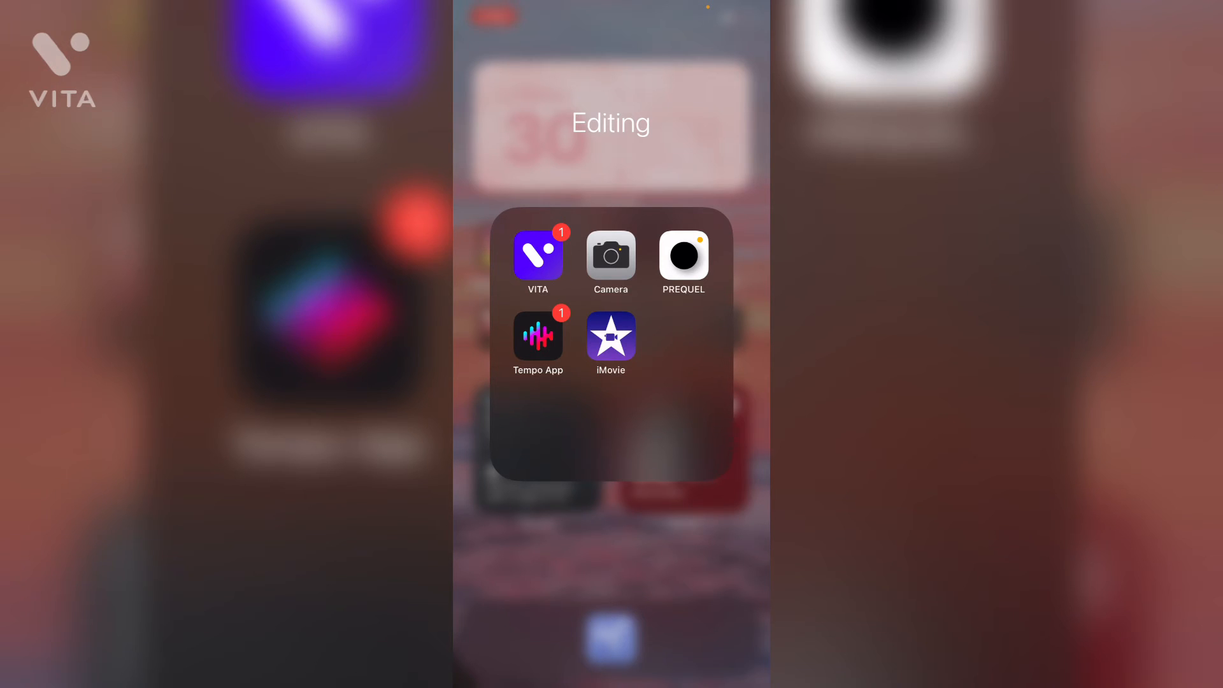
{"action": "left_click", "coordinate": [611, 256]}
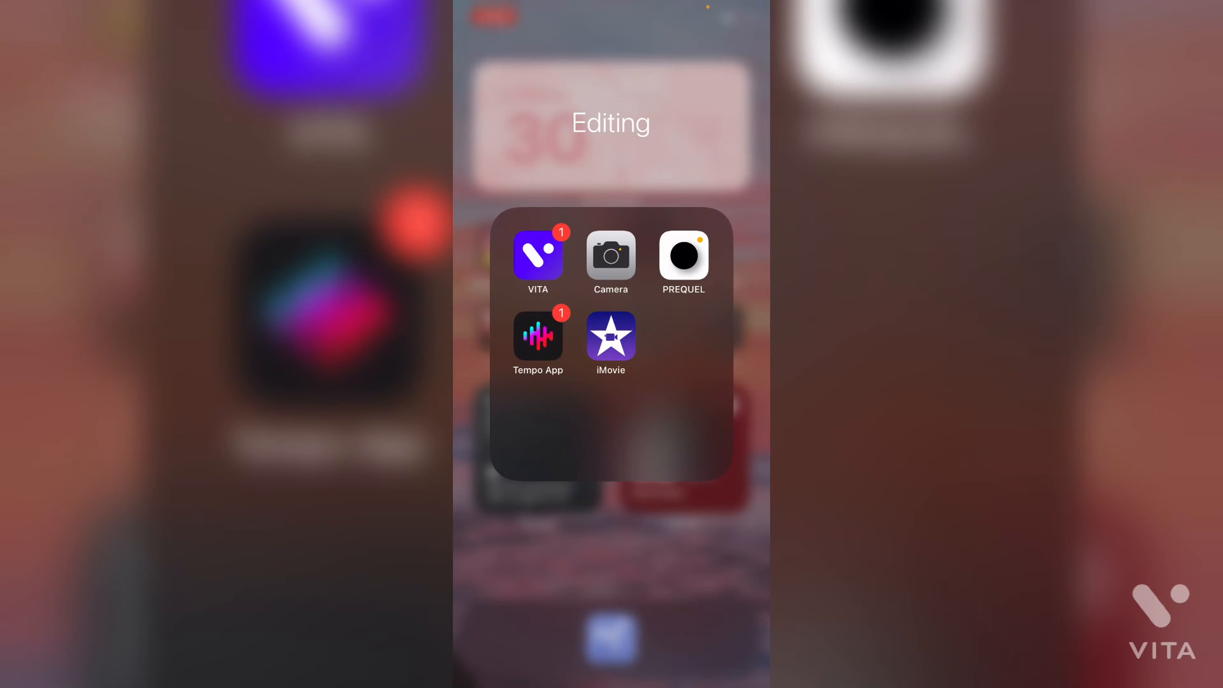
{"action": "left_click", "coordinate": [611, 337]}
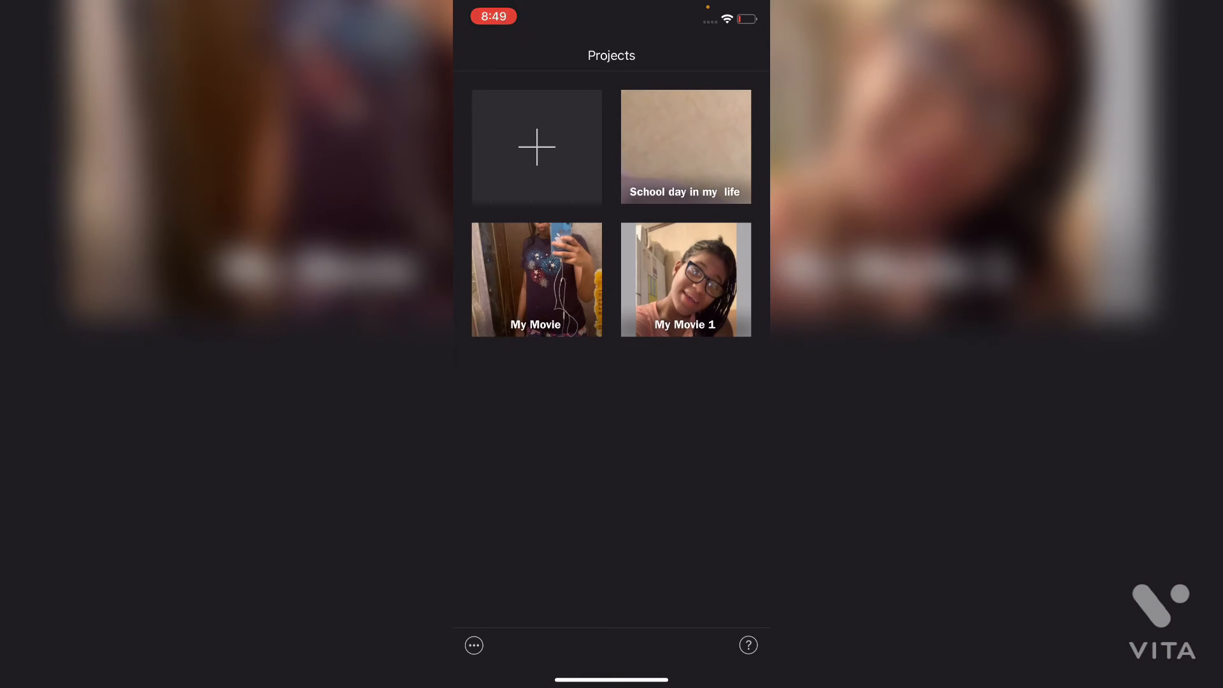
Play the 'School day in my life' timeline in edit mode, then return to Projects.
{"action": "left_click", "coordinate": [684, 146]}
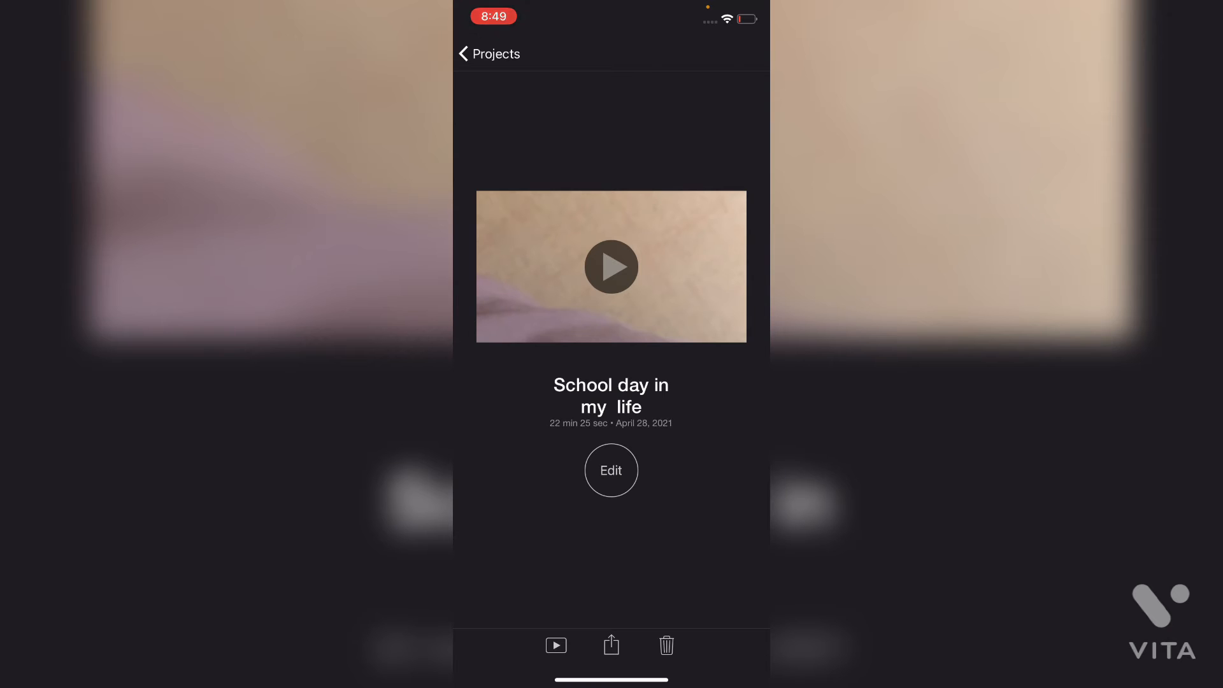
{"action": "left_click", "coordinate": [611, 470]}
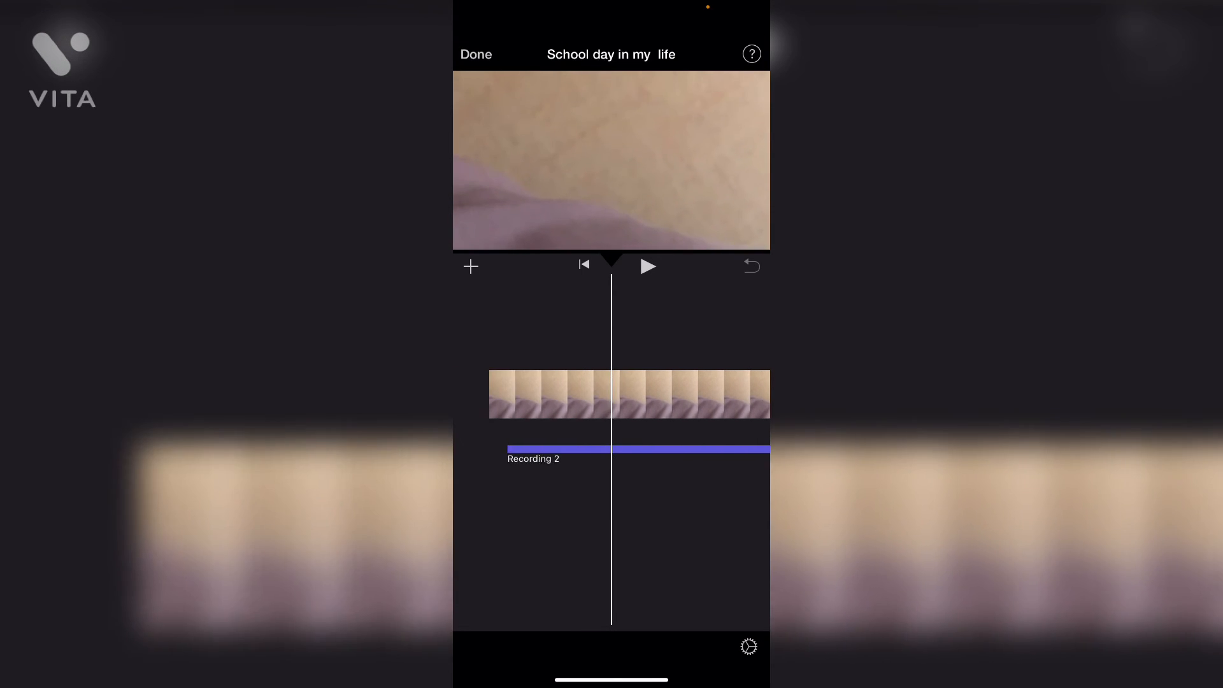
{"action": "left_click", "coordinate": [648, 266]}
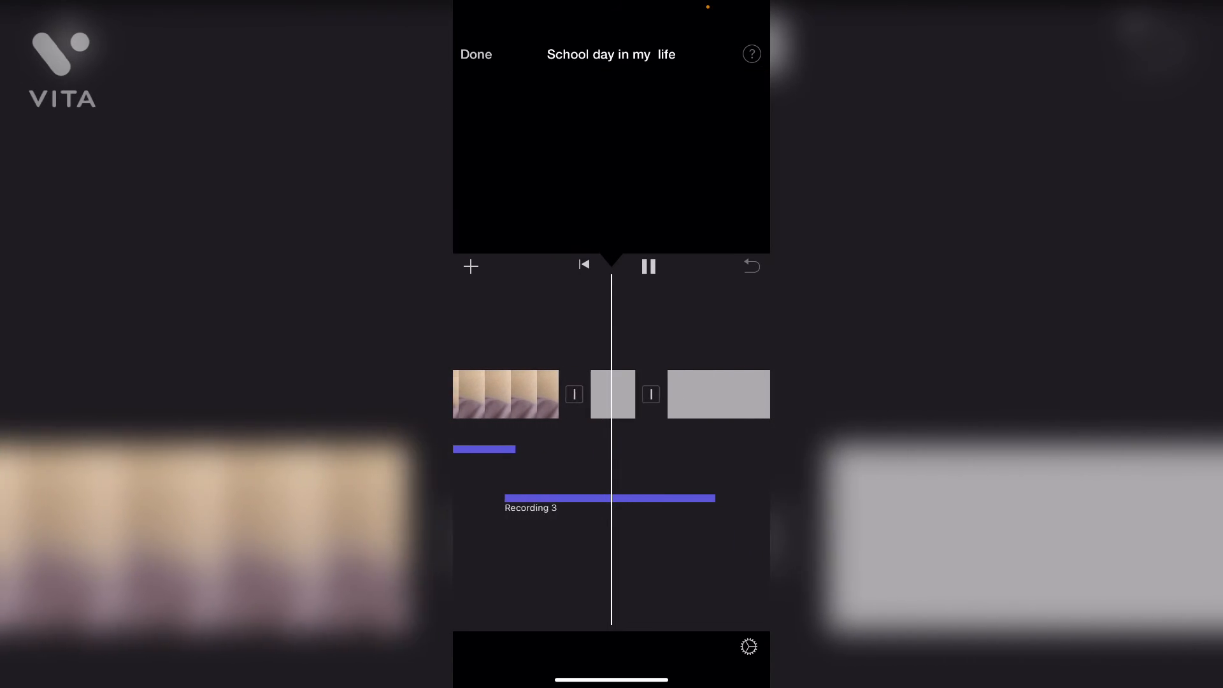
{"action": "scroll", "scroll_direction": "left", "scroll_amount": 3}
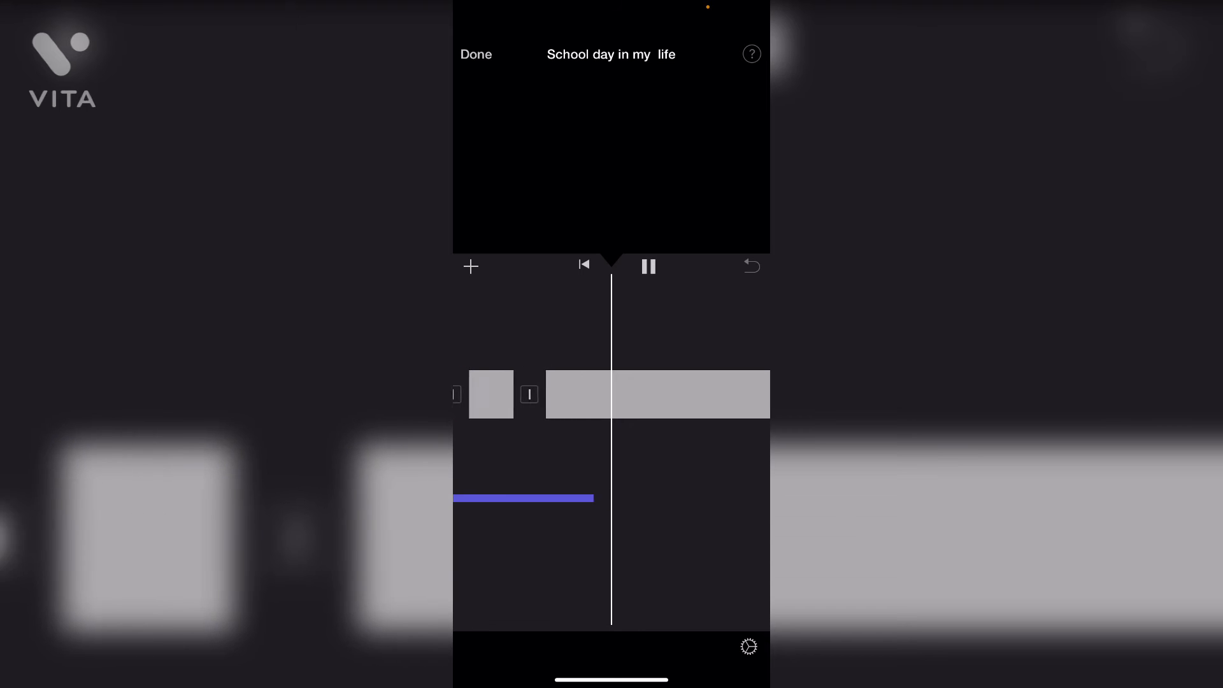
{"action": "left_click", "coordinate": [475, 54]}
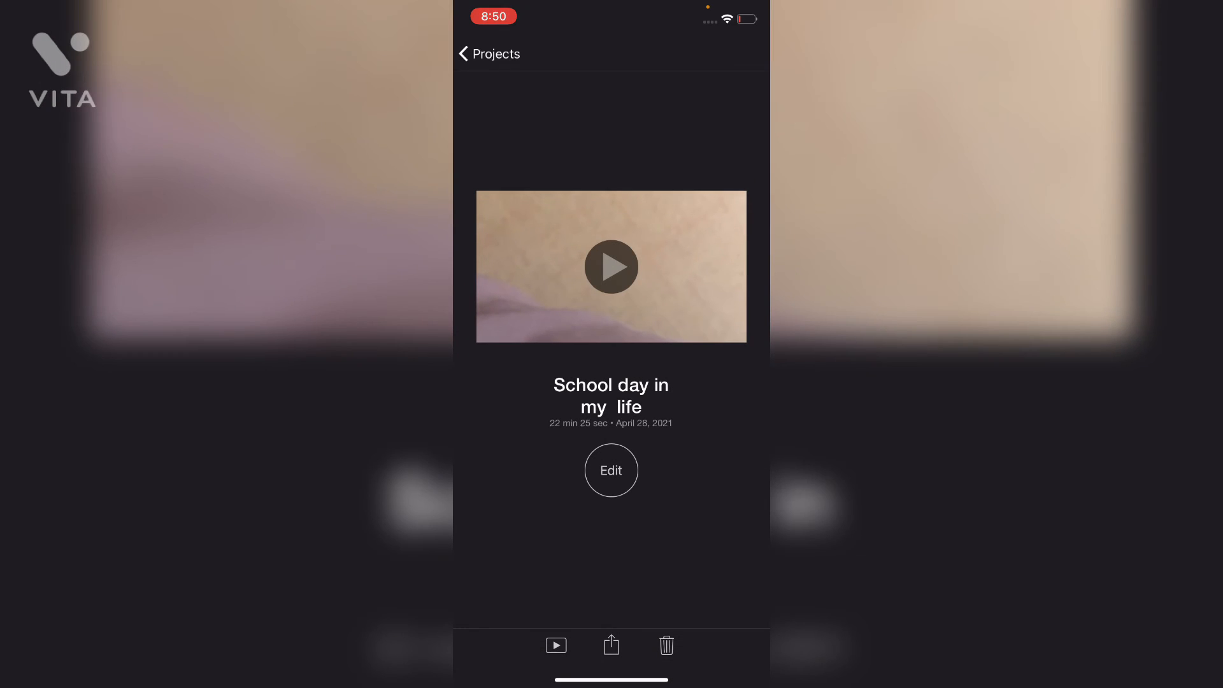
{"action": "left_click", "coordinate": [489, 53]}
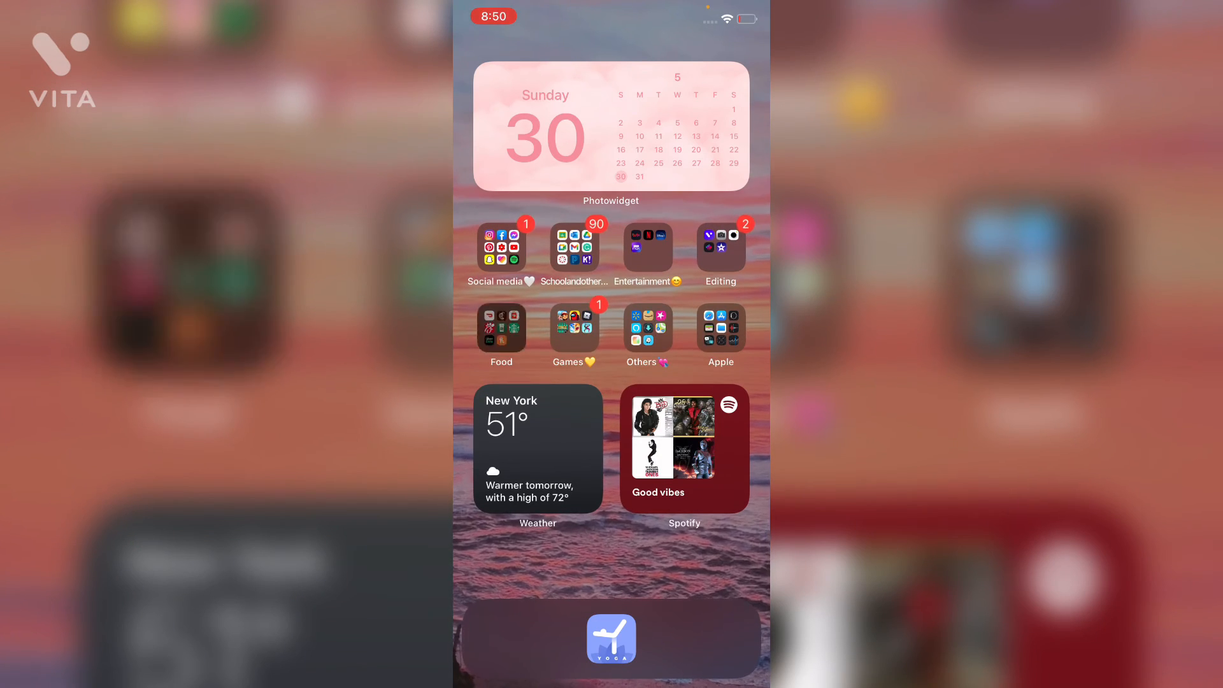
Open the Others folder showing the shopping, maps and widget apps.
{"action": "left_click", "coordinate": [501, 326]}
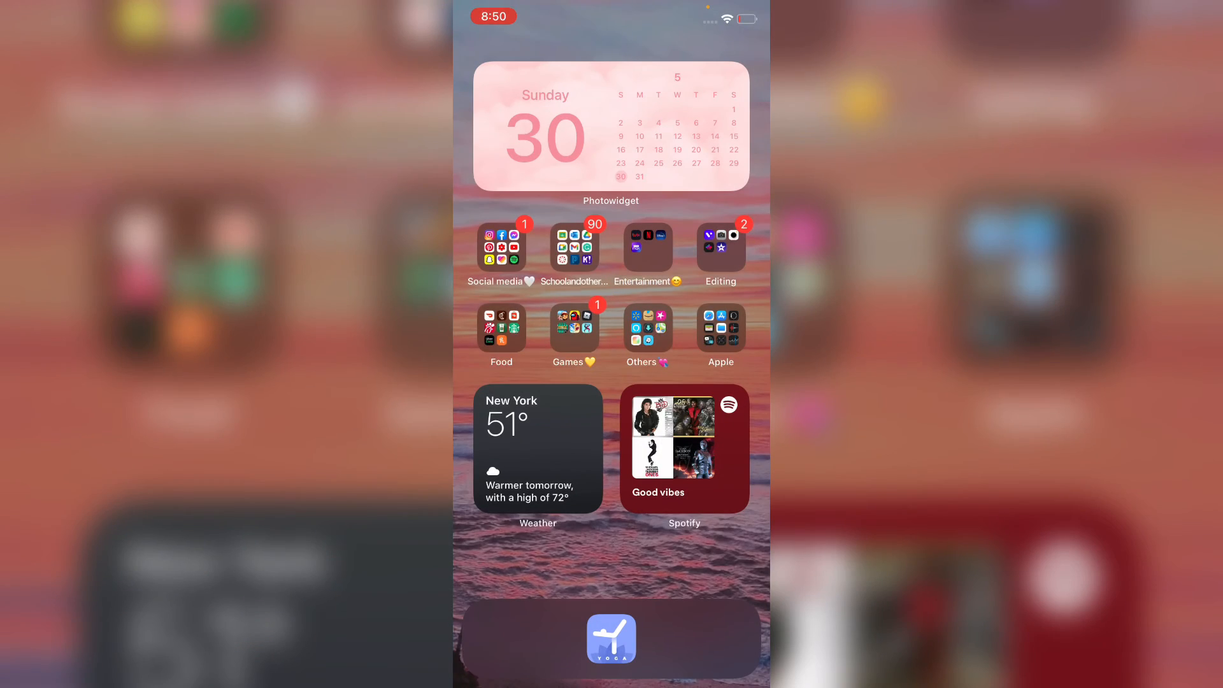
{"action": "left_click", "coordinate": [647, 329]}
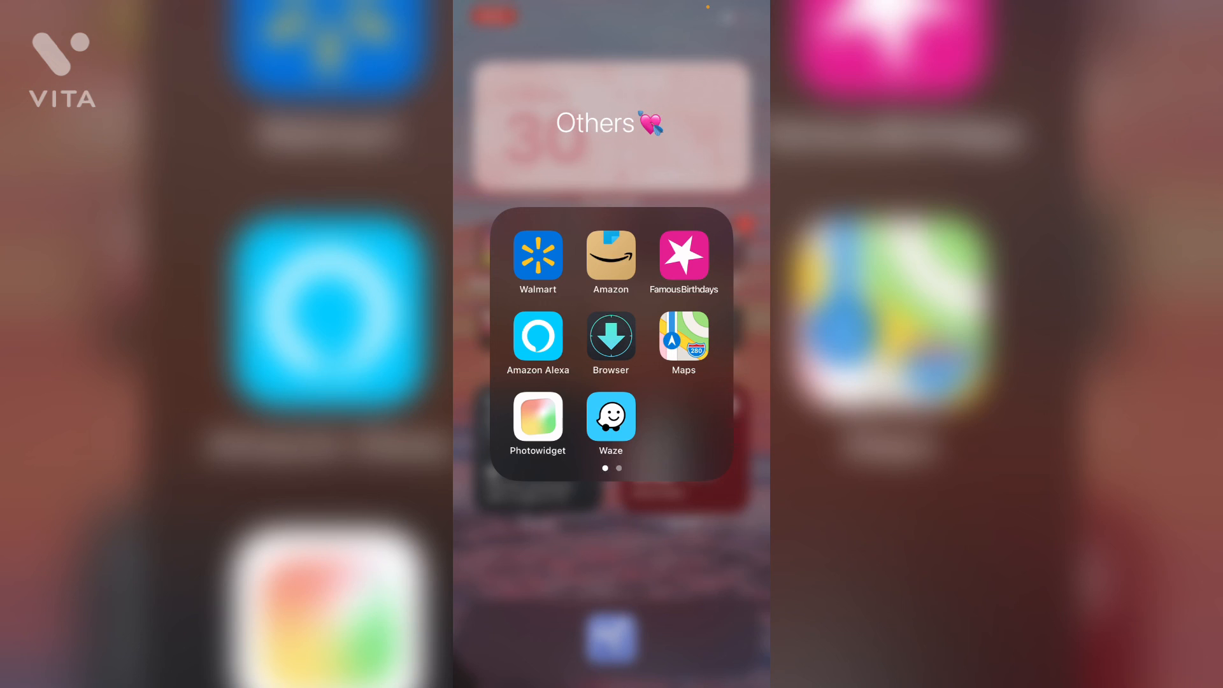
Close Others, open the Apple folder and swipe to its Measure, News, Home page.
{"action": "scroll", "scroll_direction": "left", "scroll_amount": 3}
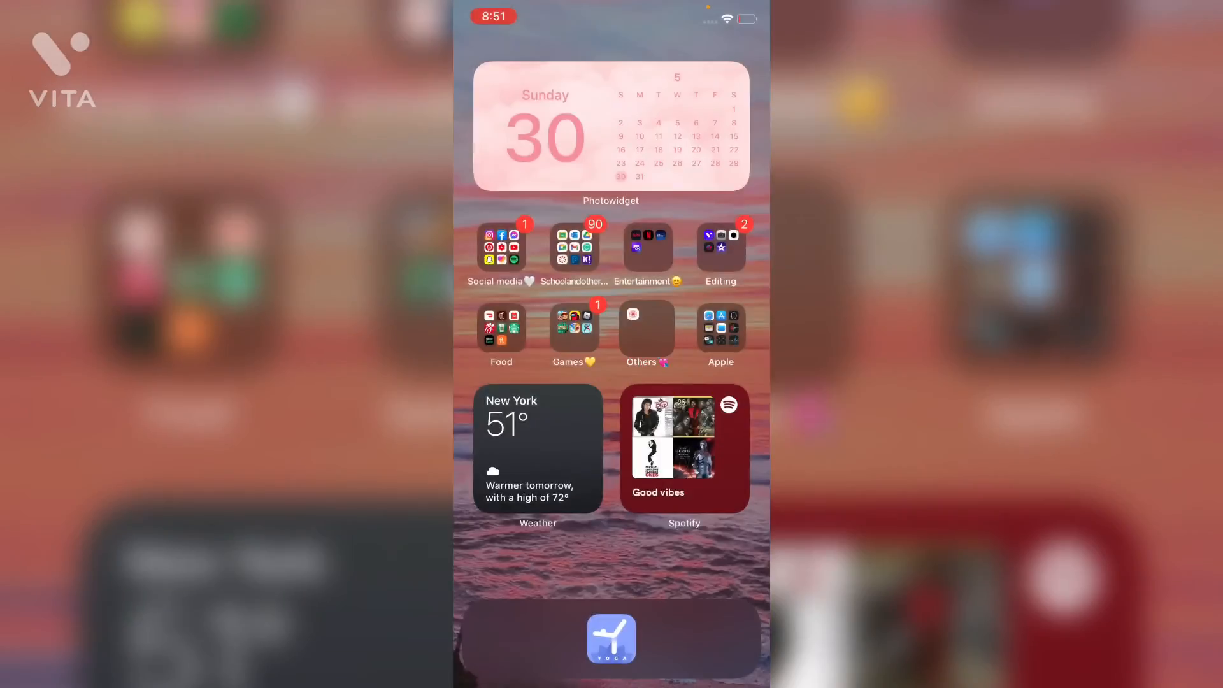
{"action": "left_click", "coordinate": [720, 326]}
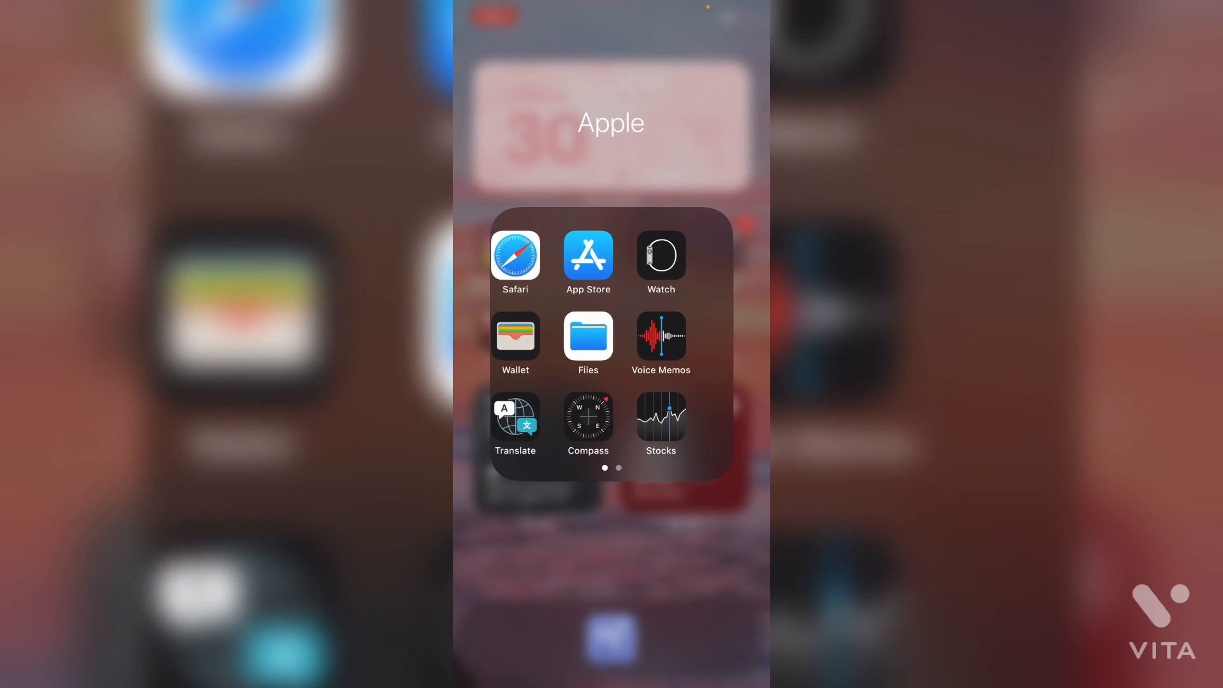
{"action": "scroll", "scroll_direction": "left", "scroll_amount": 3}
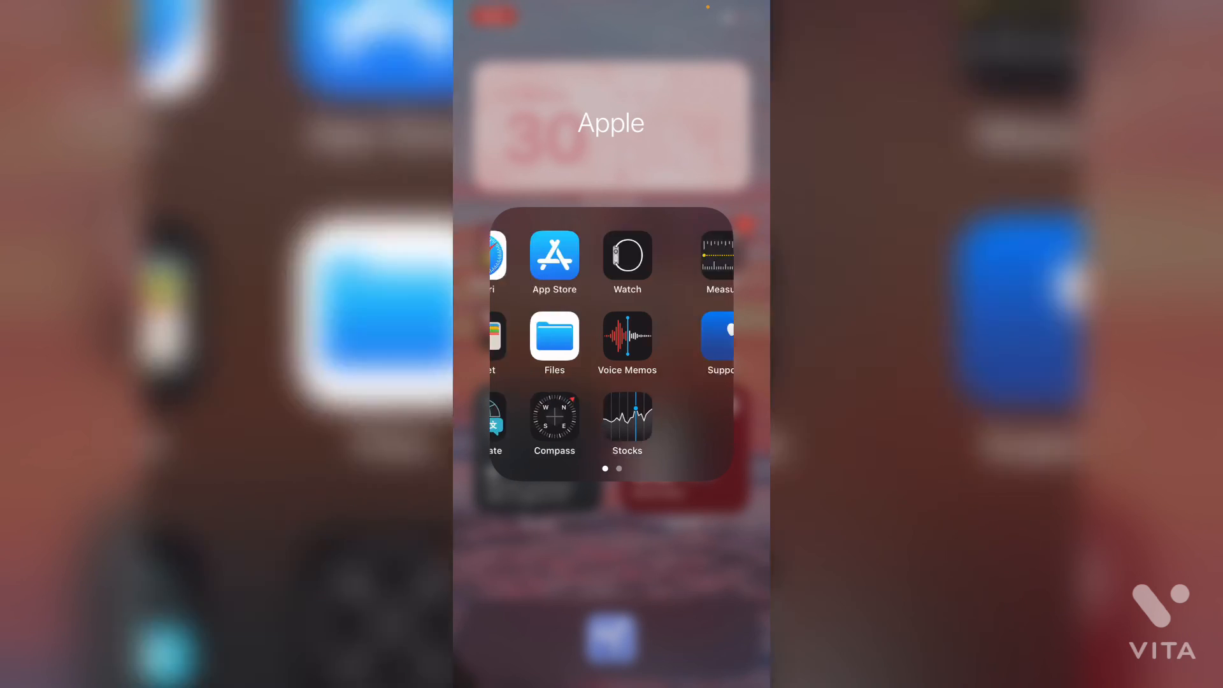
{"action": "scroll", "scroll_direction": "left", "scroll_amount": 3}
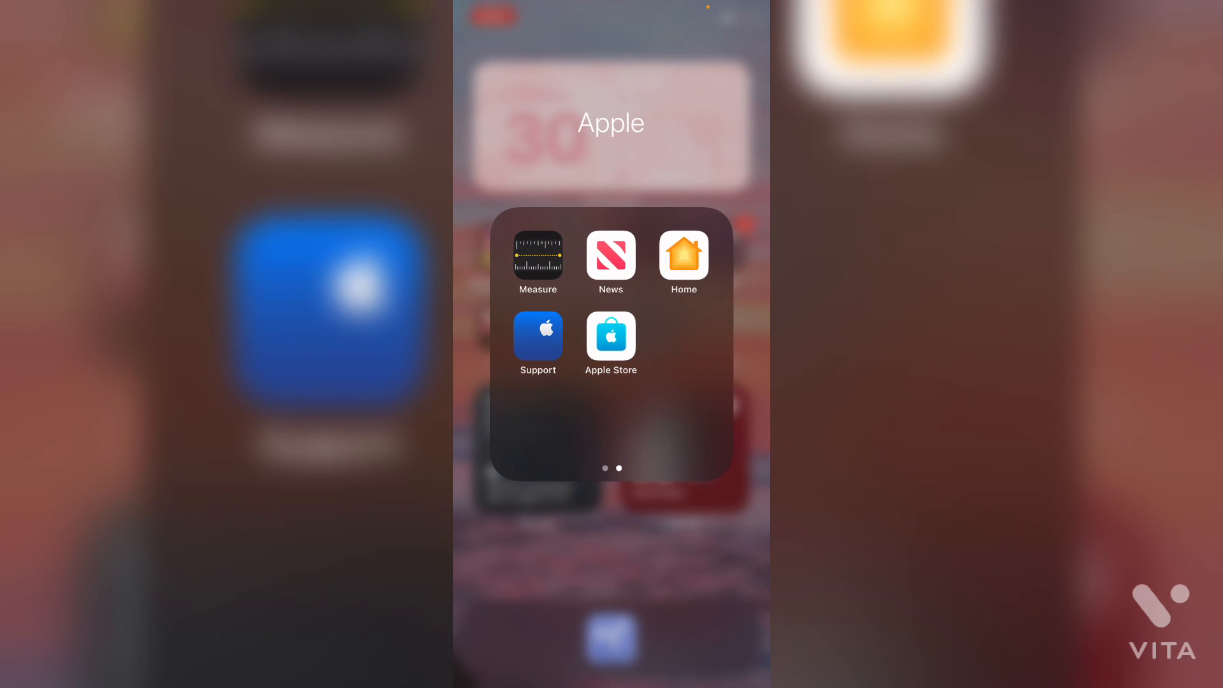